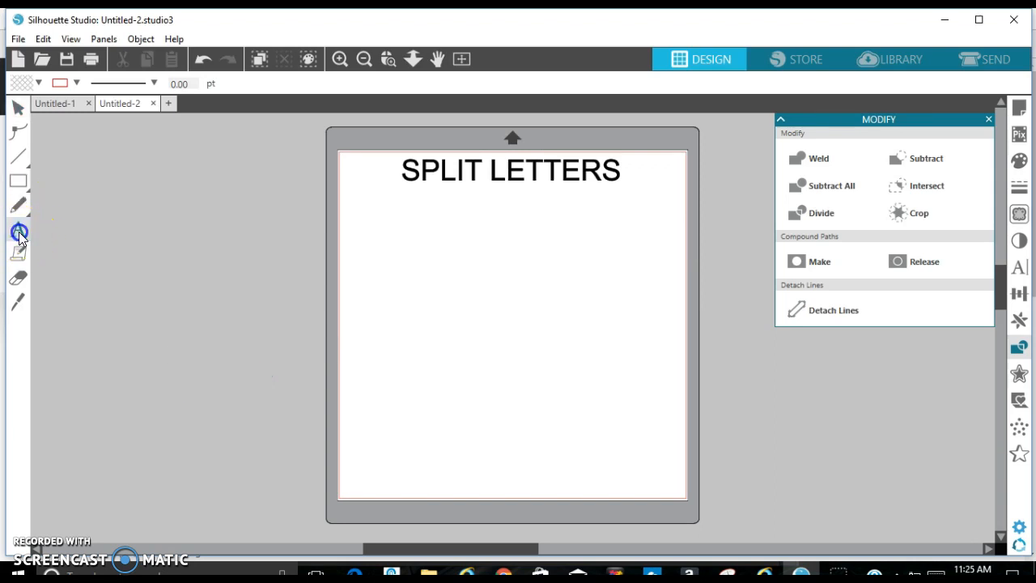
Step: Type the letter R in the Regal font and enlarge it beneath the SPLIT LETTERS heading
left_click(18, 229)
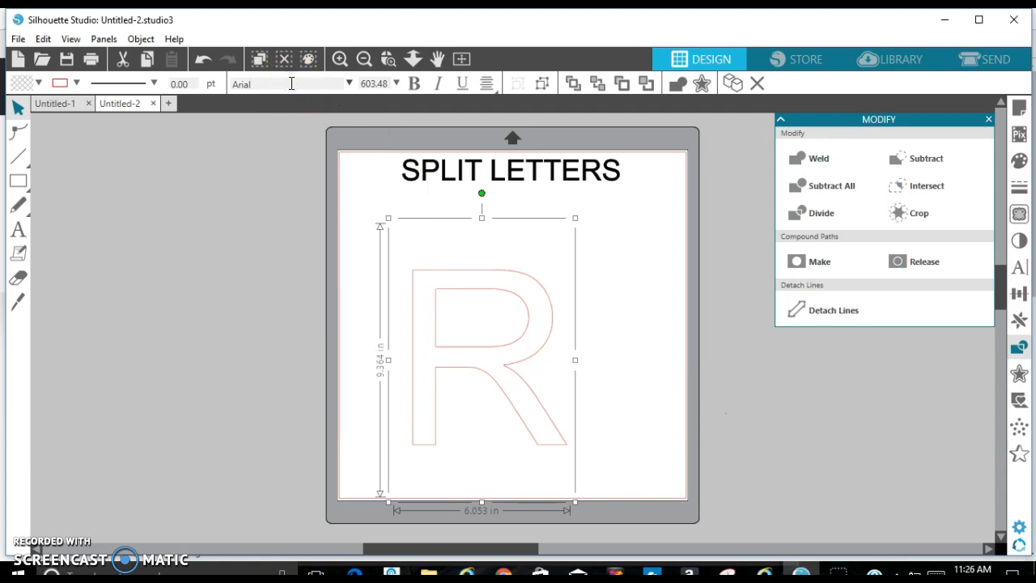
type("REqal")
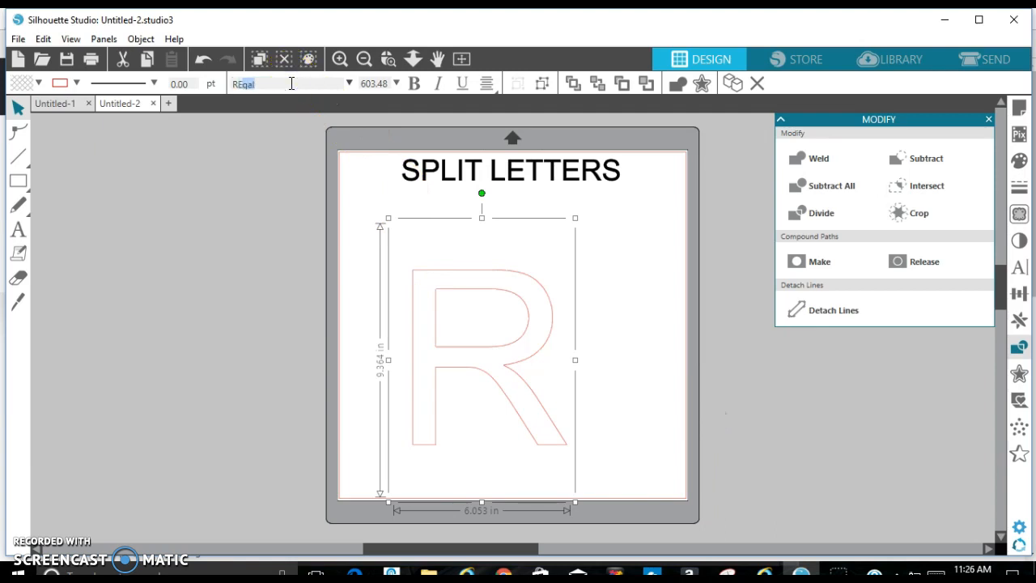
type("REGAl")
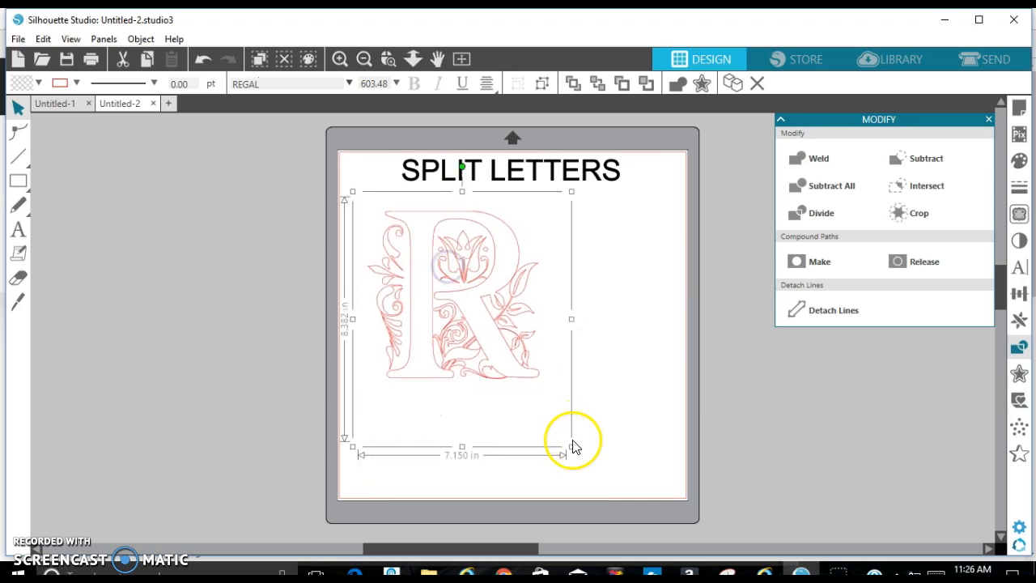
left_click_drag(571, 446, 659, 478)
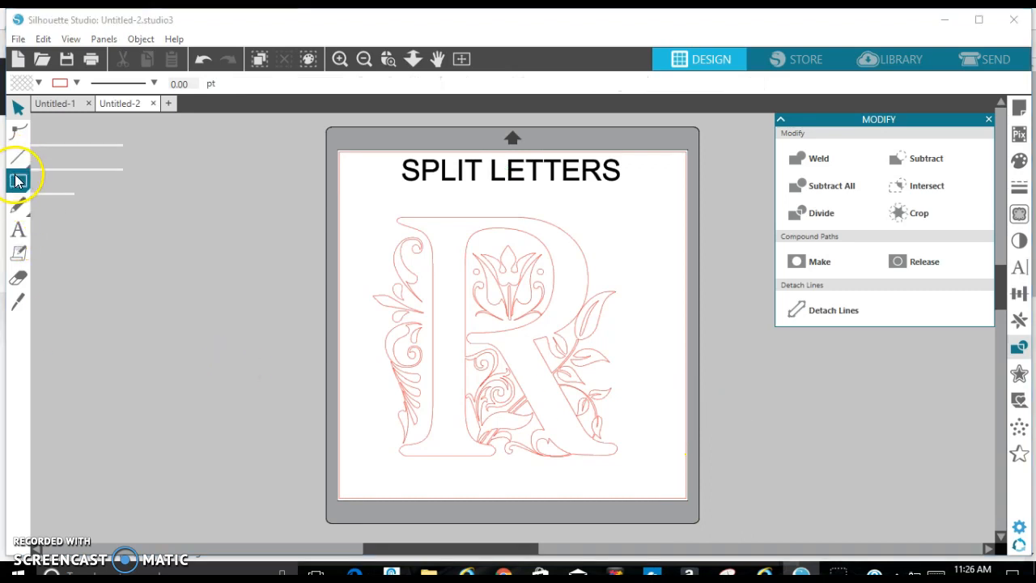
Step: Draw a long thin rectangle beside the mat
left_click(18, 180)
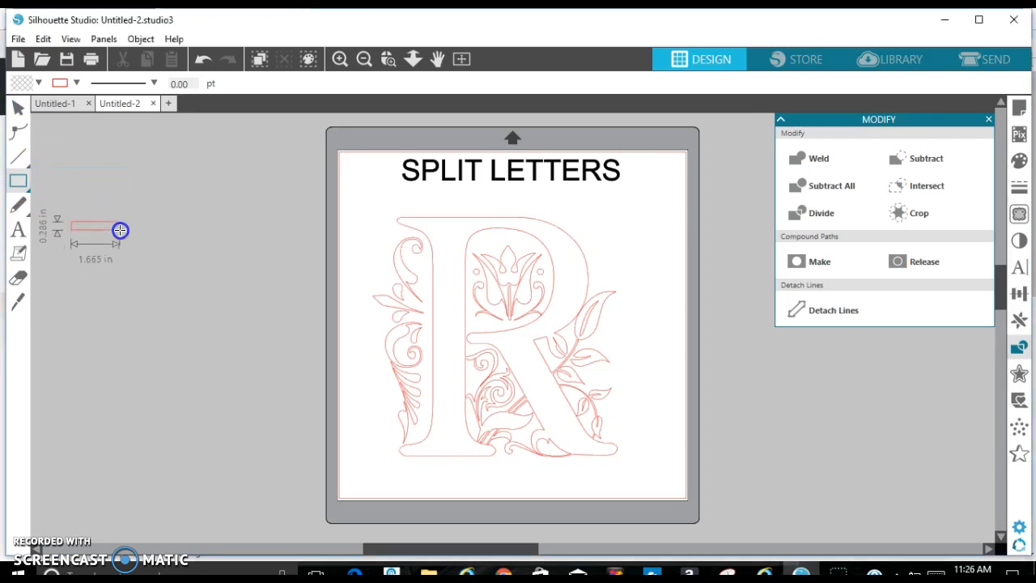
left_click_drag(120, 230, 319, 226)
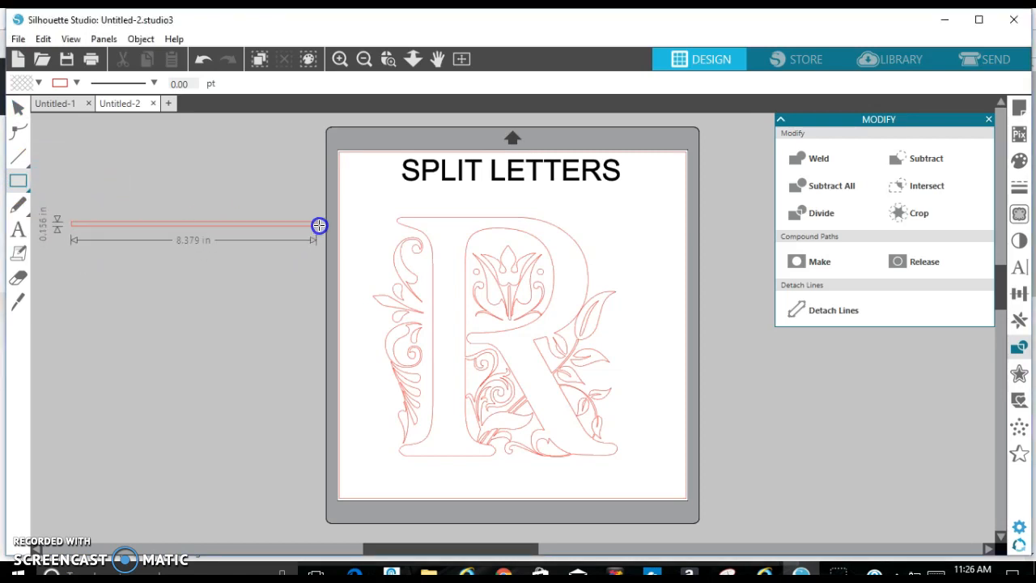
left_click_drag(318, 225, 350, 227)
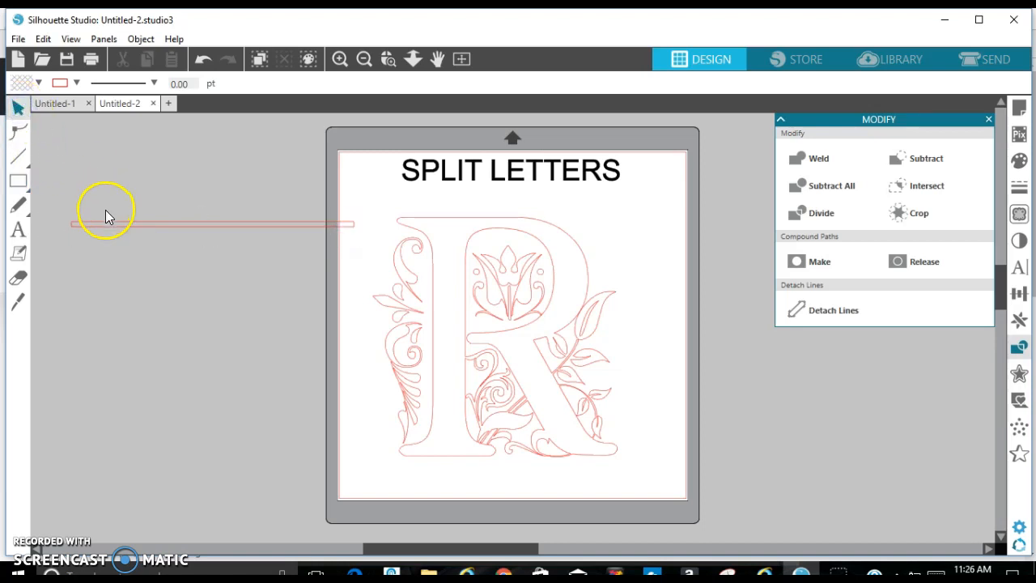
Step: Fill the rectangle solid black and position it across the R's middle
left_click(109, 224)
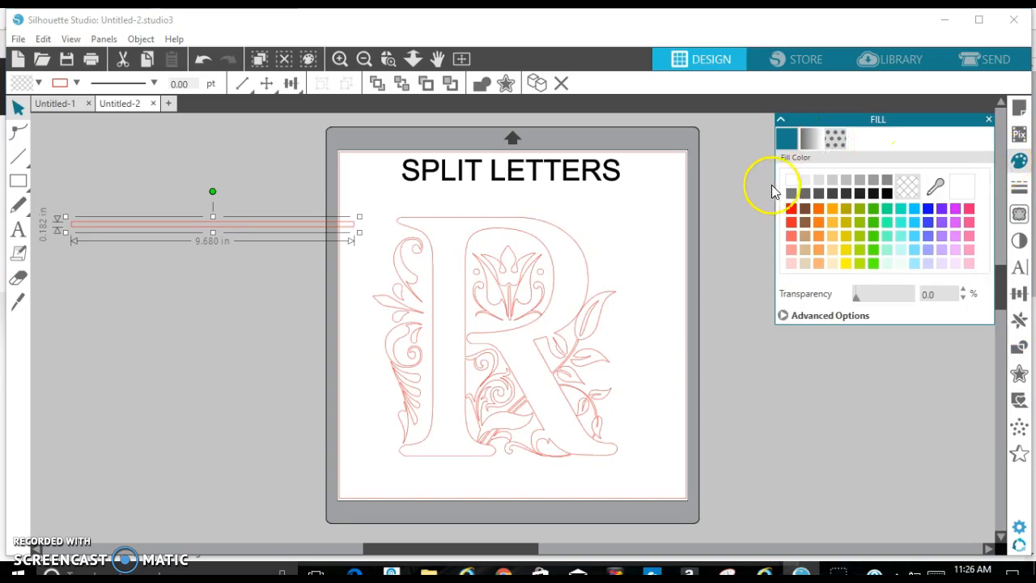
left_click(884, 195)
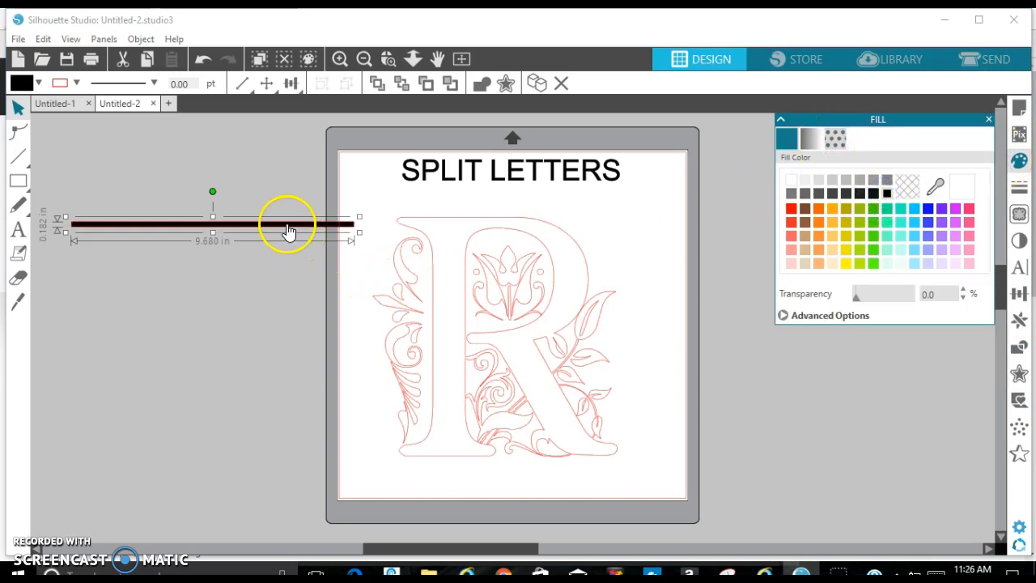
left_click_drag(290, 220, 564, 348)
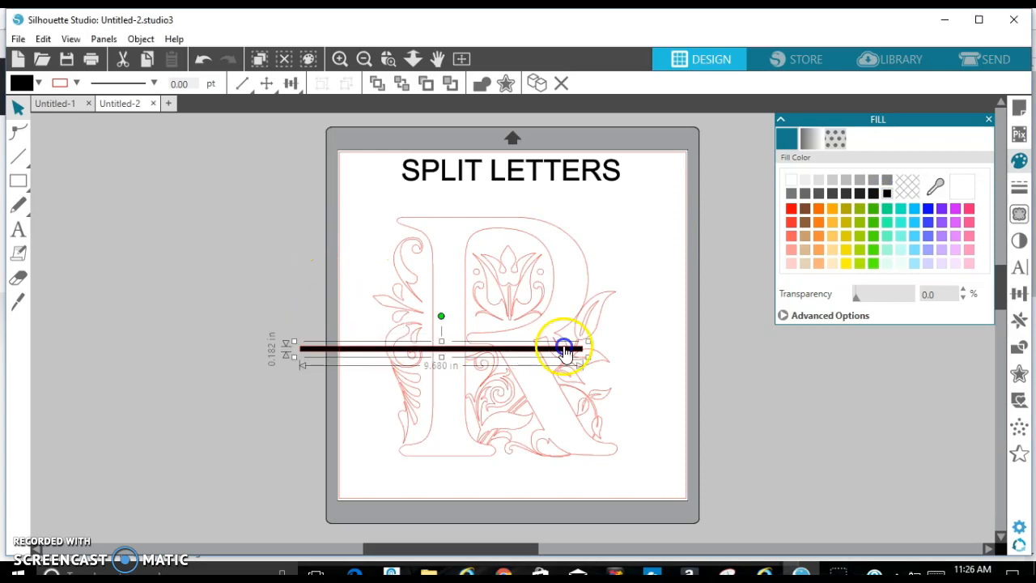
left_click_drag(565, 349, 567, 358)
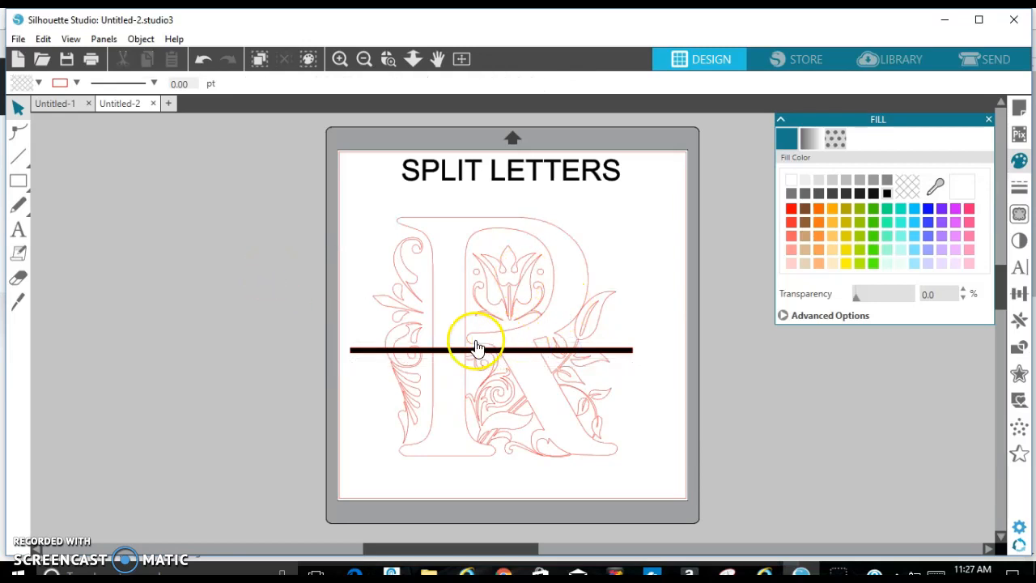
mouse_move(578, 231)
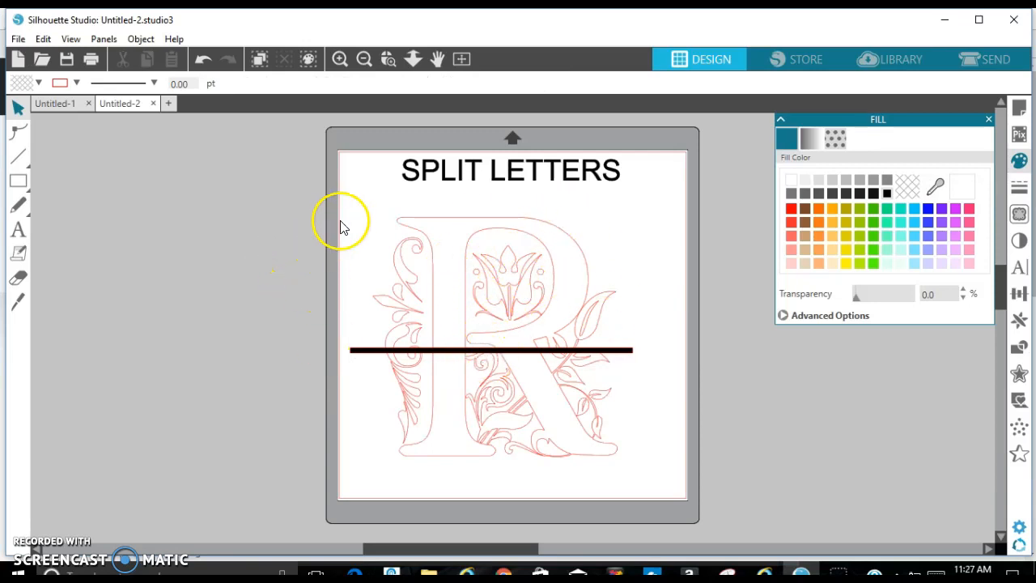
Step: Select the R with the bar and apply Subtract from the Modify panel
left_click(510, 269)
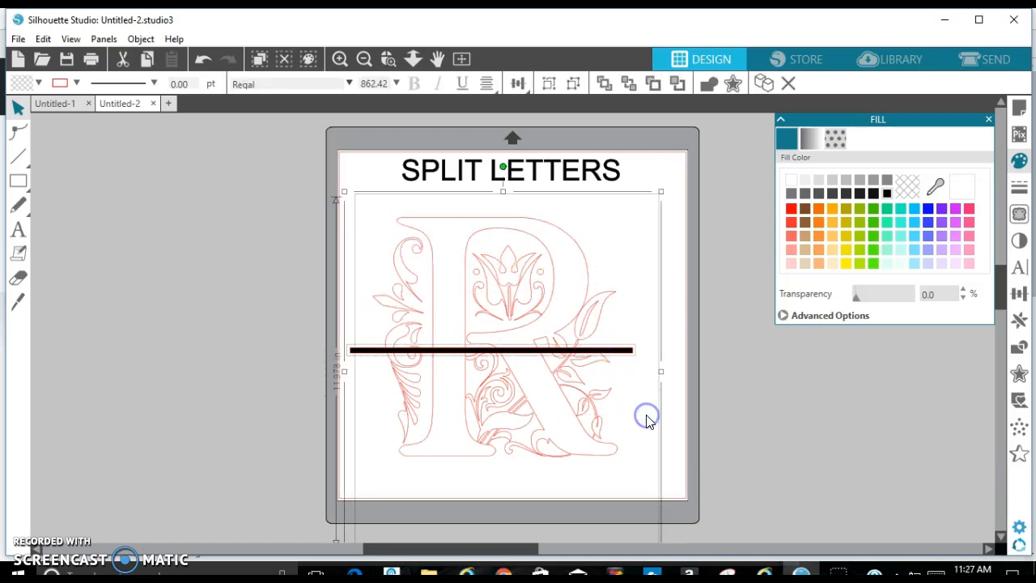
mouse_move(1019, 348)
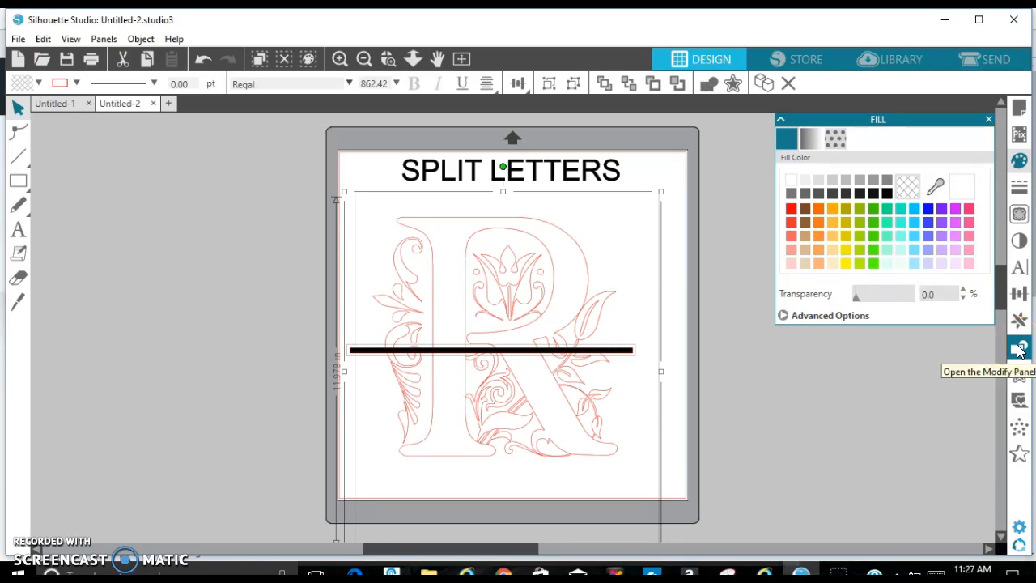
left_click(1019, 348)
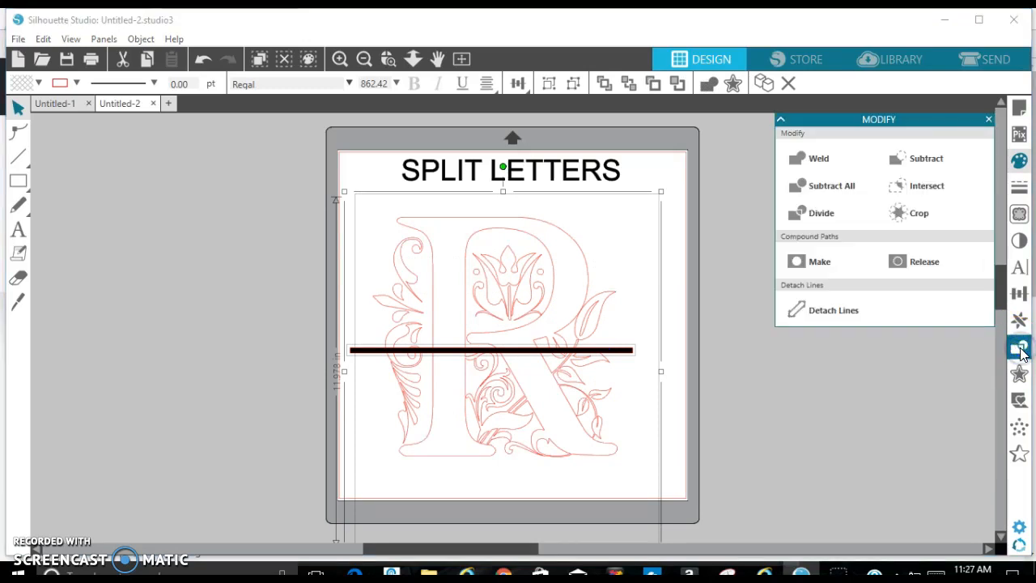
mouse_move(1018, 348)
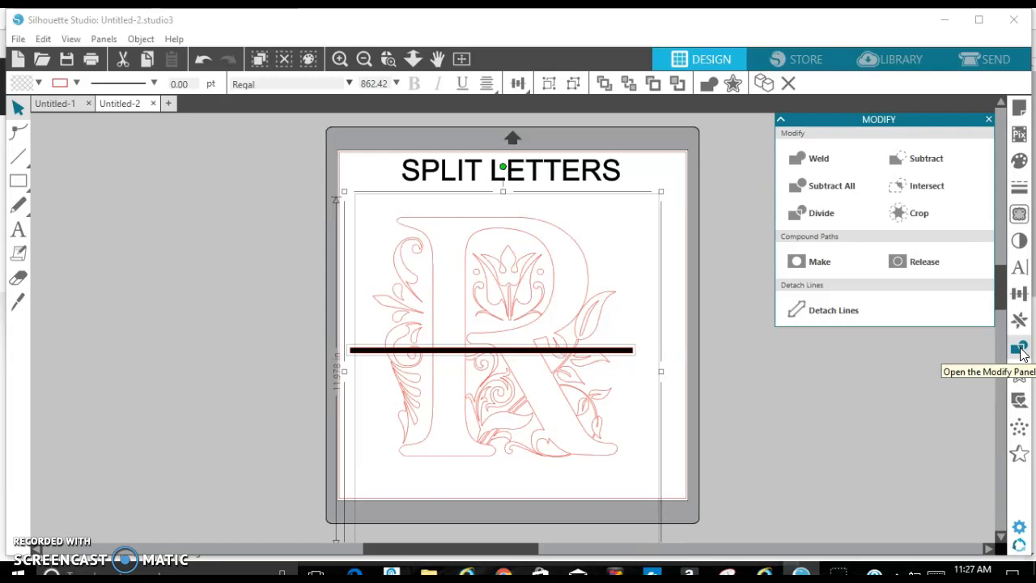
mouse_move(919, 397)
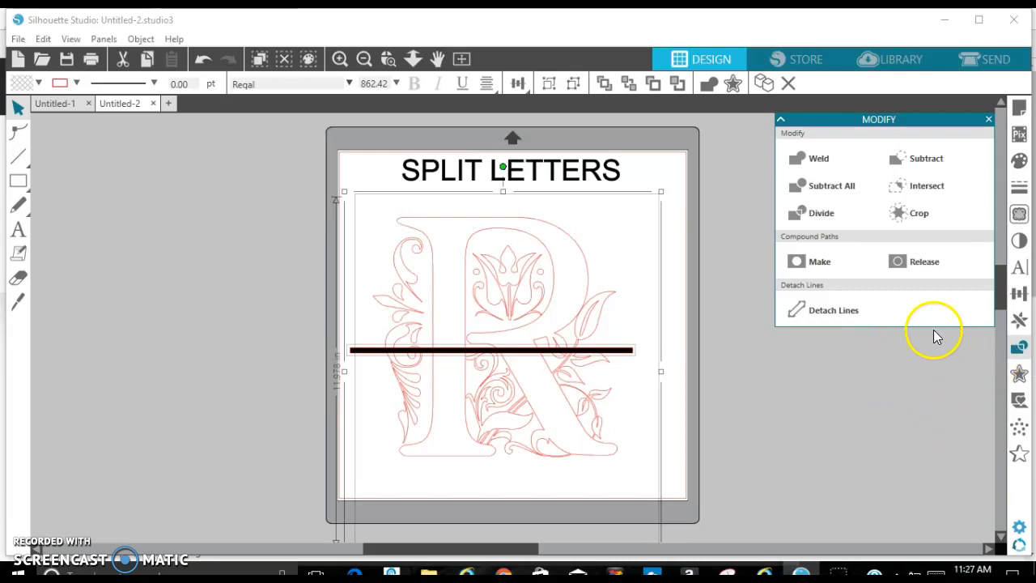
mouse_move(921, 390)
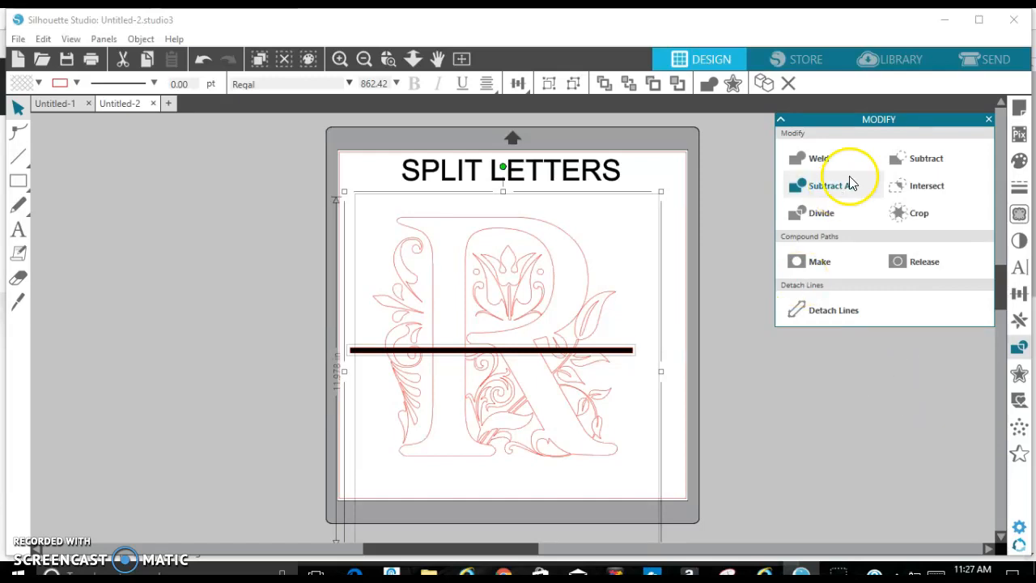
mouse_move(925, 158)
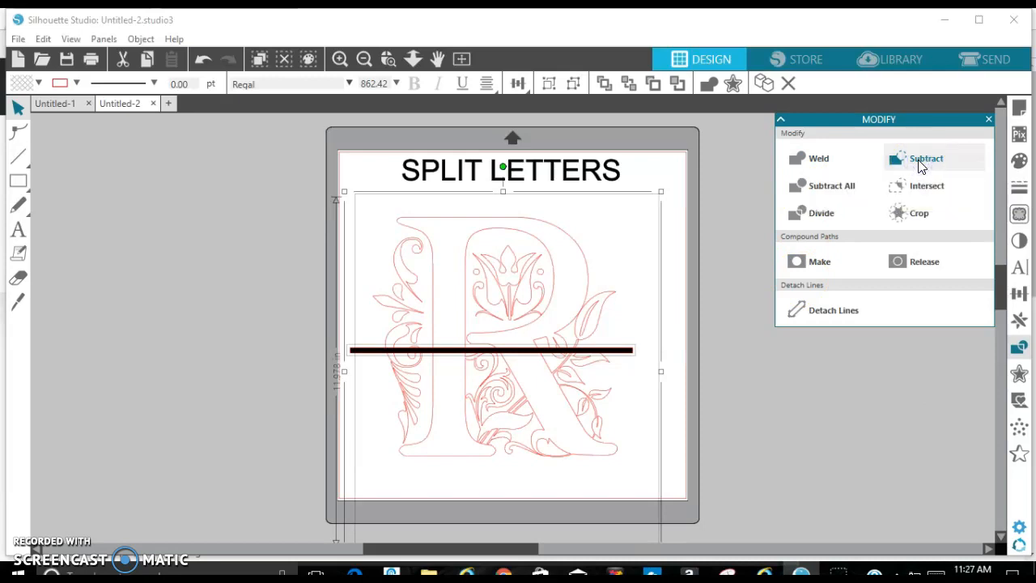
left_click(926, 157)
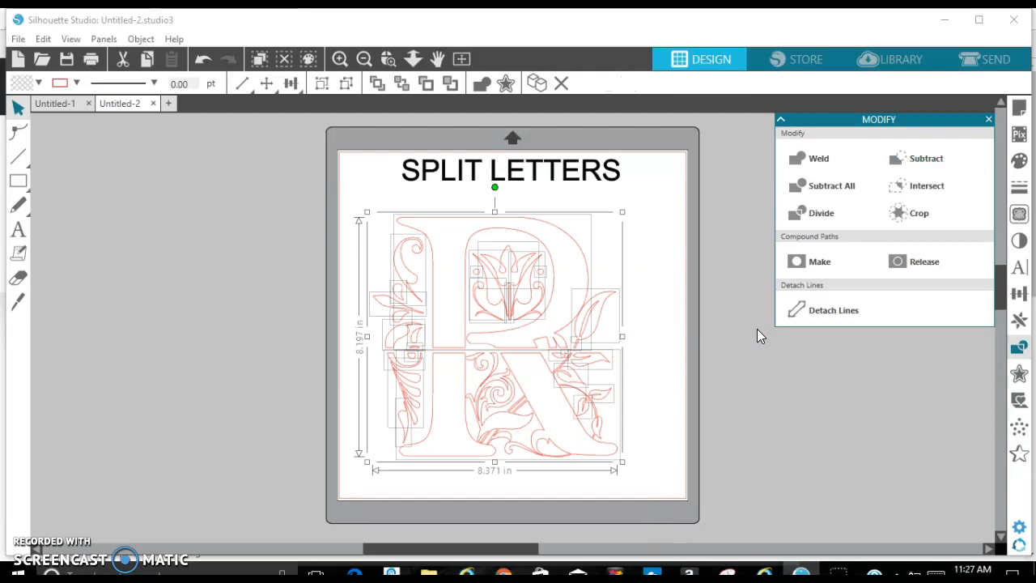
mouse_move(662, 441)
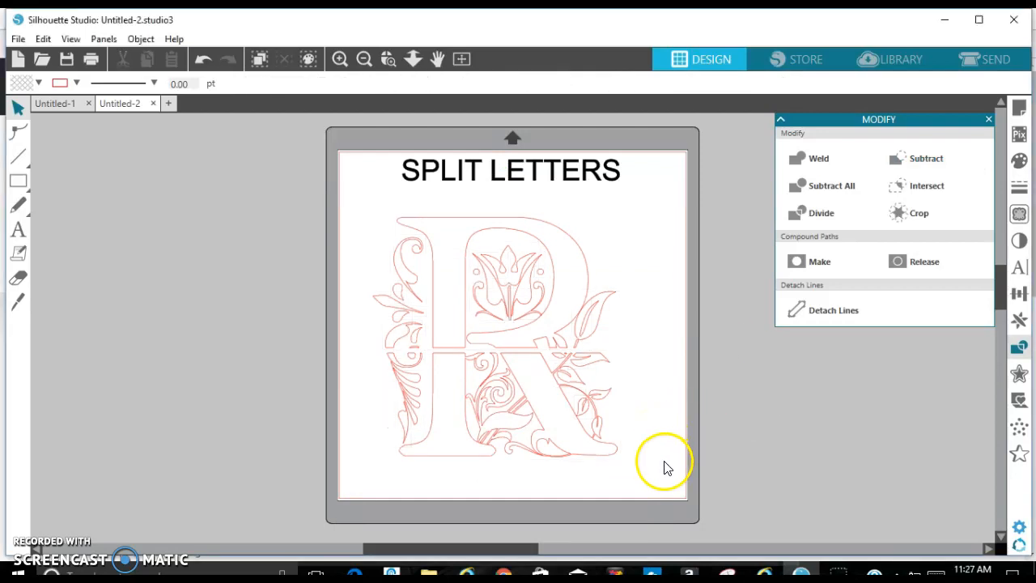
Step: Select the lower half of the split R and move it downward to widen the gap
left_click(661, 469)
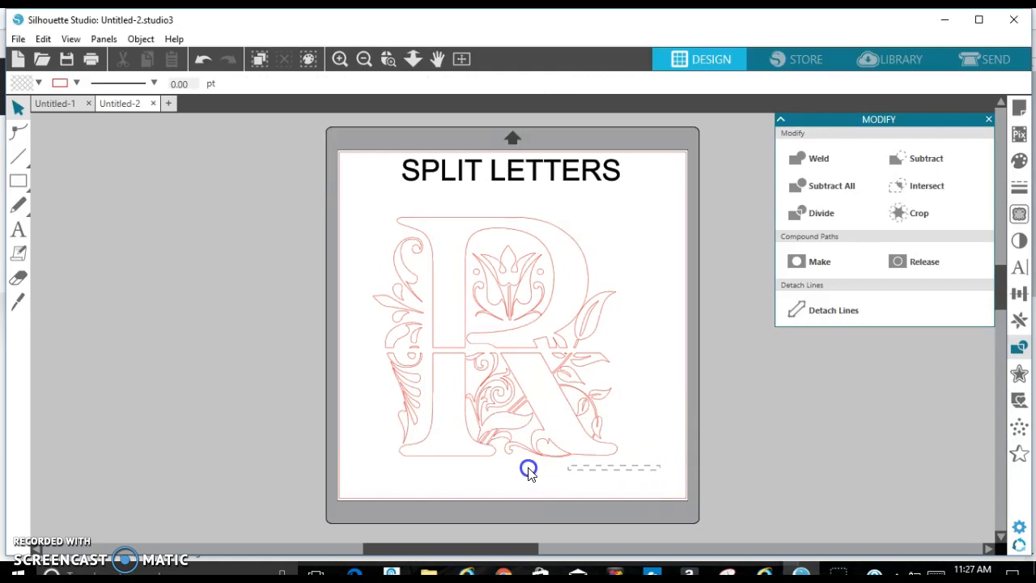
left_click(527, 472)
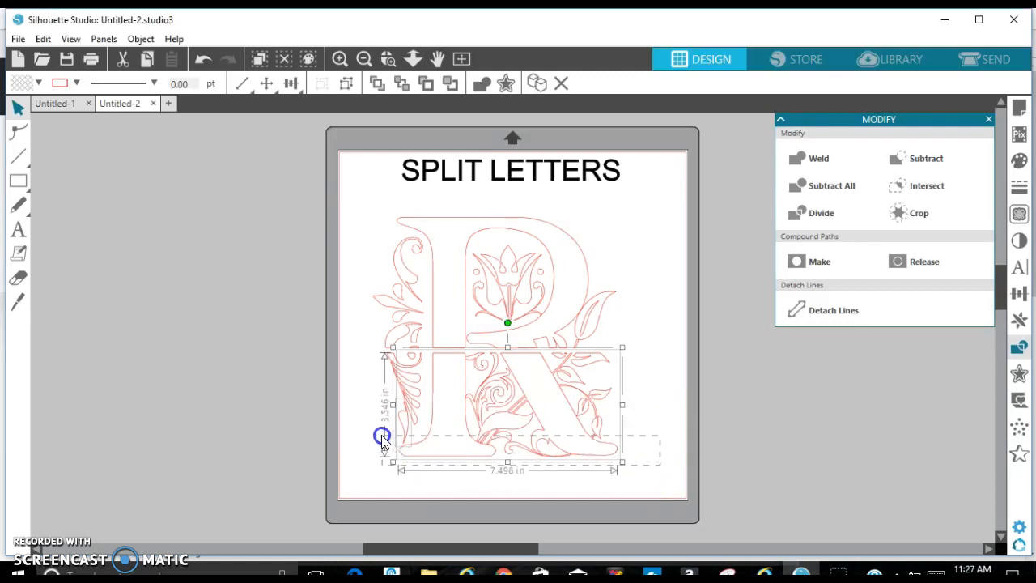
left_click_drag(382, 435, 360, 375)
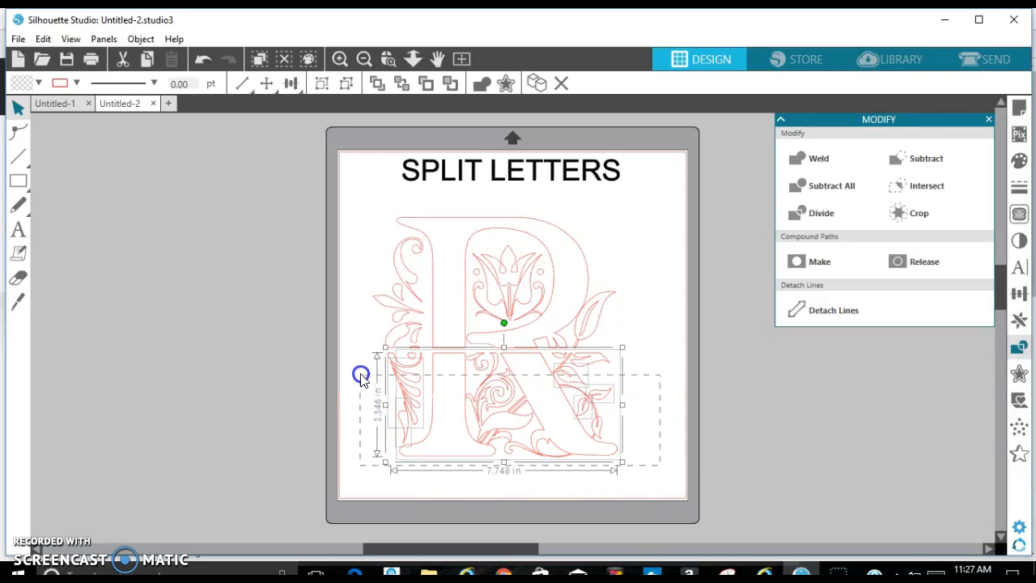
left_click_drag(361, 374, 358, 358)
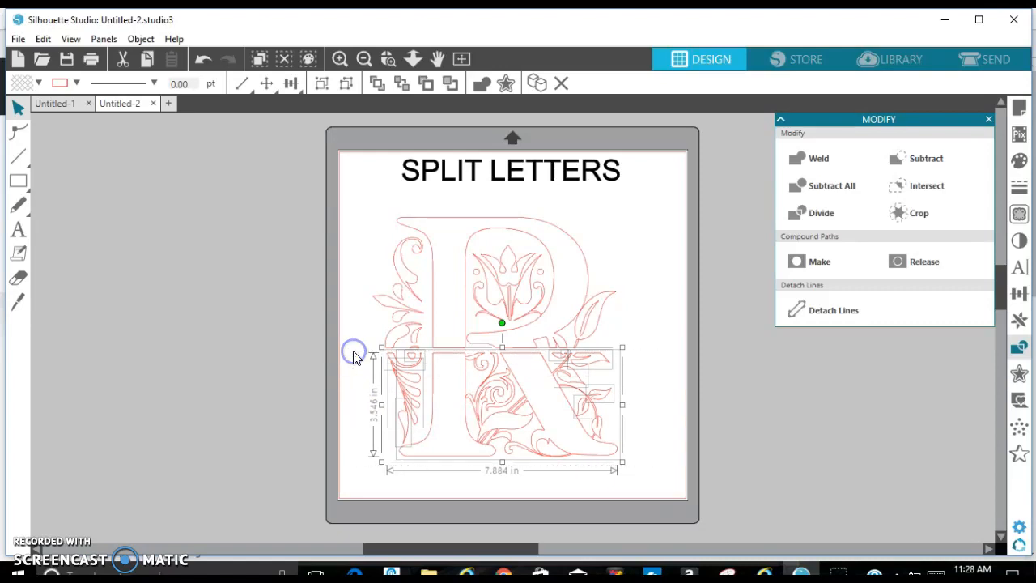
left_click(140, 38)
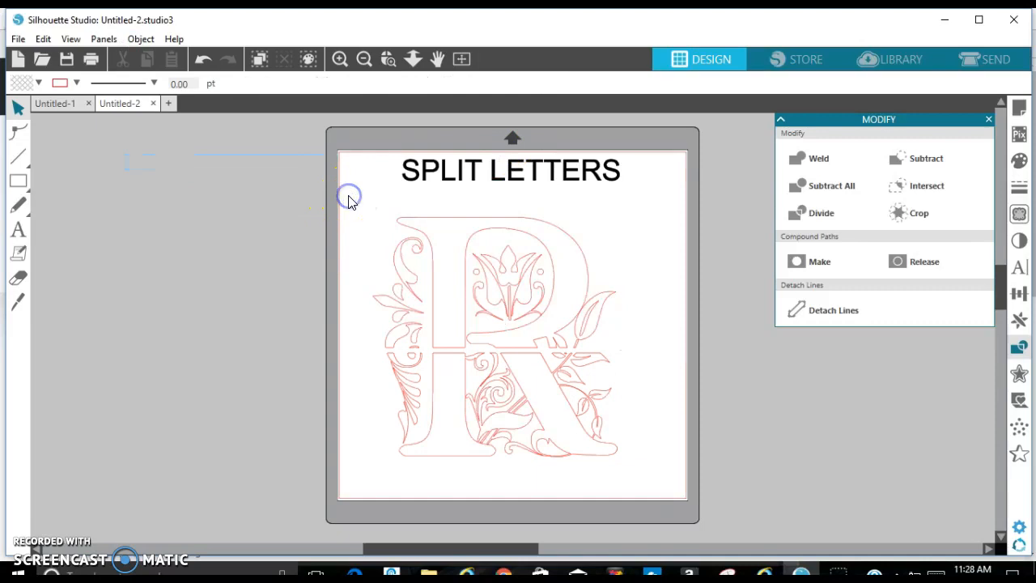
mouse_move(581, 424)
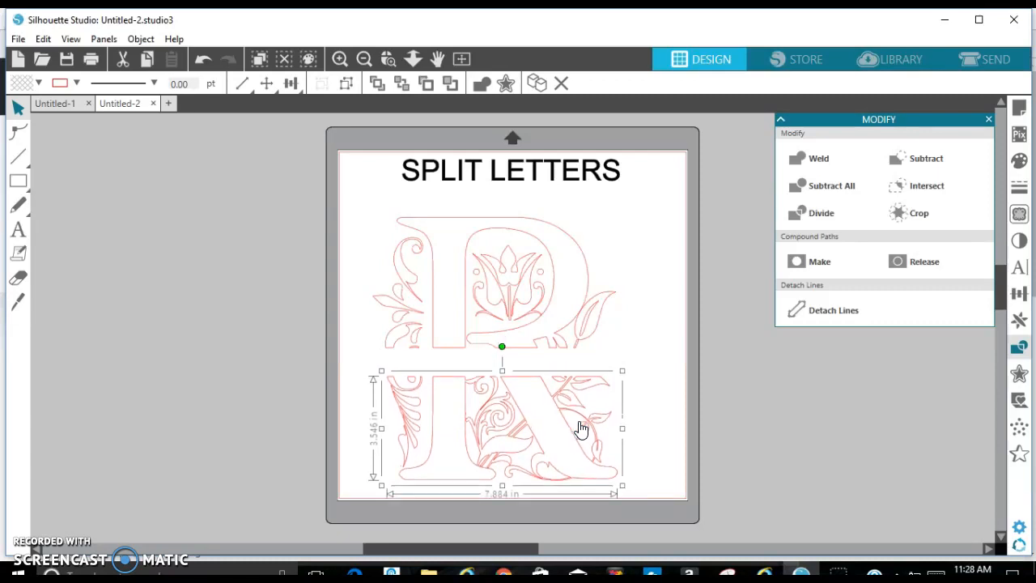
left_click(636, 341)
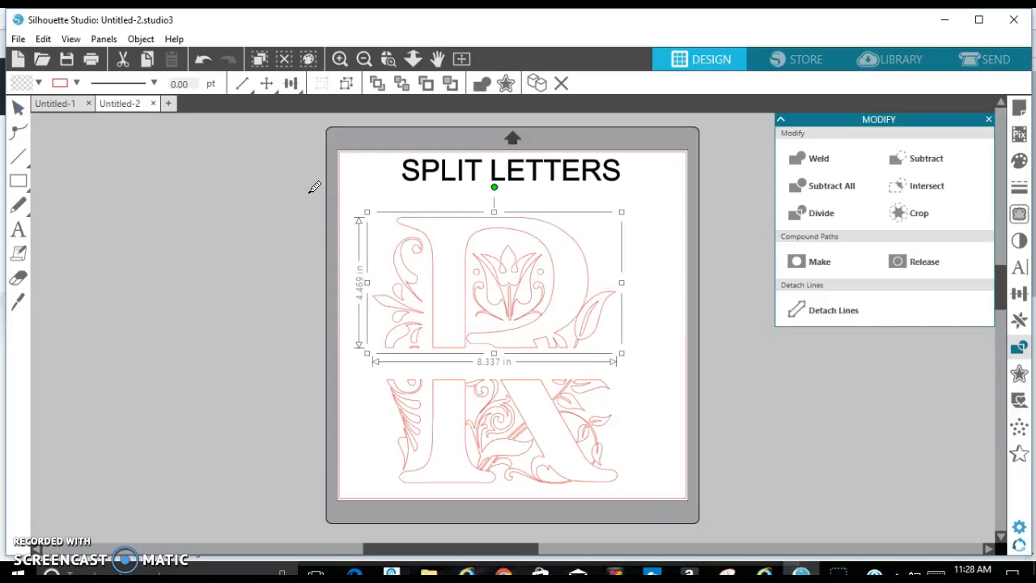
mouse_move(313, 192)
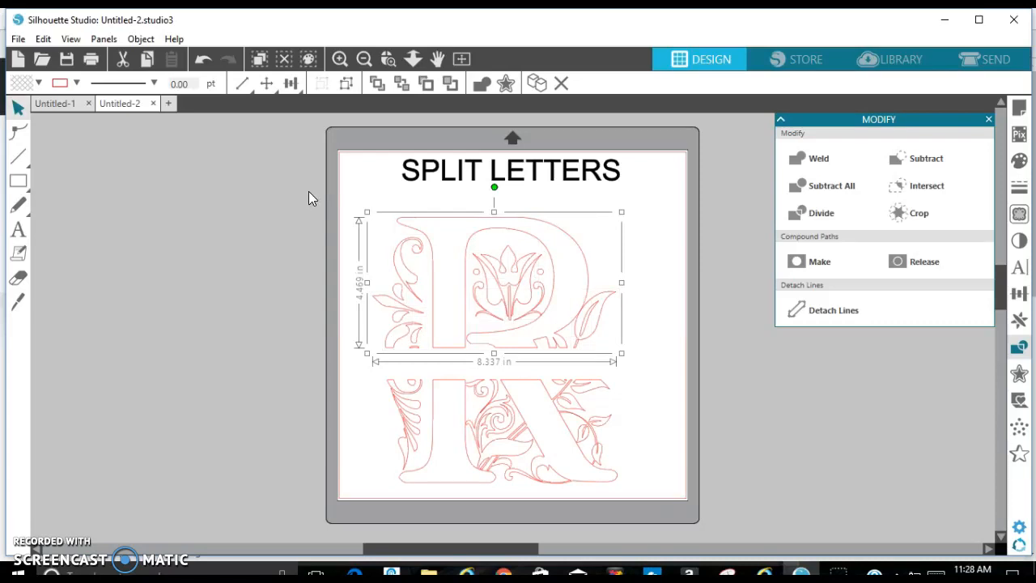
mouse_move(409, 240)
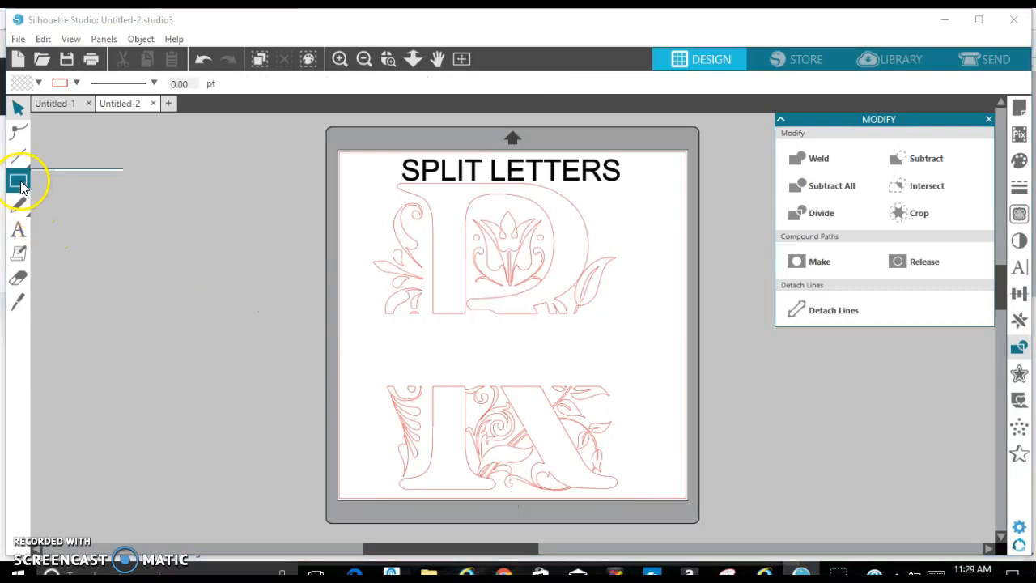
Step: Draw a long thin bar left of the mat, level with the R's upper half, and select it
left_click(18, 180)
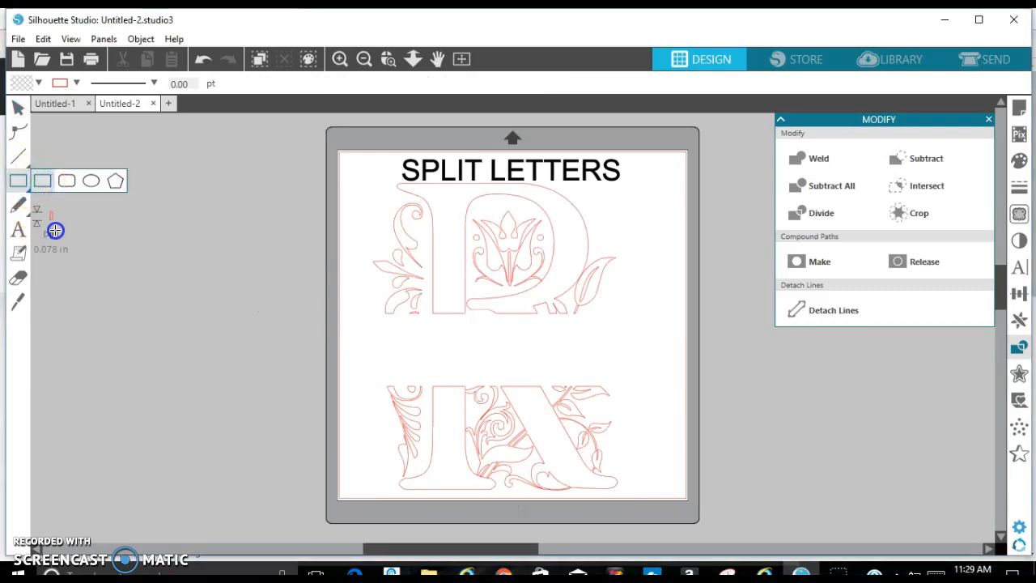
left_click_drag(53, 230, 308, 234)
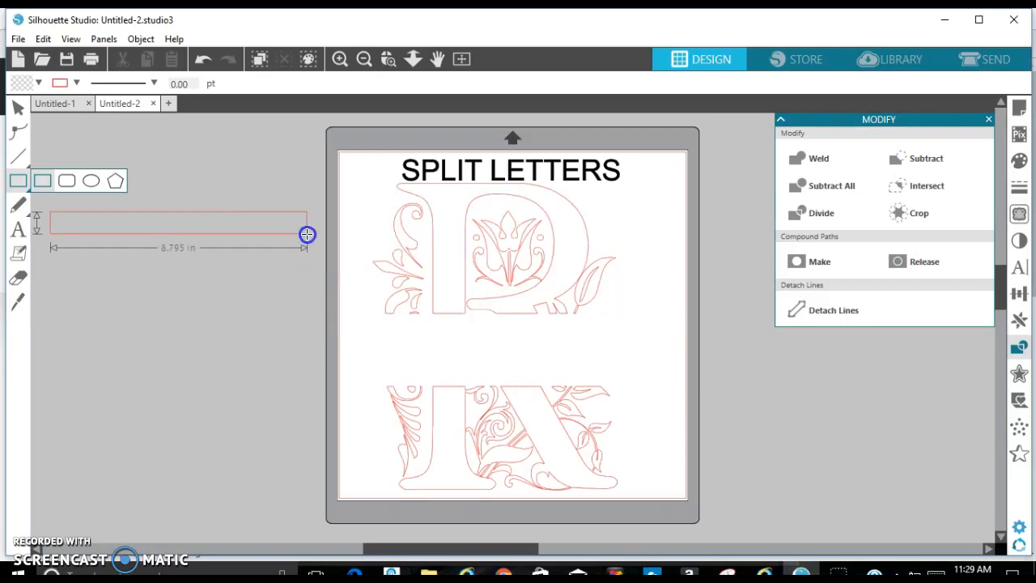
left_click_drag(307, 234, 332, 237)
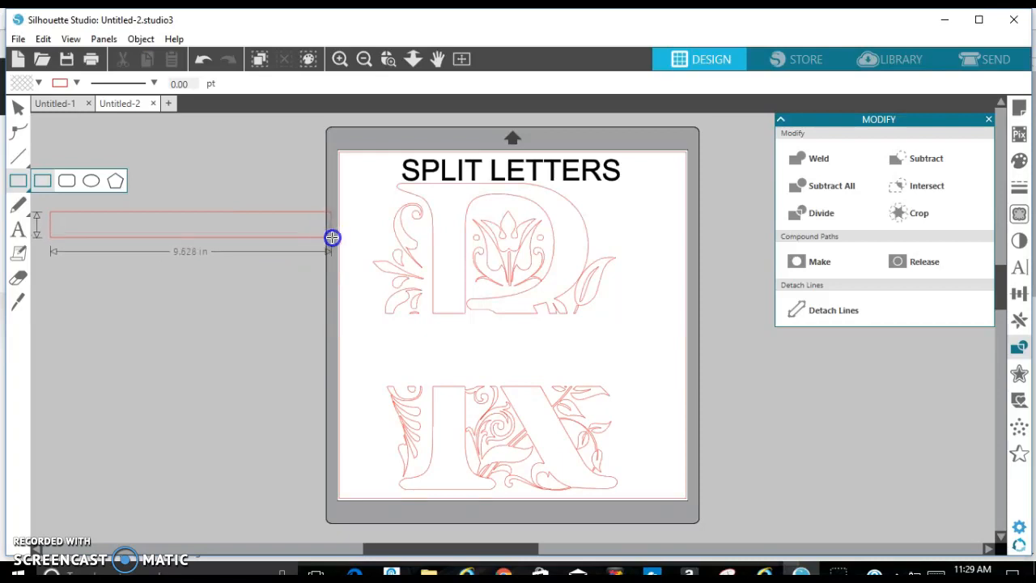
left_click_drag(332, 237, 365, 237)
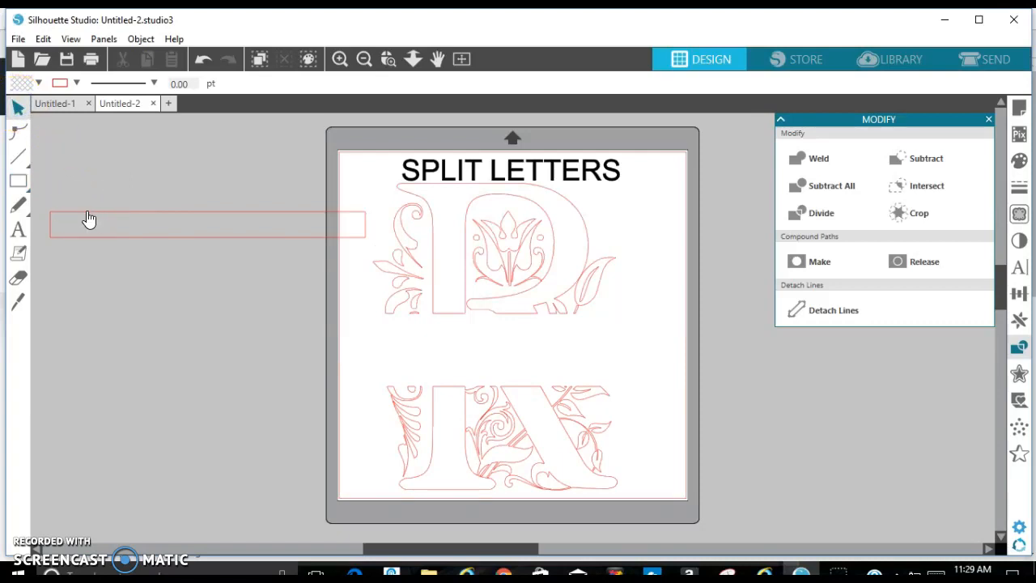
left_click(89, 216)
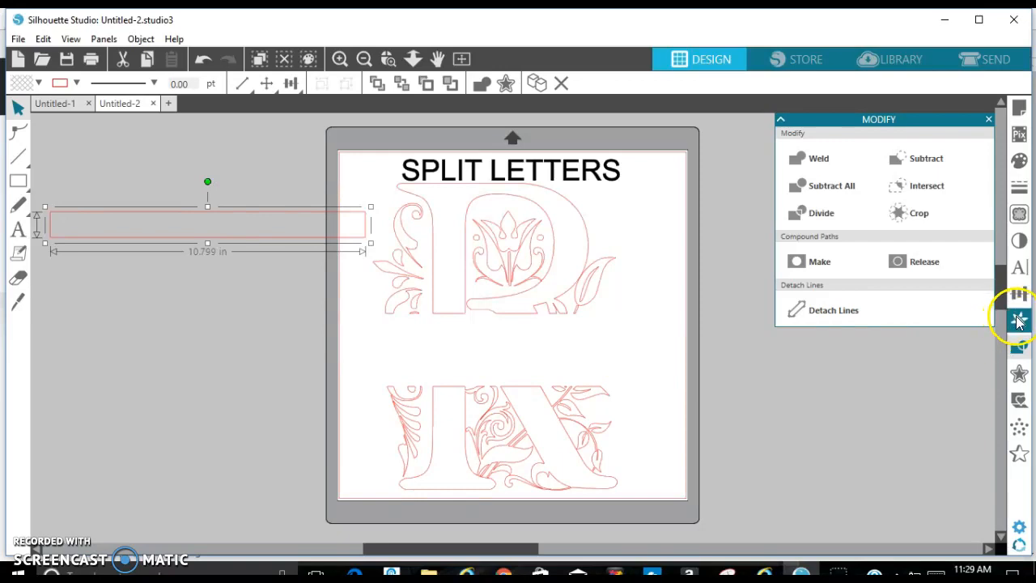
mouse_move(1019, 321)
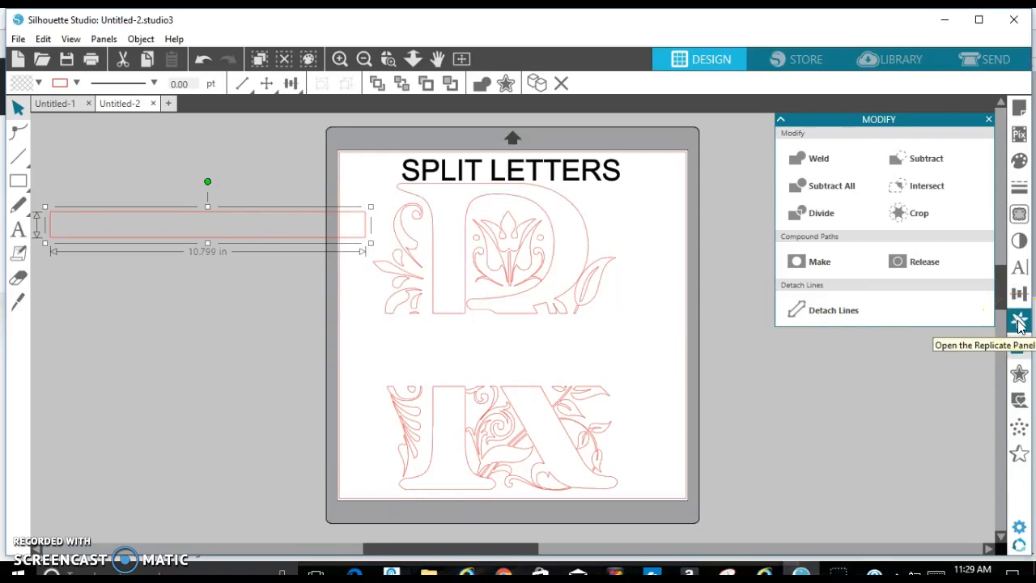
Step: Replicate the bar and place the two bars along the edges of the R's gap
left_click(1019, 319)
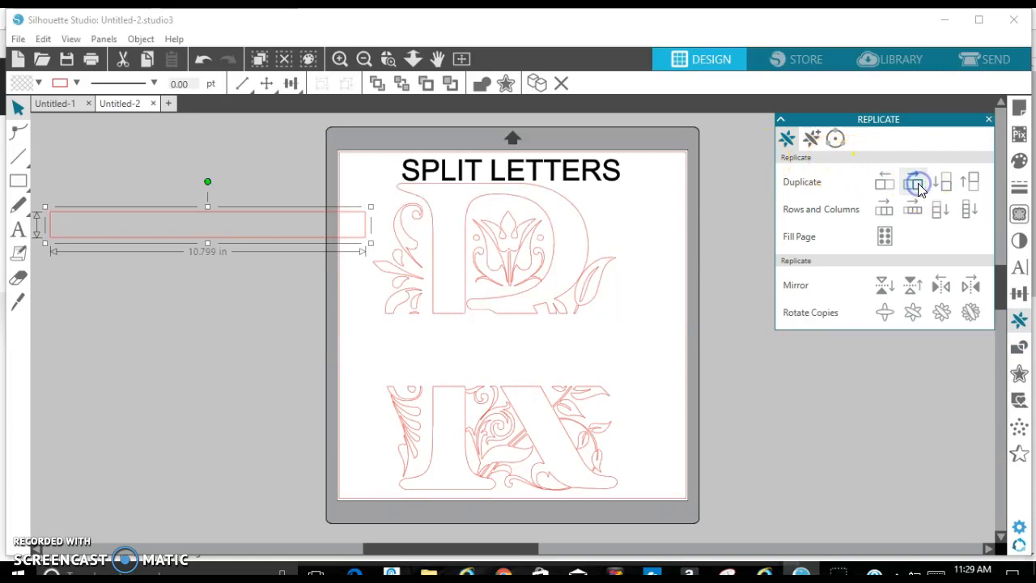
left_click(912, 182)
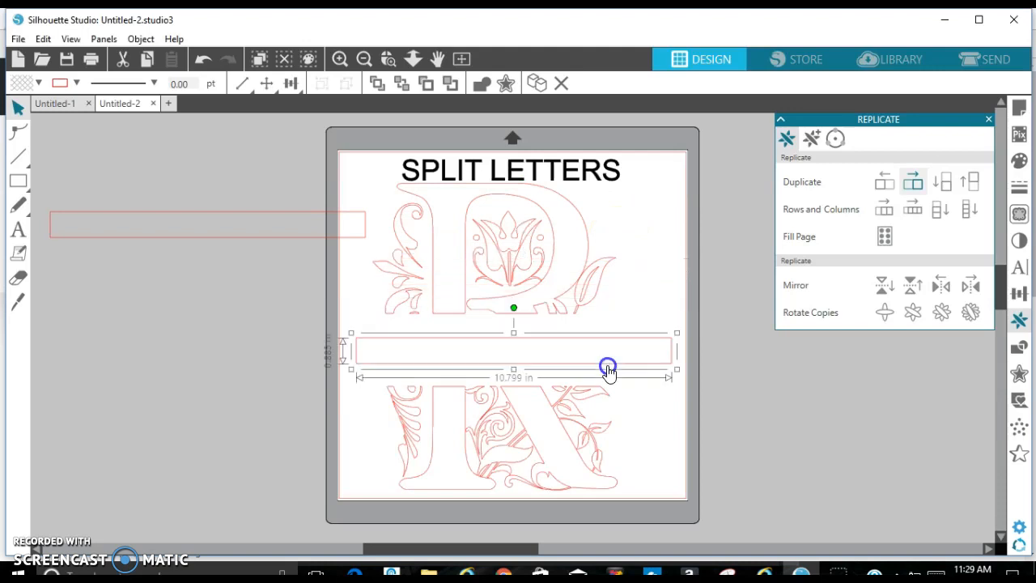
left_click_drag(606, 368, 600, 381)
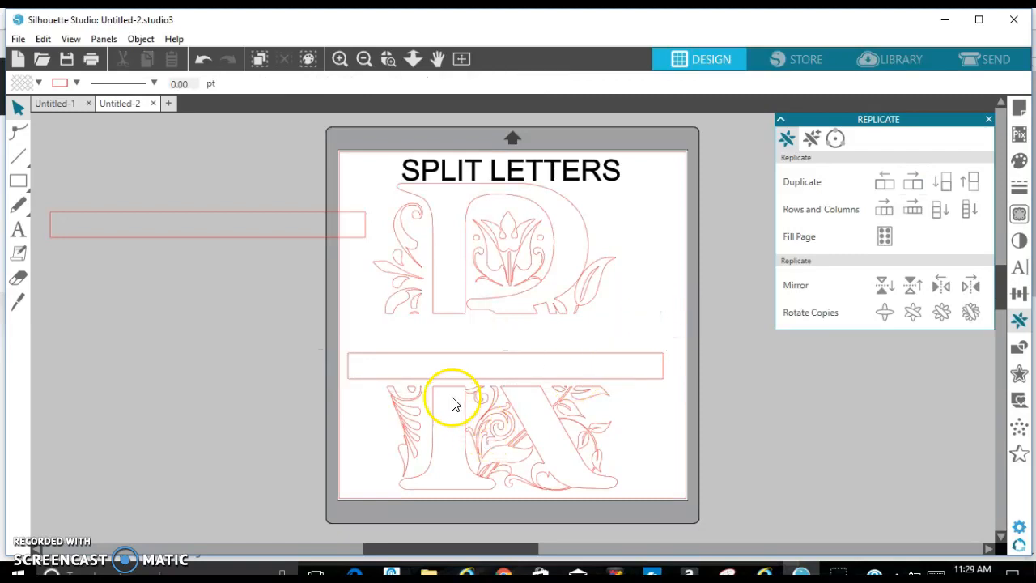
mouse_move(453, 395)
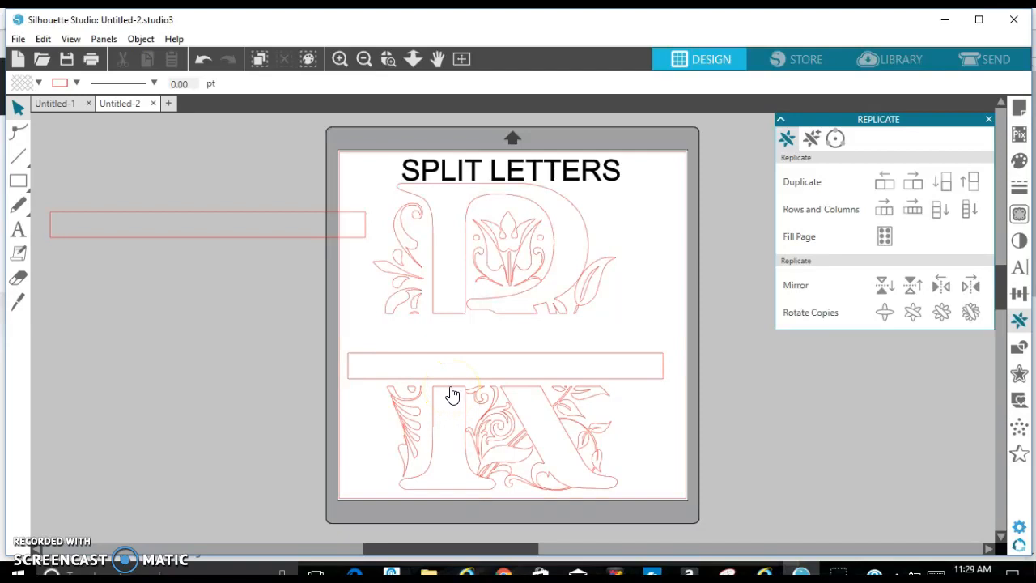
mouse_move(453, 391)
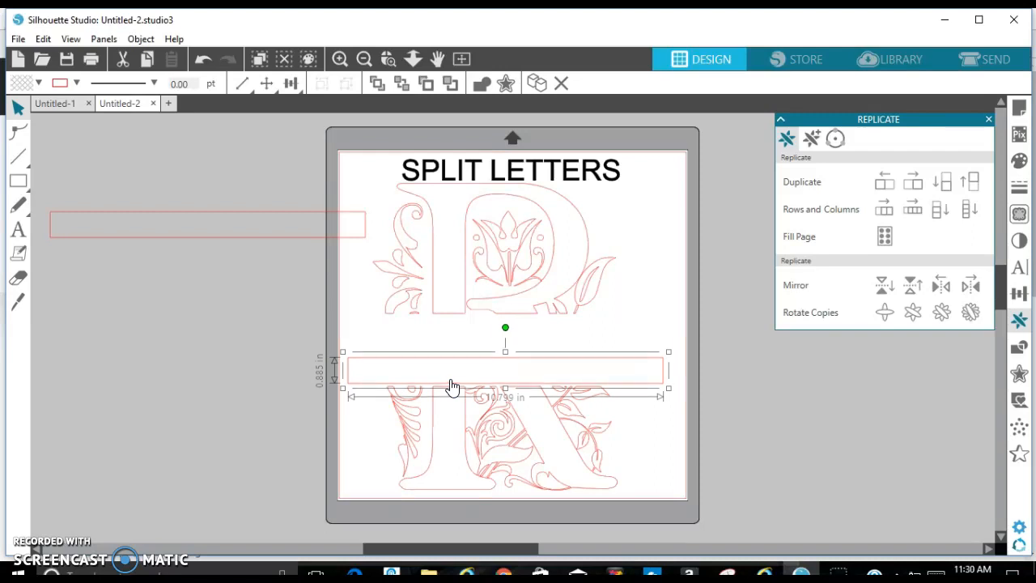
left_click(294, 315)
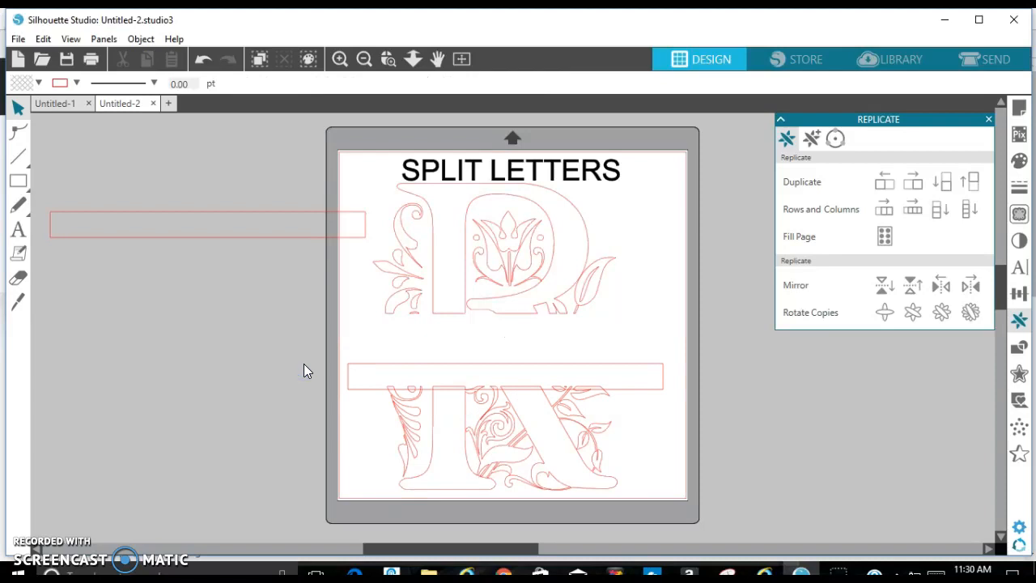
left_click(277, 241)
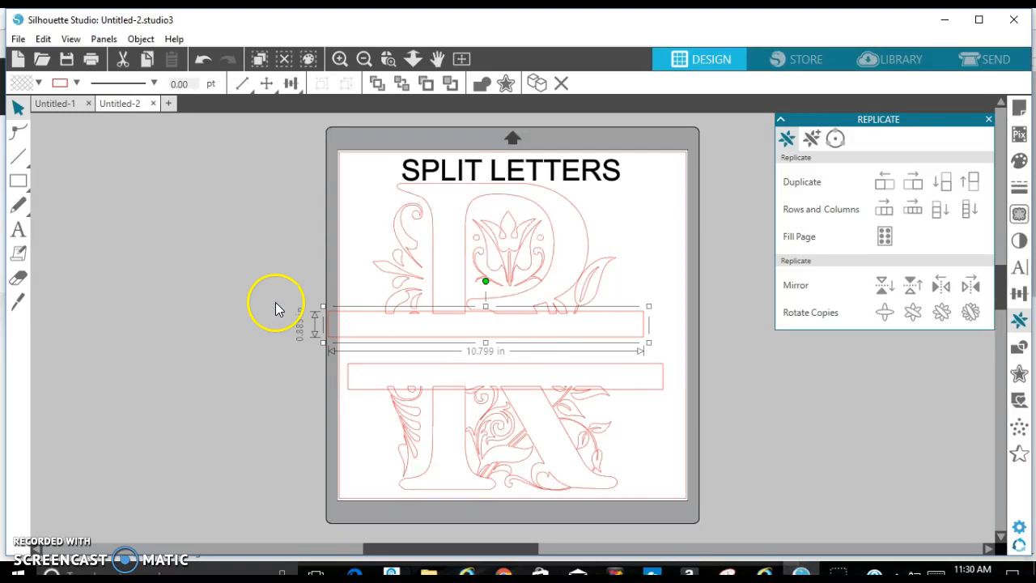
left_click(278, 307)
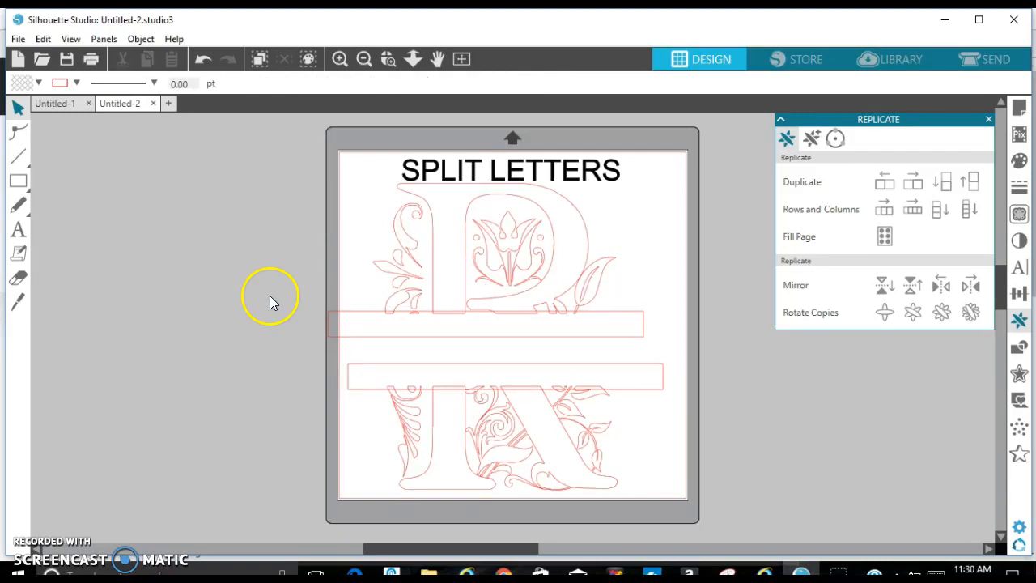
mouse_move(676, 501)
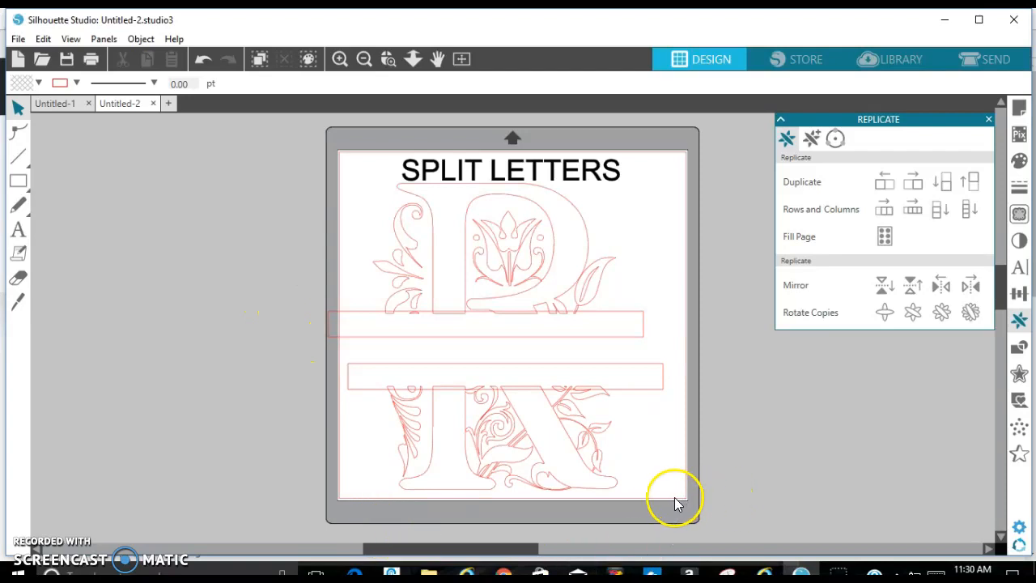
Step: Select all letter pieces and bars and align them center horizontally
left_click(674, 496)
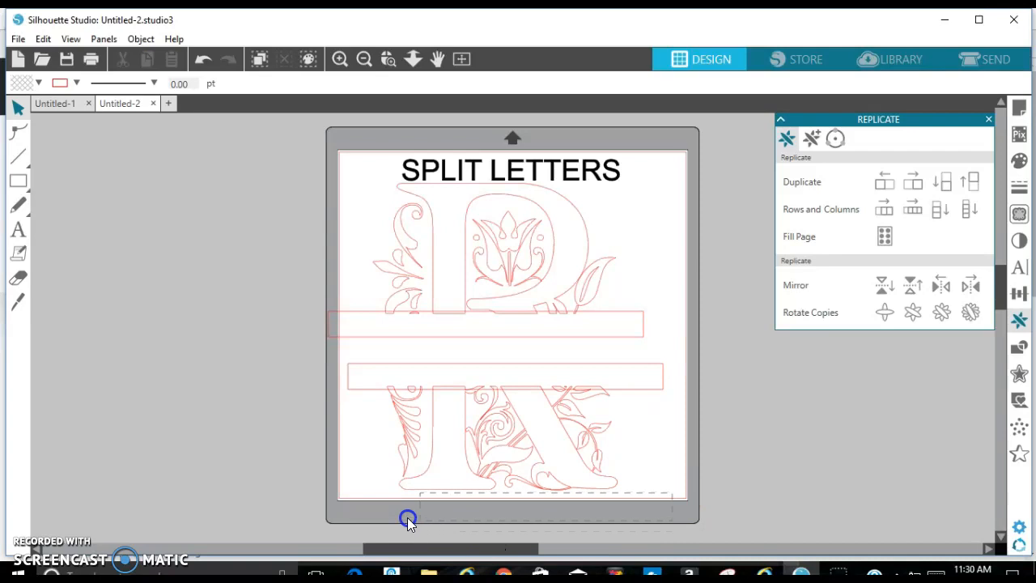
left_click(407, 519)
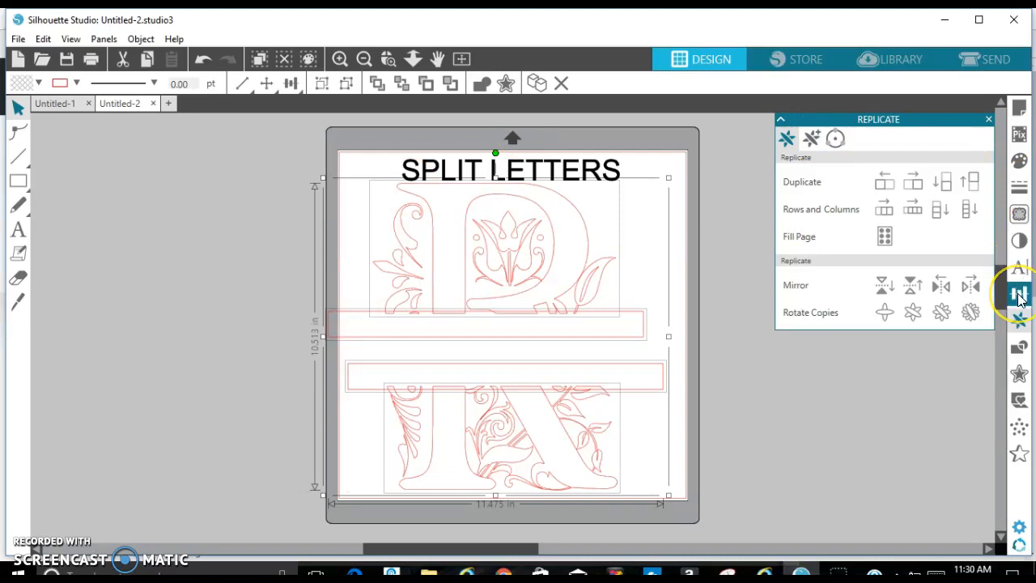
left_click(1018, 295)
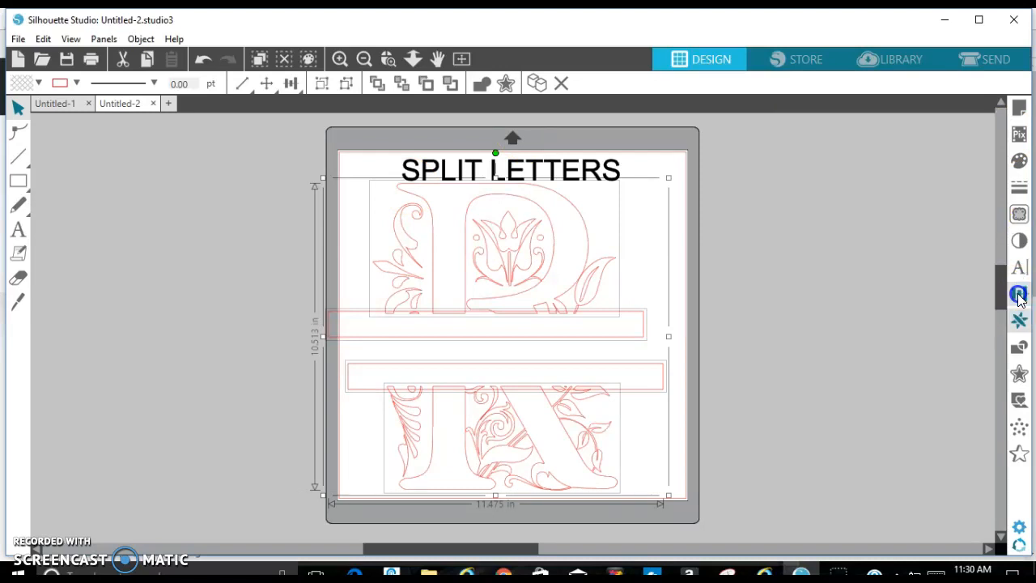
left_click(1019, 294)
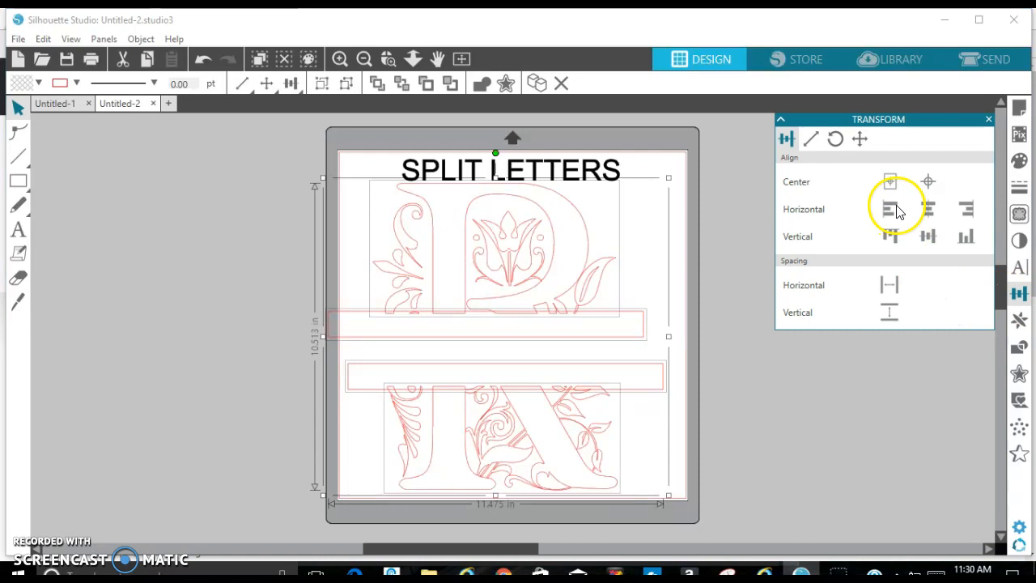
left_click(928, 209)
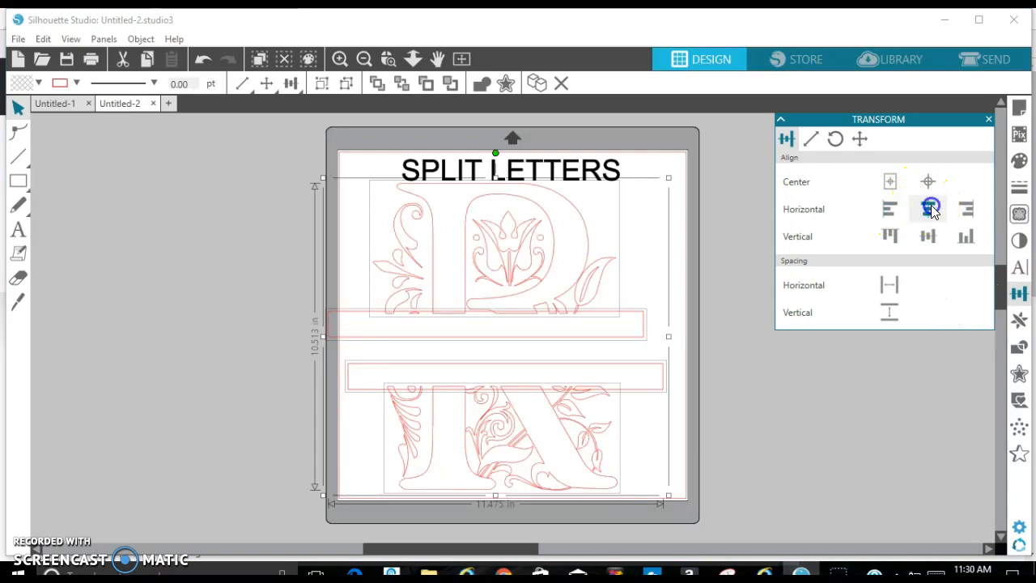
left_click(928, 209)
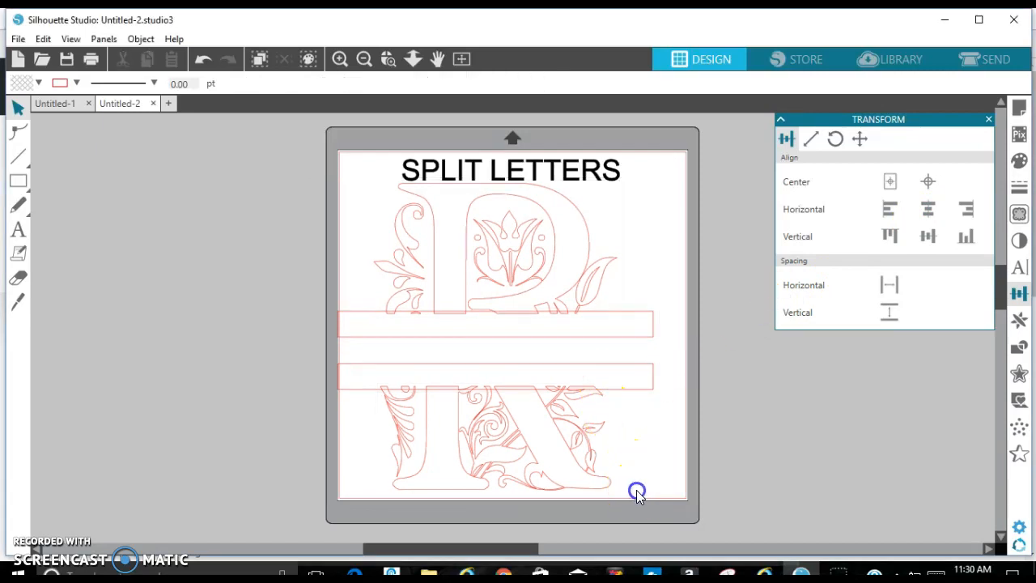
Step: Box-select the R's top half together with the upper band, with the Modify panel open
left_click(482, 470)
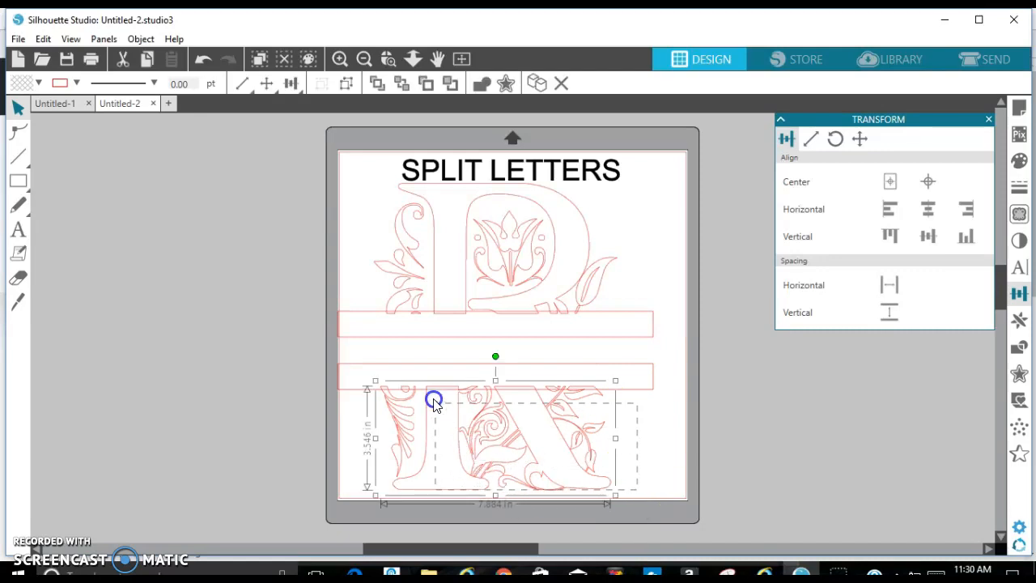
left_click_drag(435, 400, 421, 379)
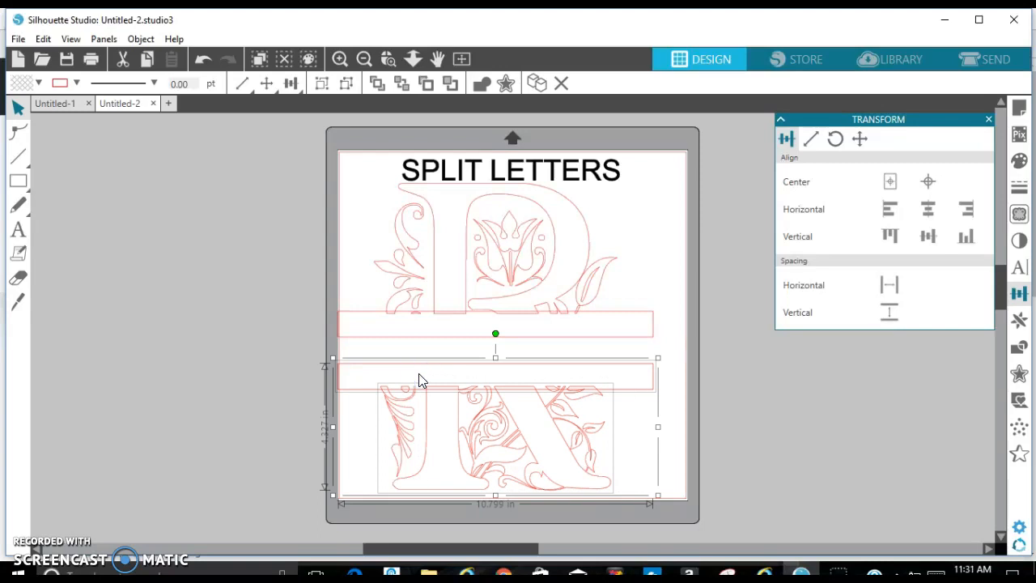
mouse_move(1019, 348)
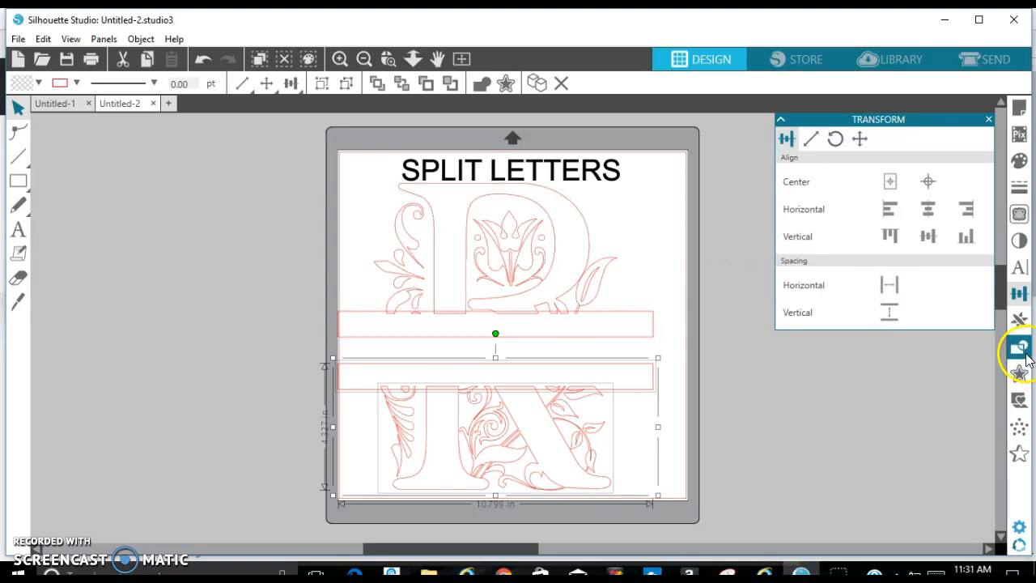
left_click(1020, 348)
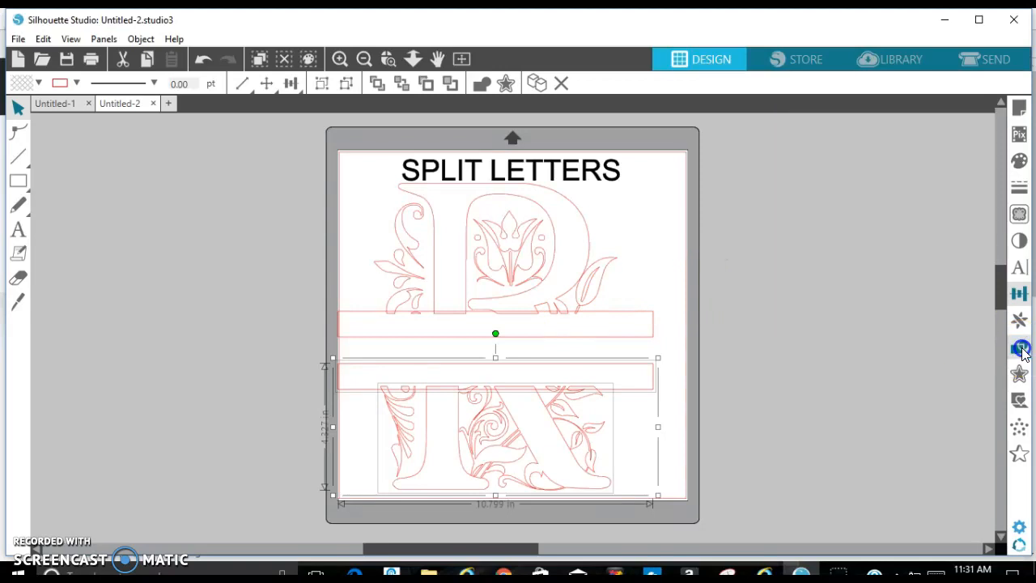
left_click(1019, 346)
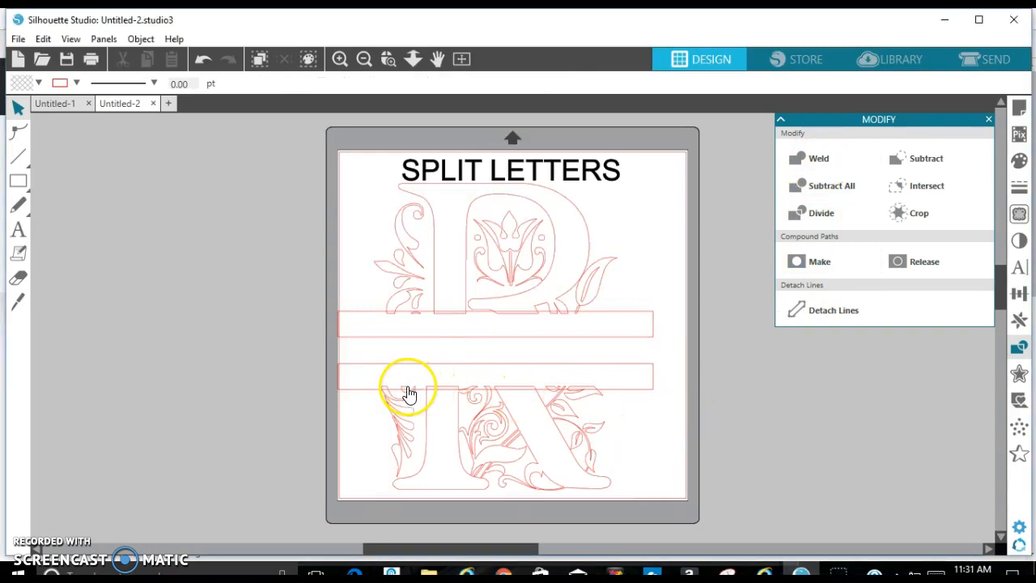
mouse_move(405, 380)
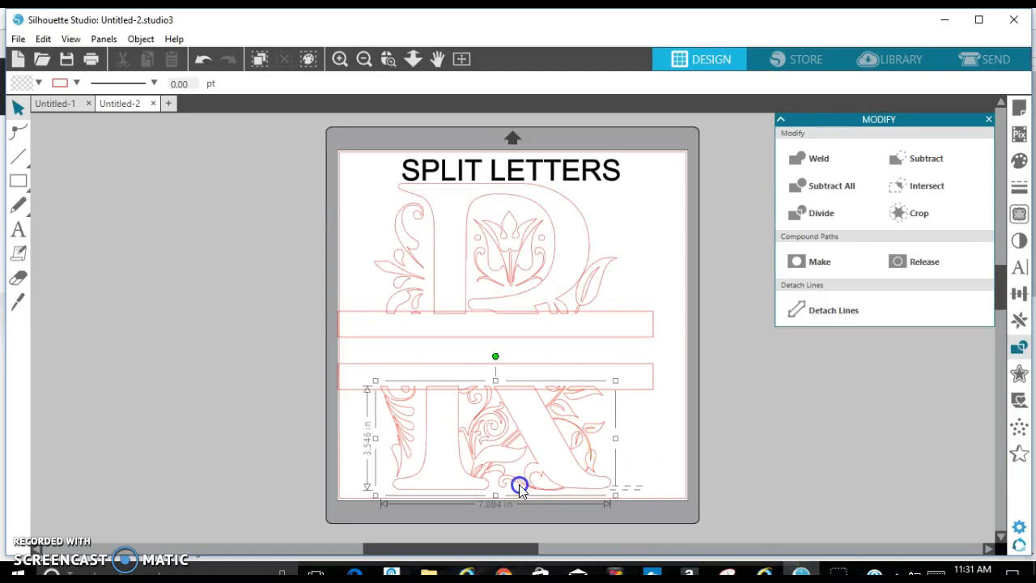
left_click_drag(519, 487, 388, 368)
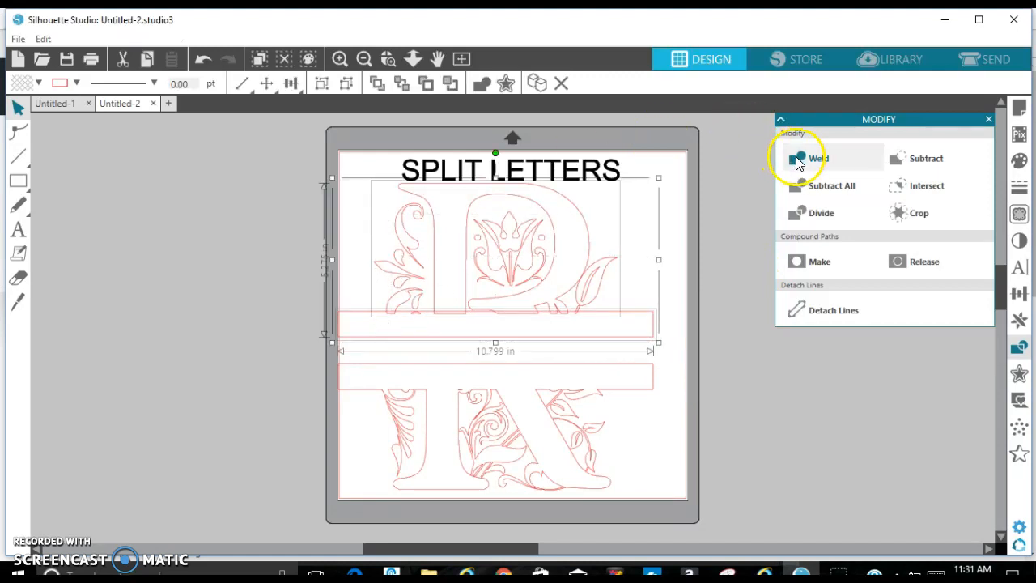
mouse_move(818, 158)
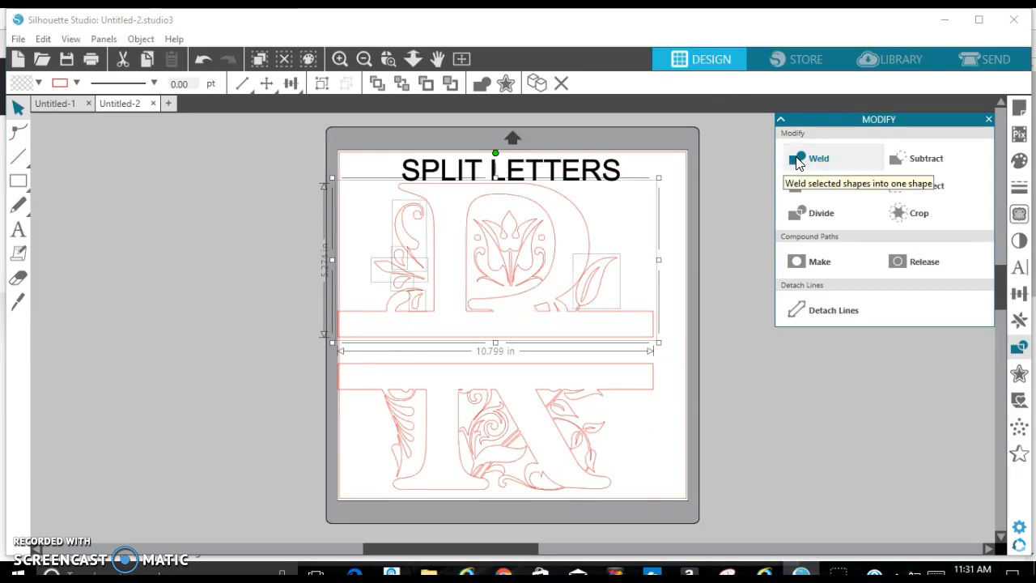
Step: Weld each R half to its band, fill both black, and scale the monogram down
left_click(818, 157)
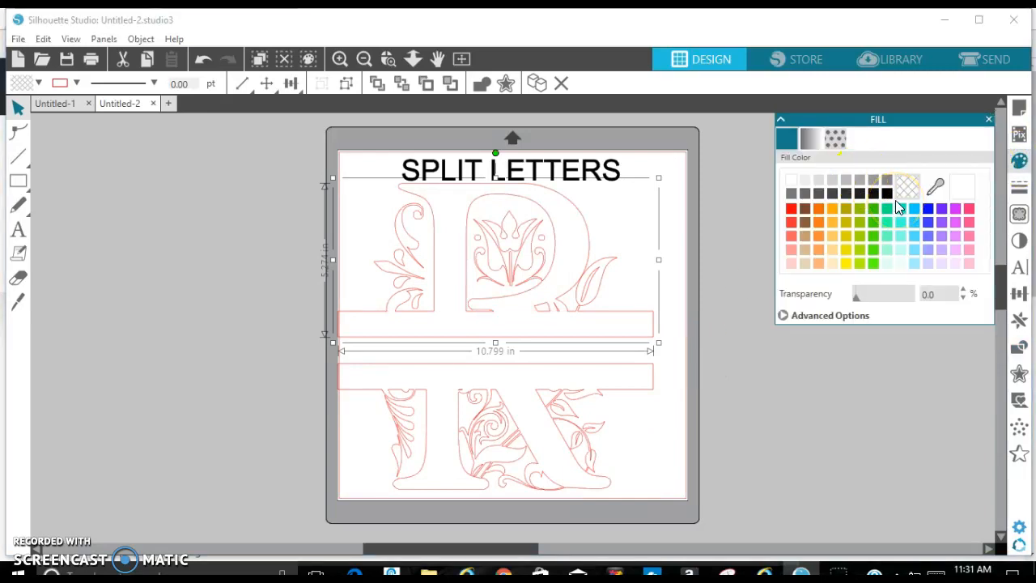
left_click(886, 193)
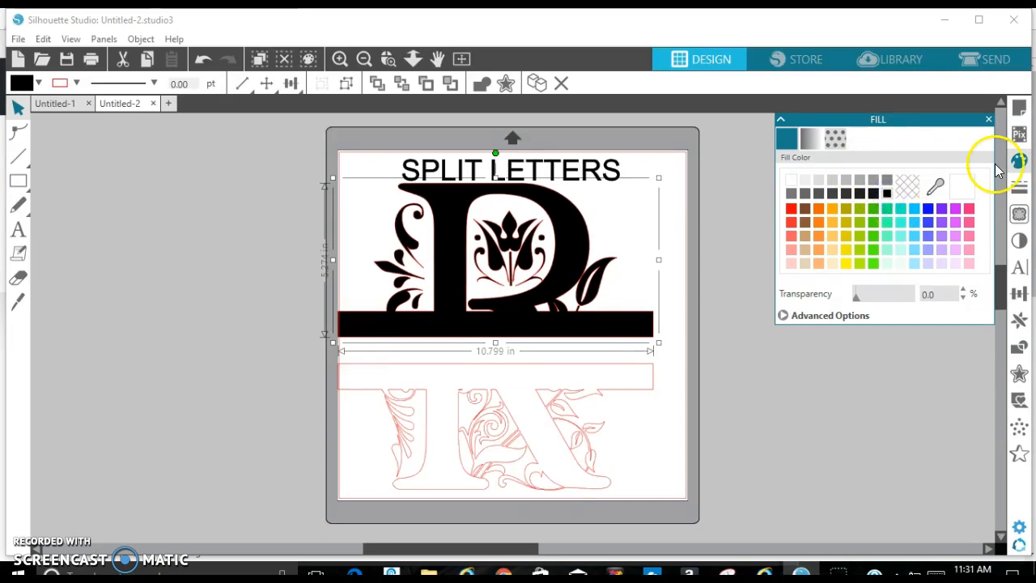
left_click(988, 119)
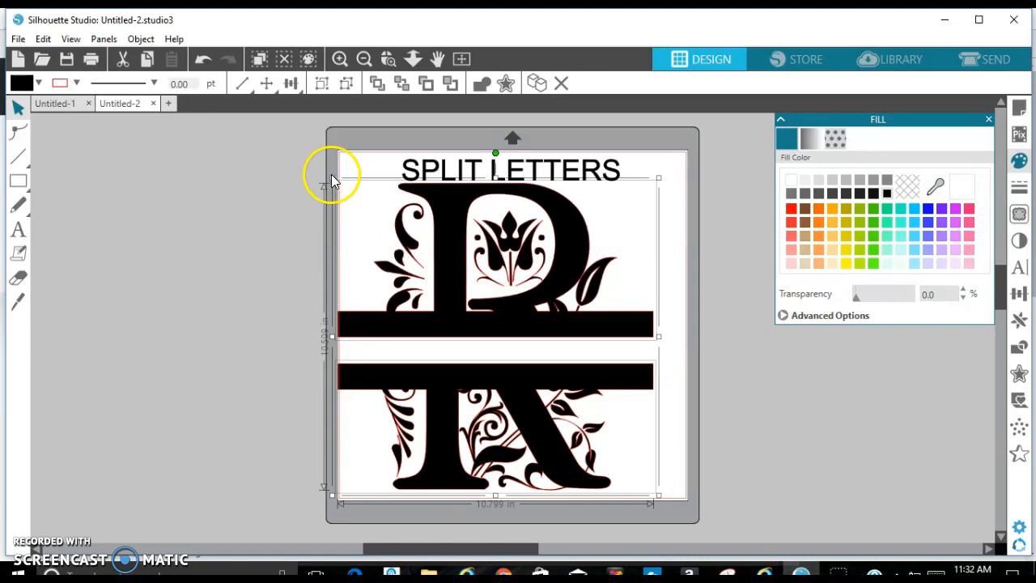
left_click_drag(330, 178, 376, 221)
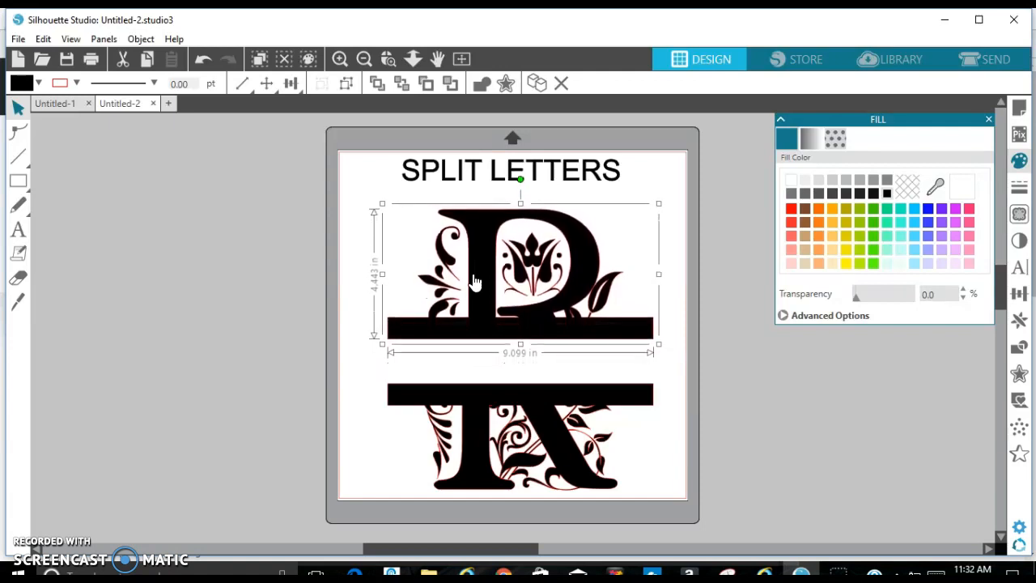
Step: Add the text ROBERTSON in Impact beside the mat
left_click(217, 301)
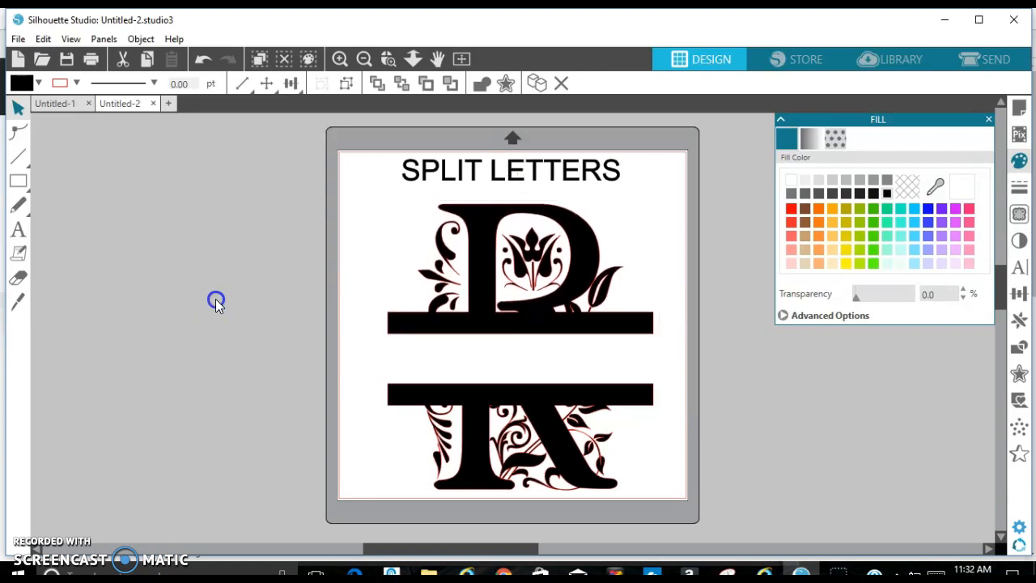
left_click(17, 230)
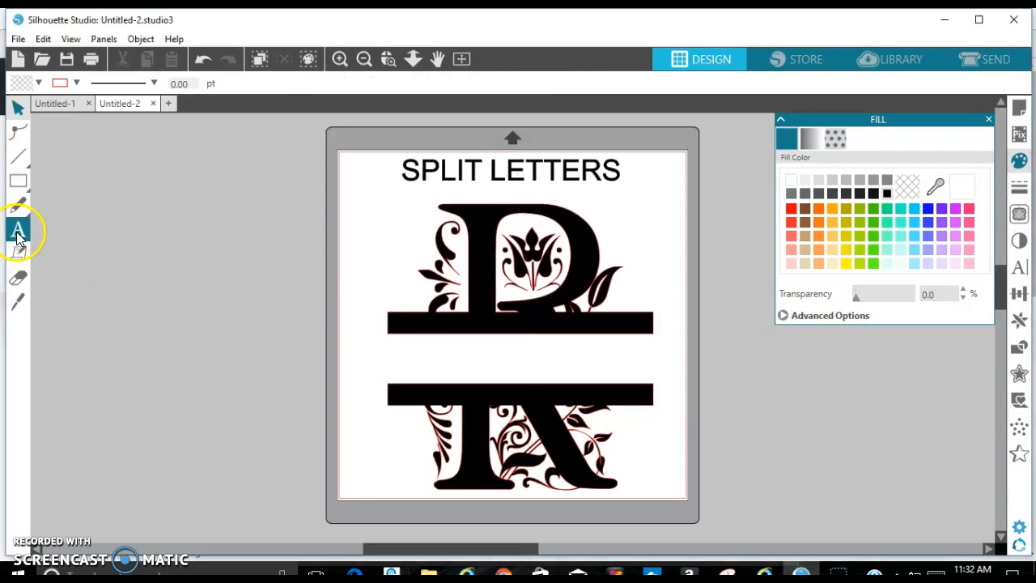
left_click(17, 229)
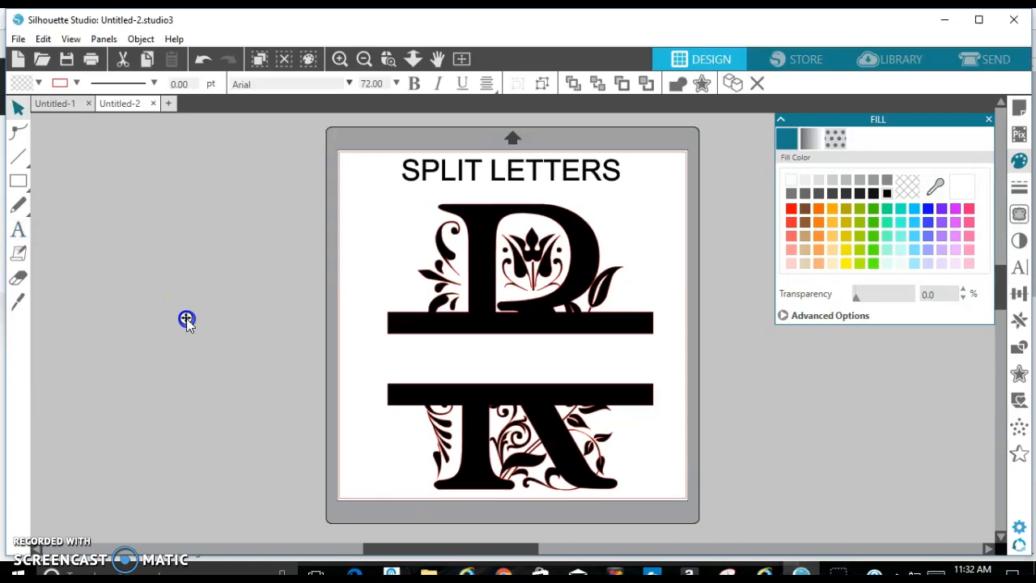
type("RO")
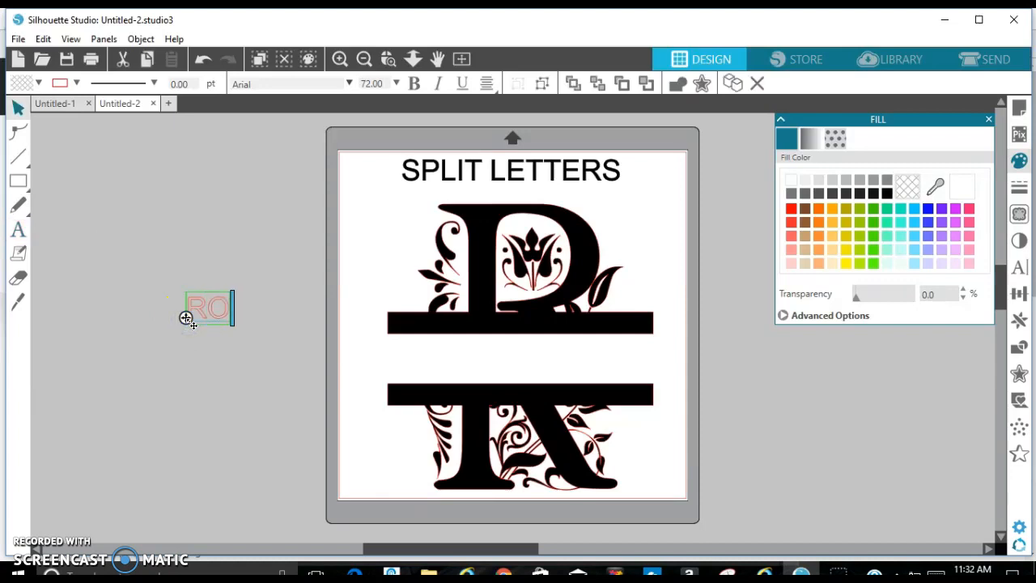
type("BERTSON")
left_click(291, 84)
type("IMPACt")
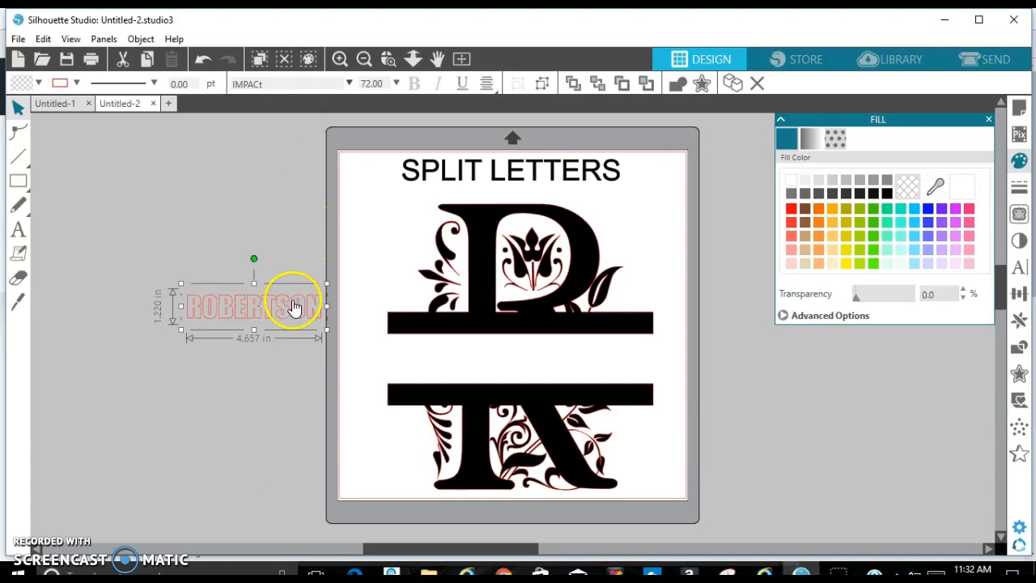
Step: Move ROBERTSON between the R's bands and stretch it to fill the gap
left_click_drag(291, 304, 513, 364)
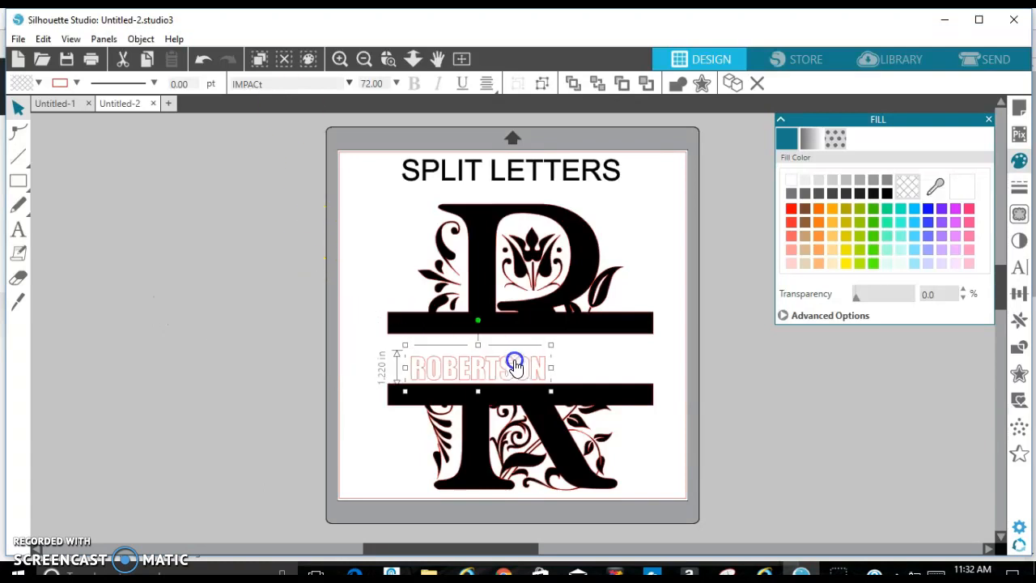
left_click_drag(516, 366, 502, 356)
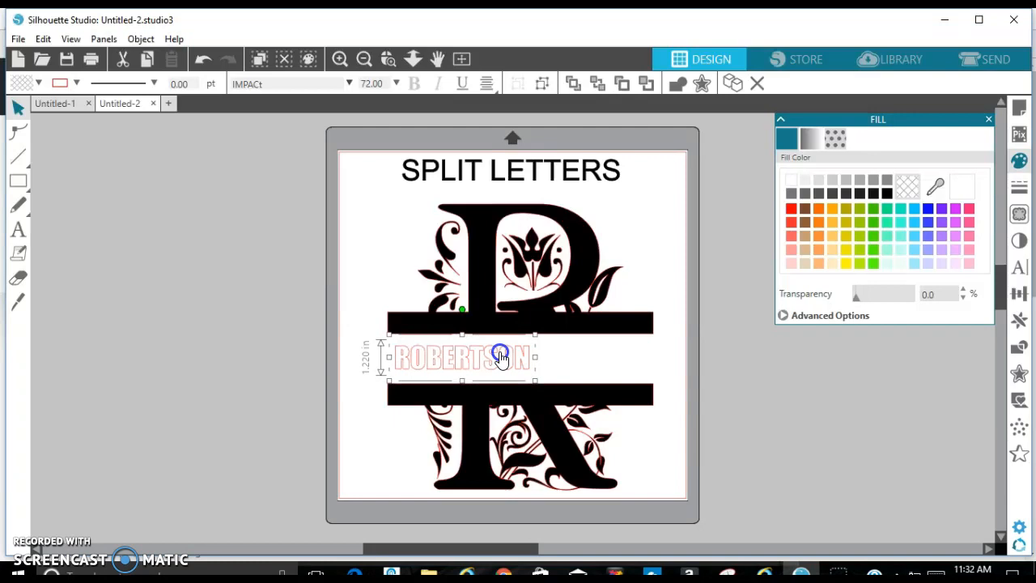
mouse_move(537, 358)
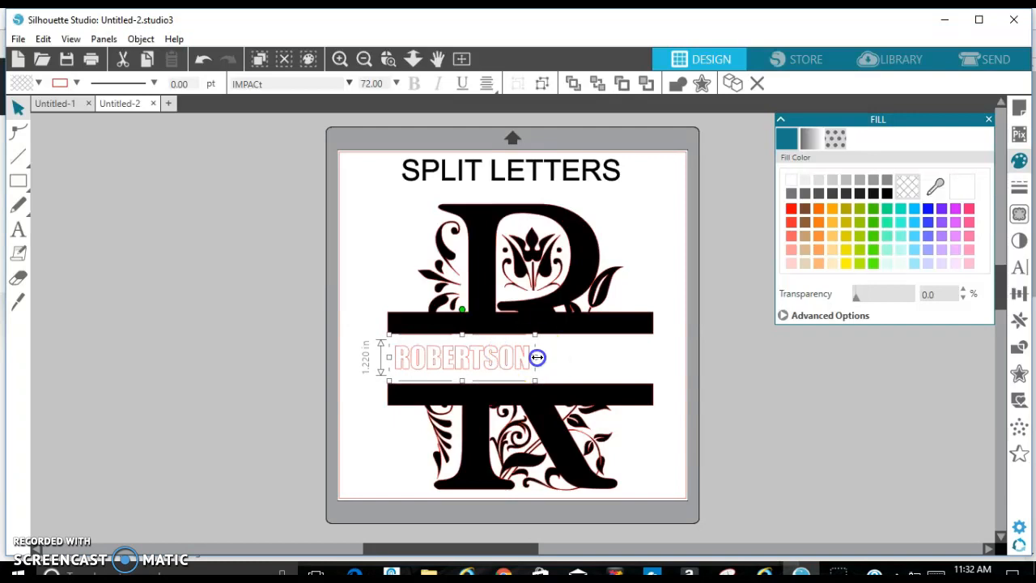
left_click_drag(537, 356, 653, 363)
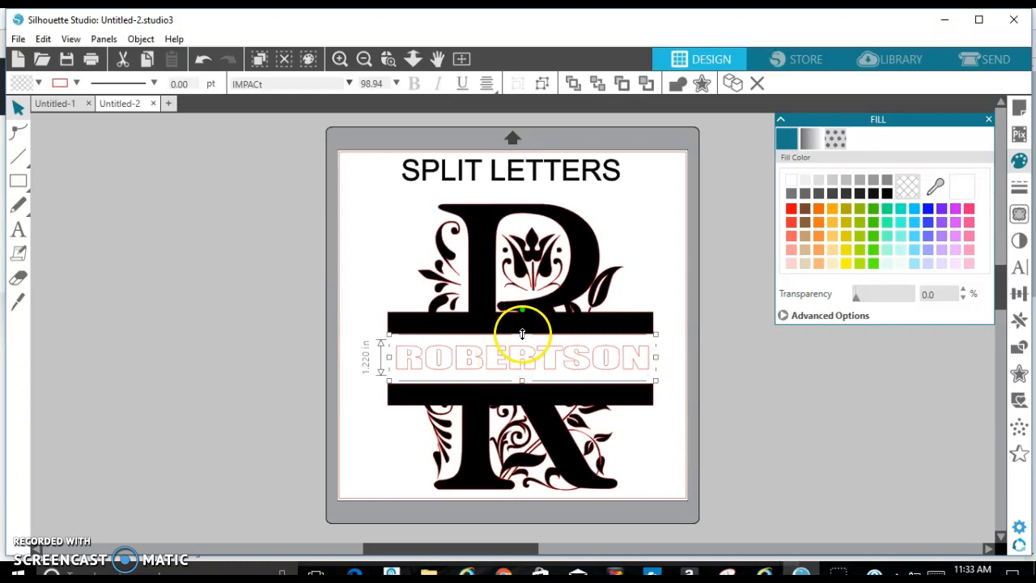
left_click_drag(522, 334, 522, 328)
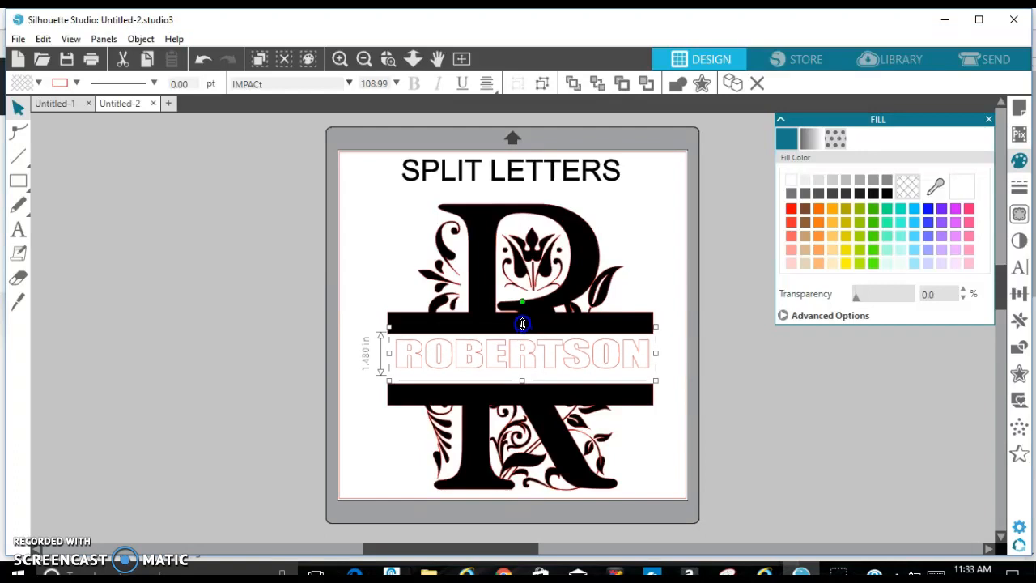
left_click_drag(522, 325, 522, 386)
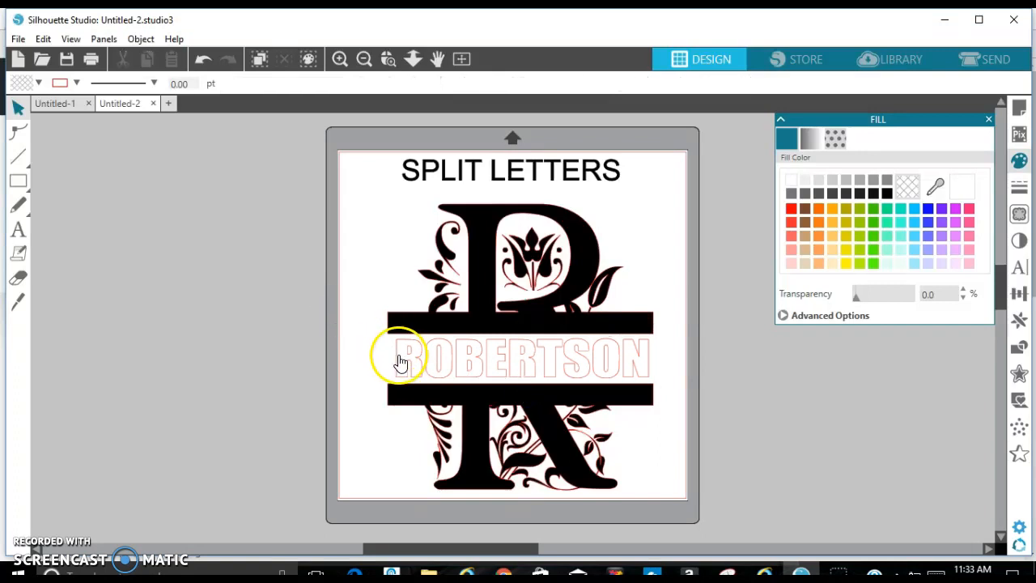
Step: Fill ROBERTSON solid black and align it center horizontally with the R halves
left_click(401, 360)
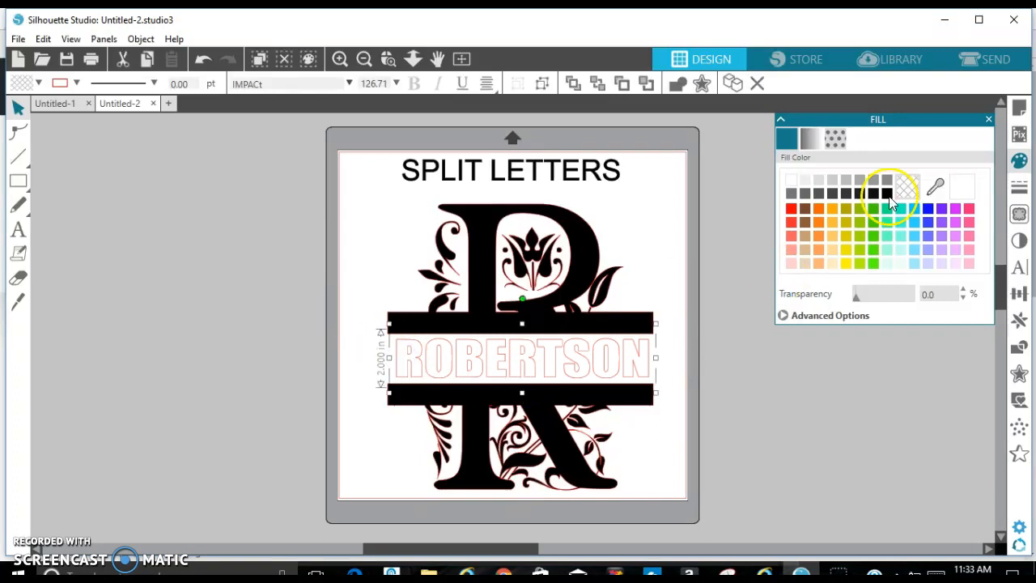
left_click(886, 193)
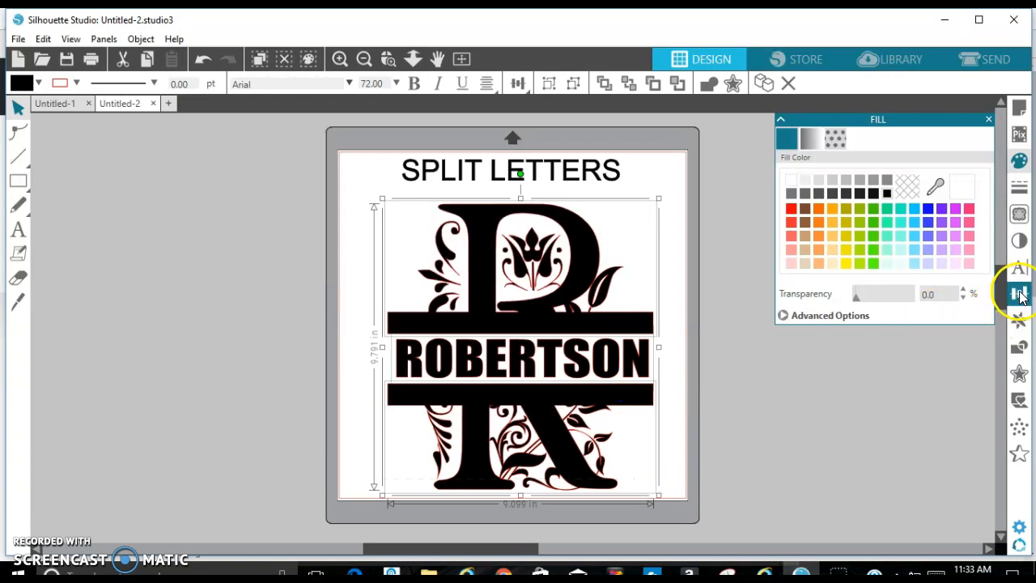
left_click(1019, 293)
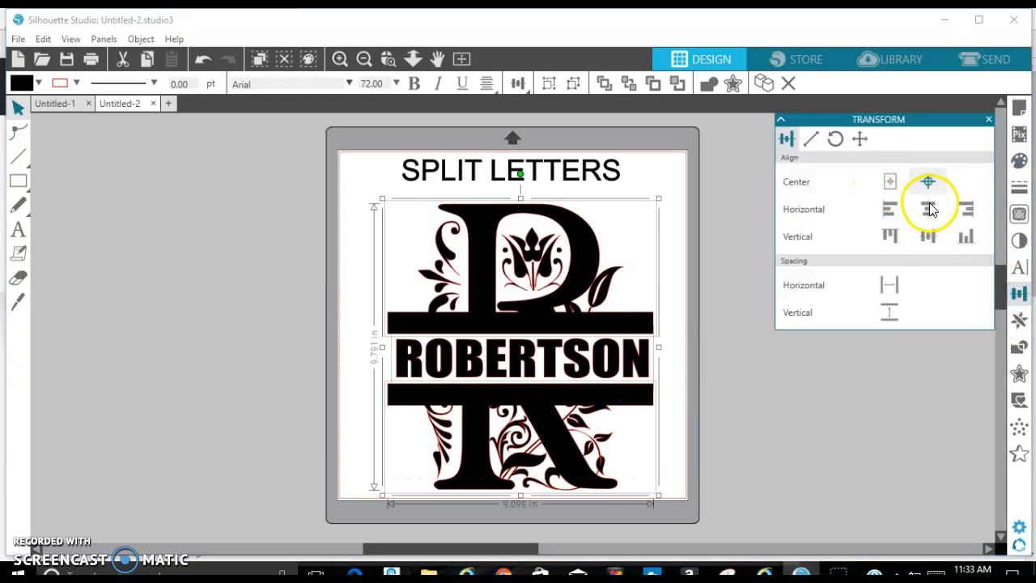
left_click(928, 209)
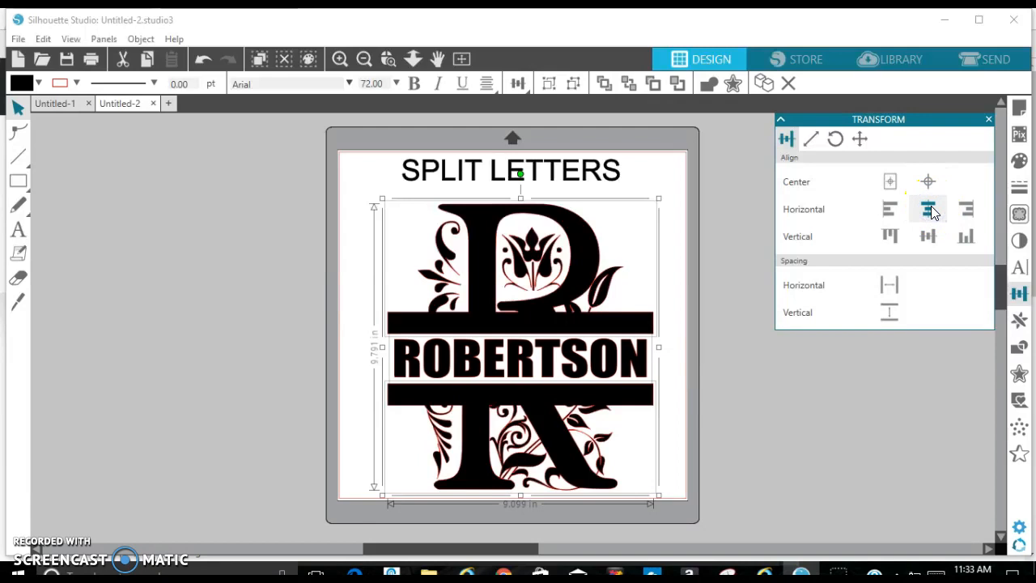
left_click(682, 268)
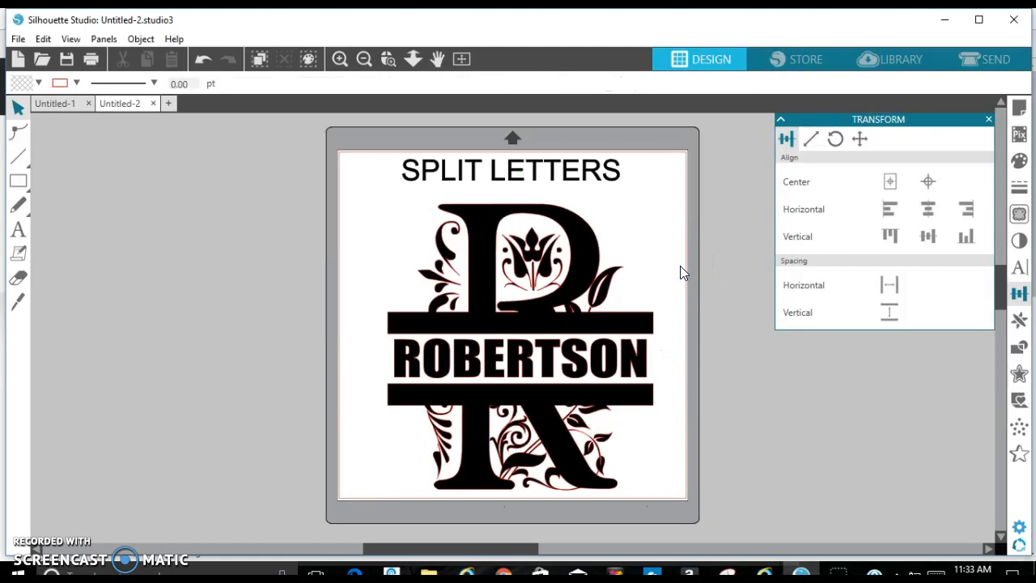
mouse_move(676, 464)
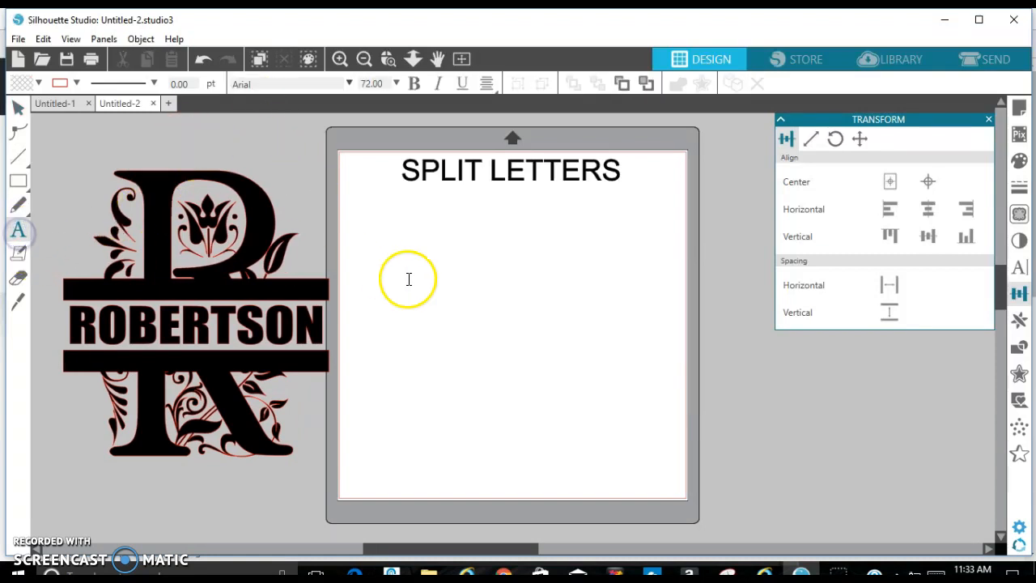
Step: Add a text box for the letter S beside the R monogram and set its font to Algerian
left_click(407, 277)
type("S")
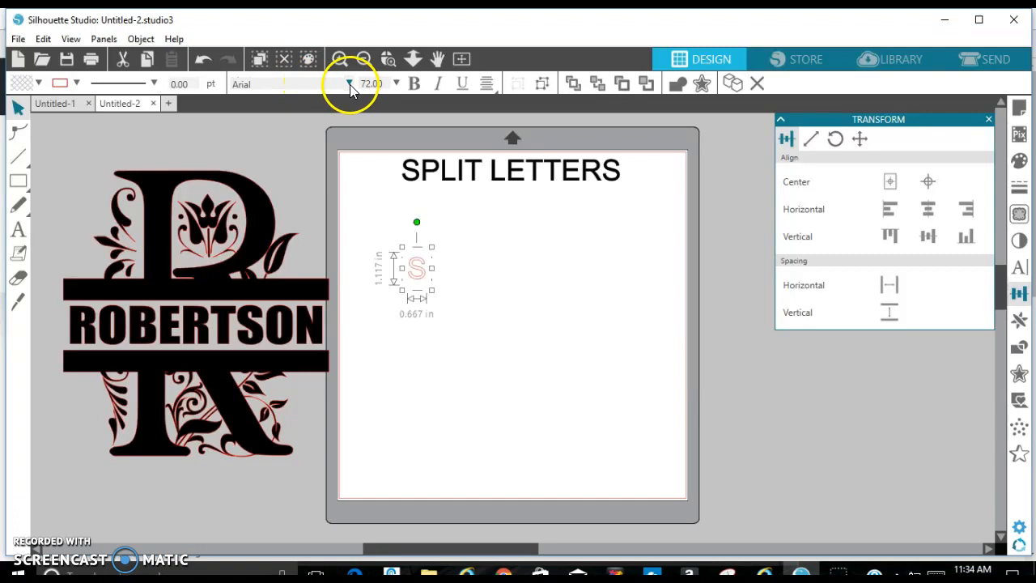
left_click(350, 83)
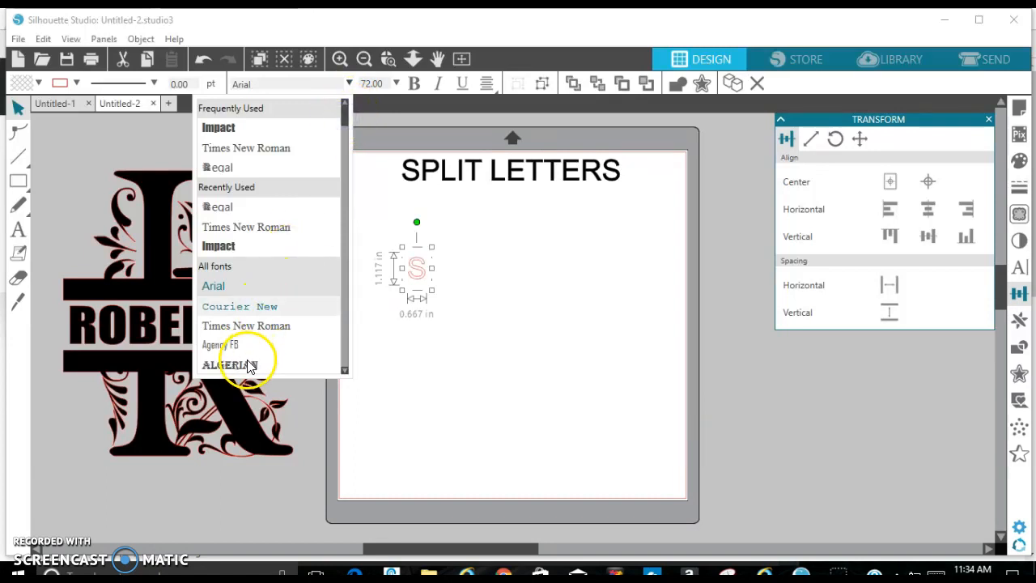
left_click(229, 365)
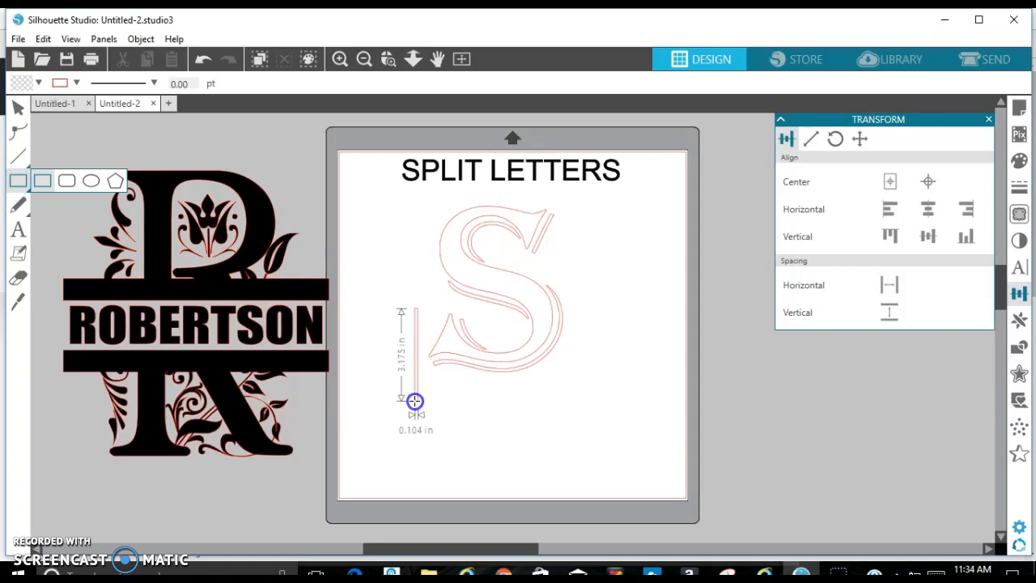
Step: Draw a thin bar, stretch it wider than the S, and move it across the letter's middle
left_click_drag(414, 403, 523, 402)
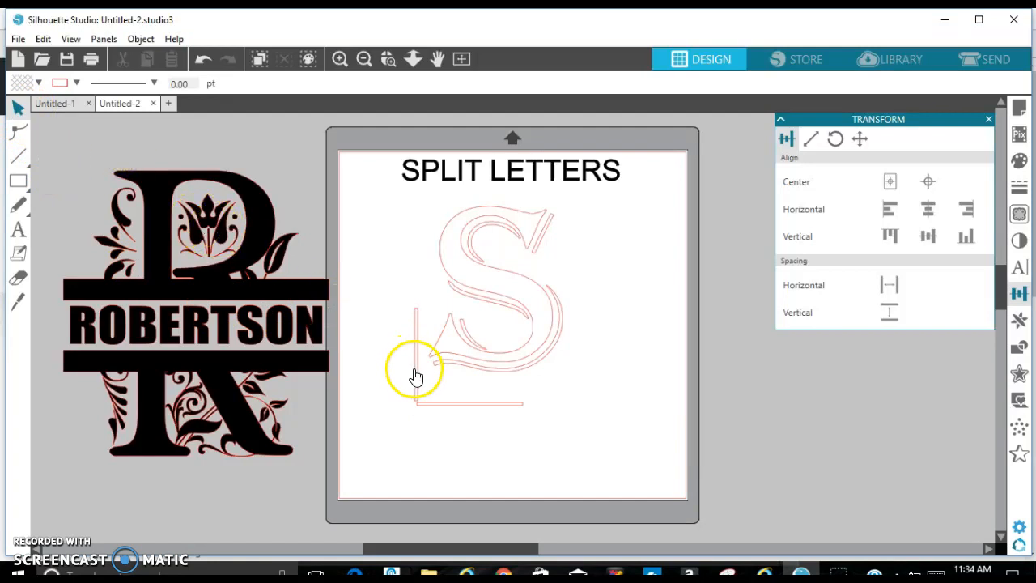
left_click(415, 364)
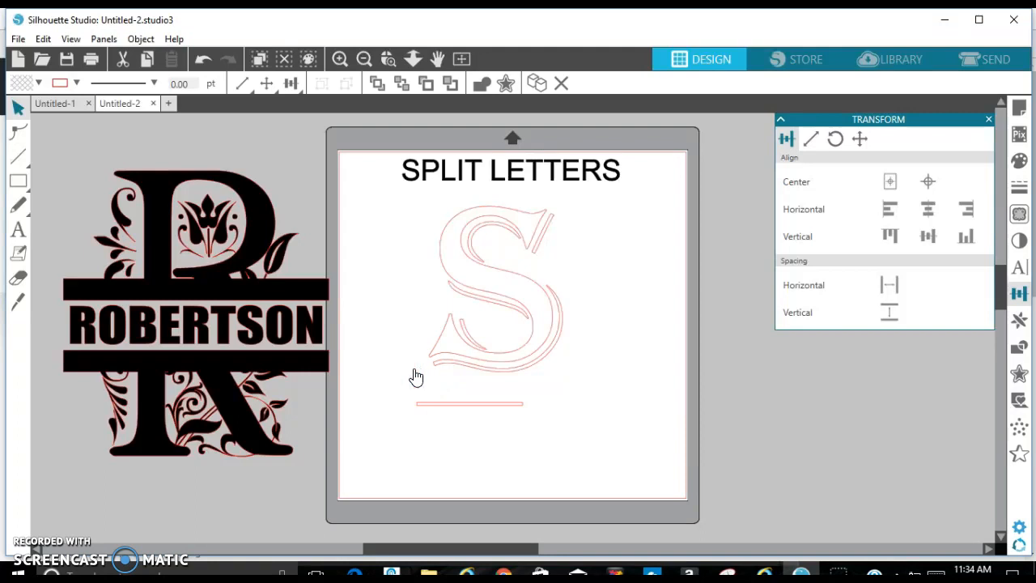
left_click(508, 404)
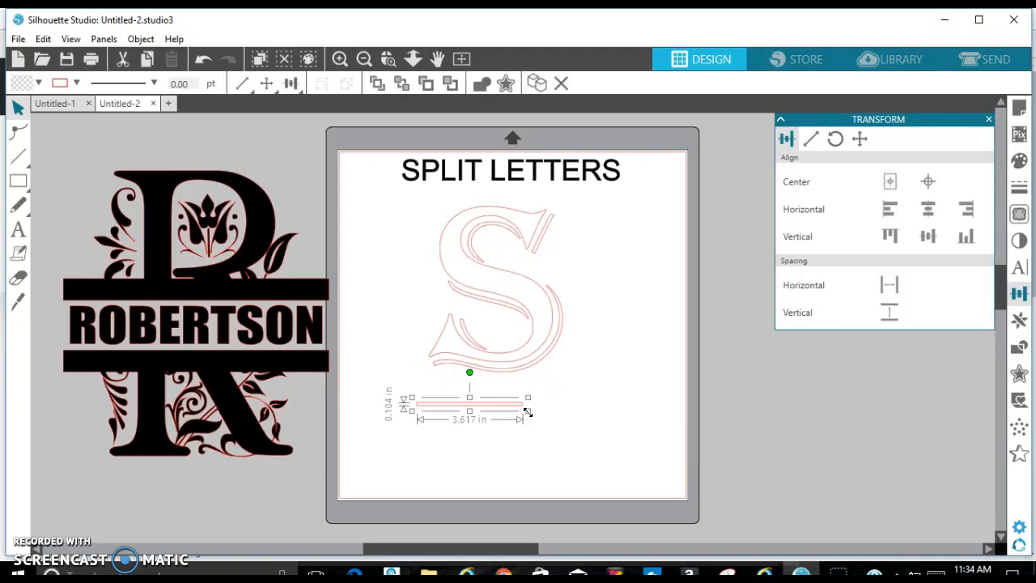
left_click_drag(526, 413, 585, 413)
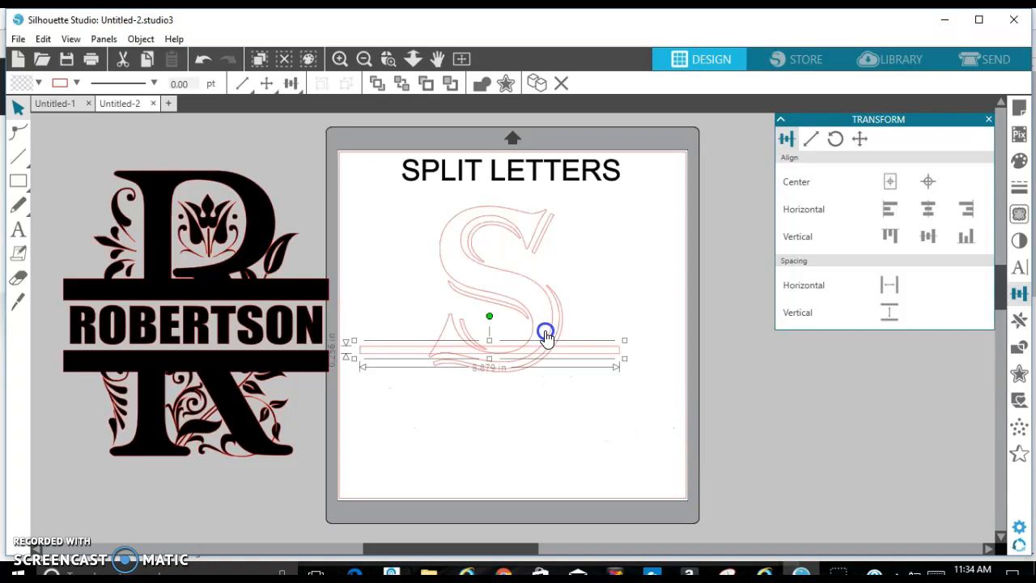
left_click_drag(547, 338, 544, 290)
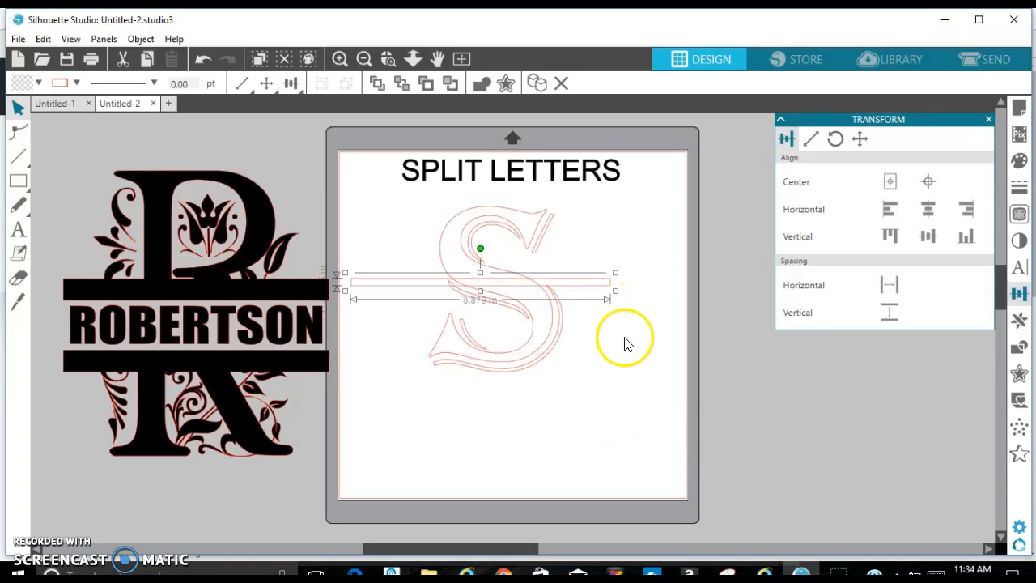
Step: Select the bar and the Algerian S together
left_click(627, 340)
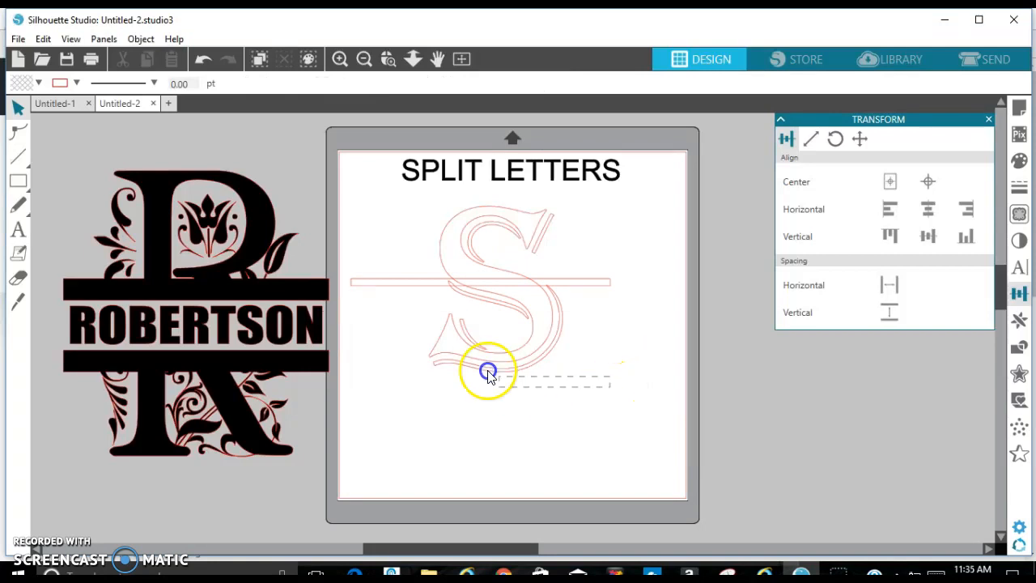
left_click(488, 370)
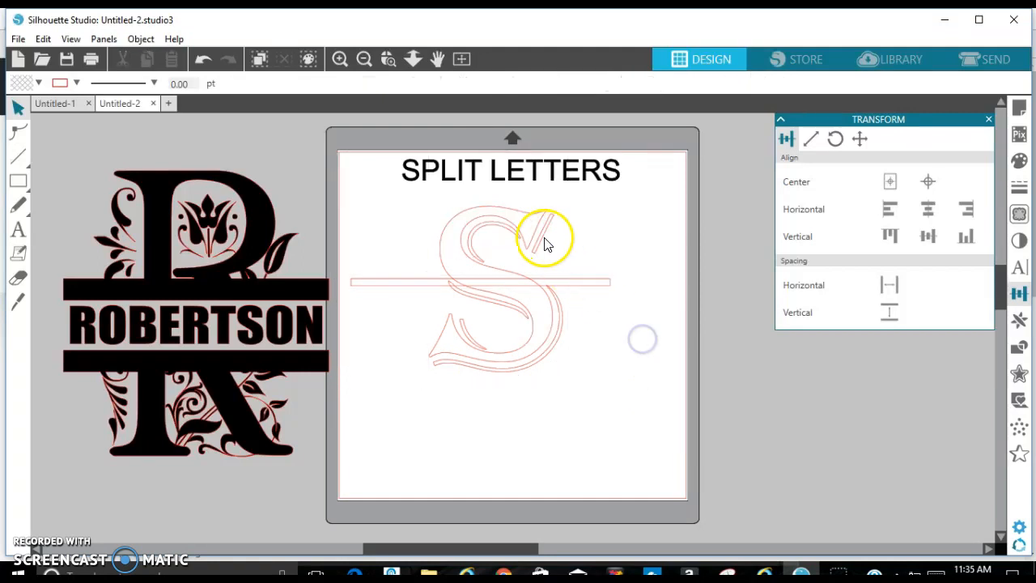
left_click(542, 243)
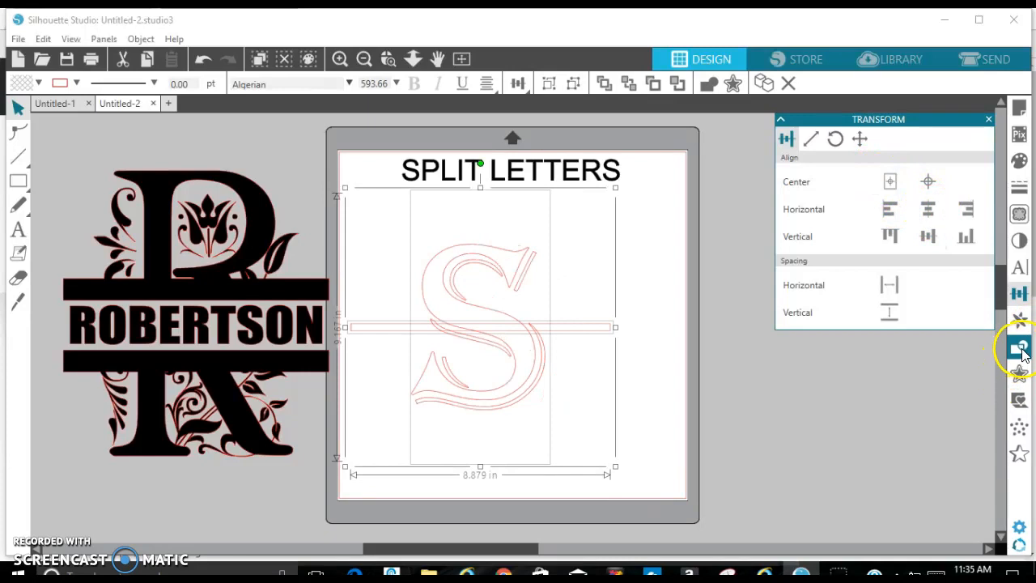
left_click(1019, 346)
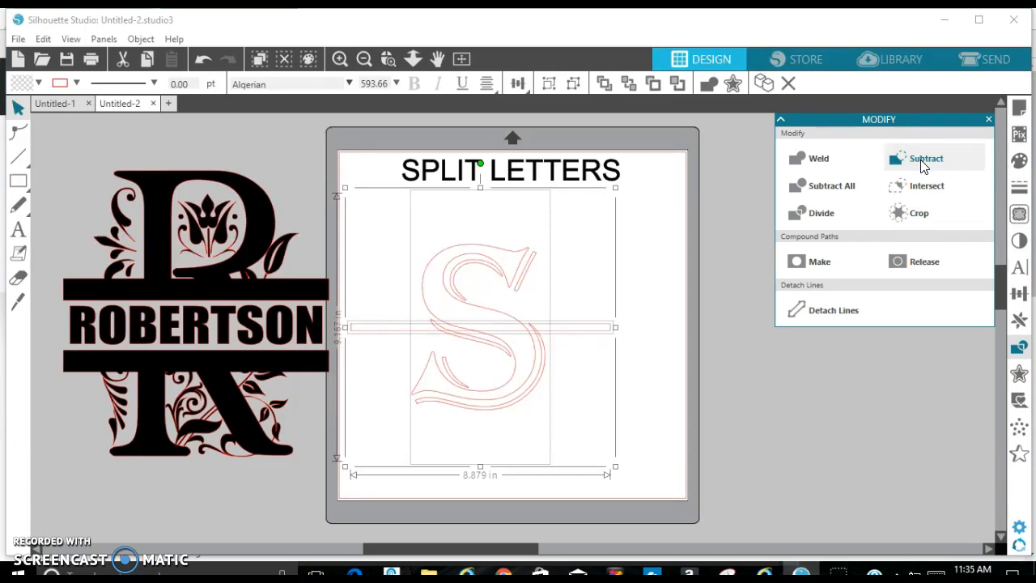
Step: Subtract the bar from the S, then reposition the upper half and deselect
left_click(926, 158)
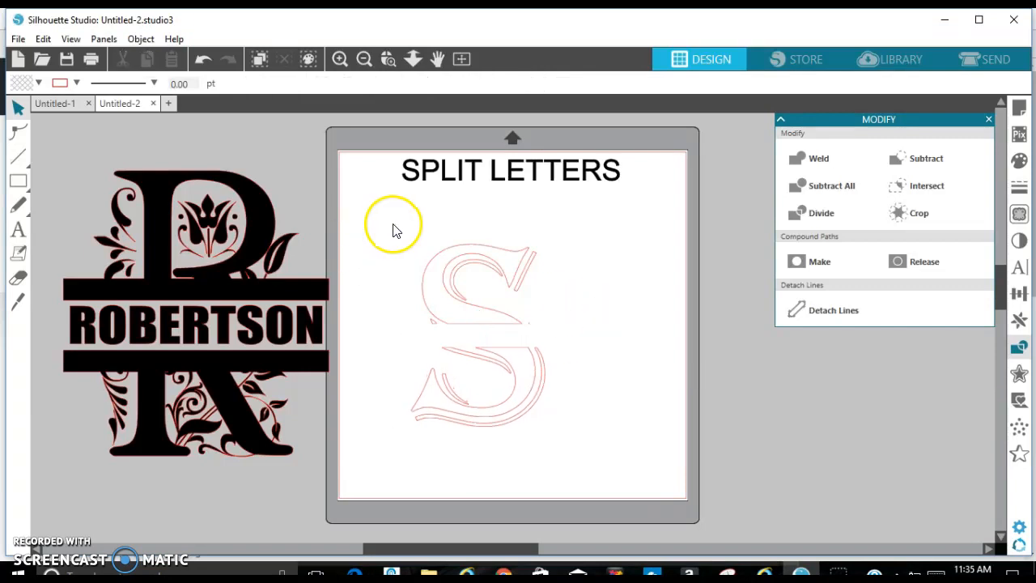
left_click(478, 283)
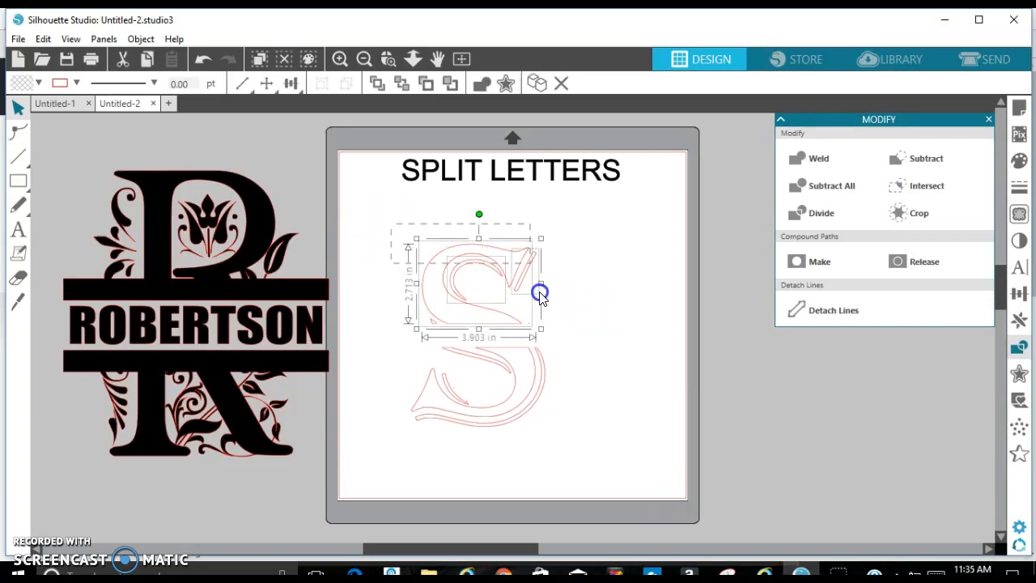
left_click_drag(540, 293, 550, 336)
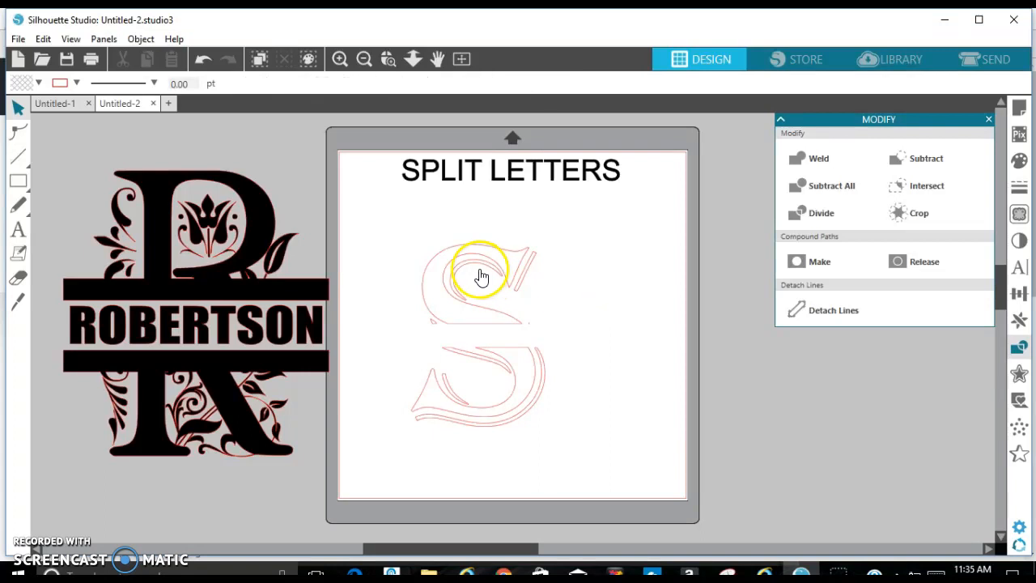
left_click(481, 275)
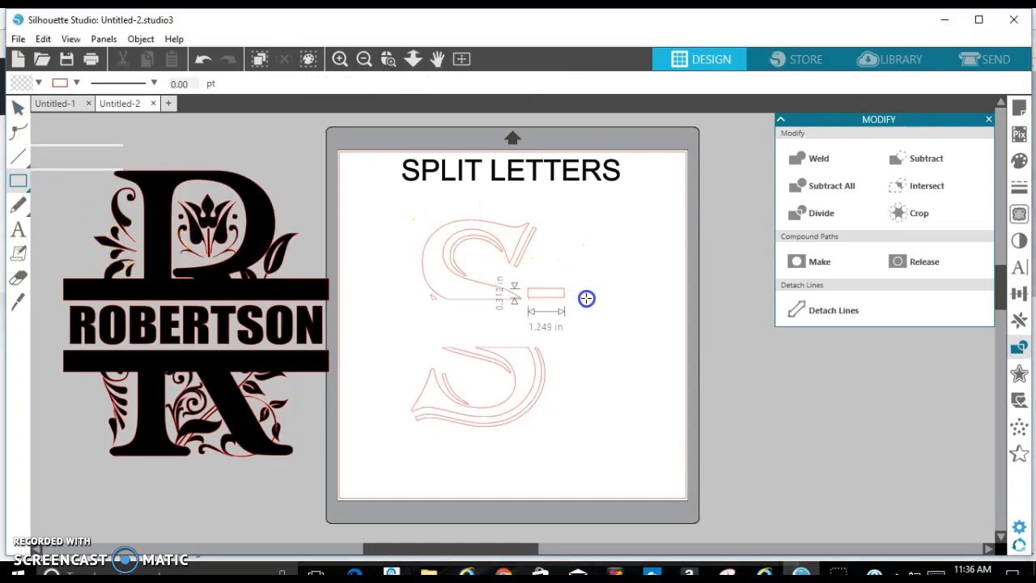
Step: Draw a thin band, duplicate it, and place one under the upper half and one above the lower
left_click_drag(585, 297, 673, 305)
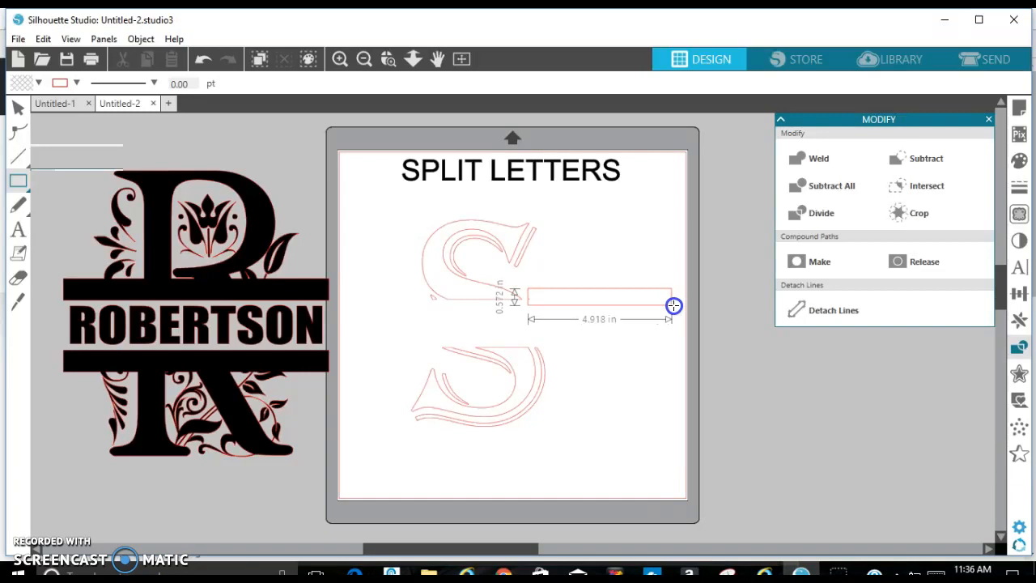
left_click_drag(673, 306, 708, 302)
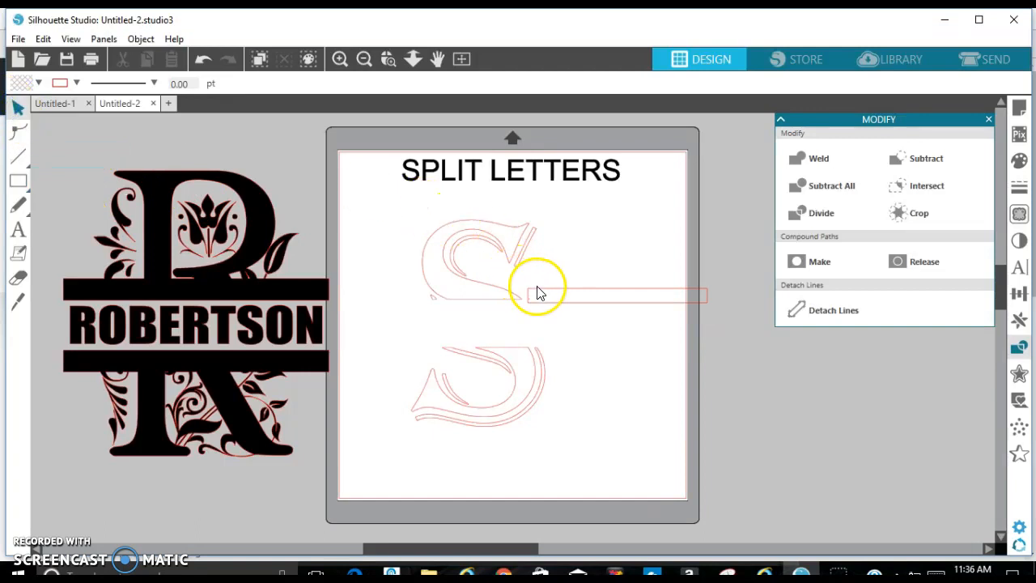
left_click(566, 295)
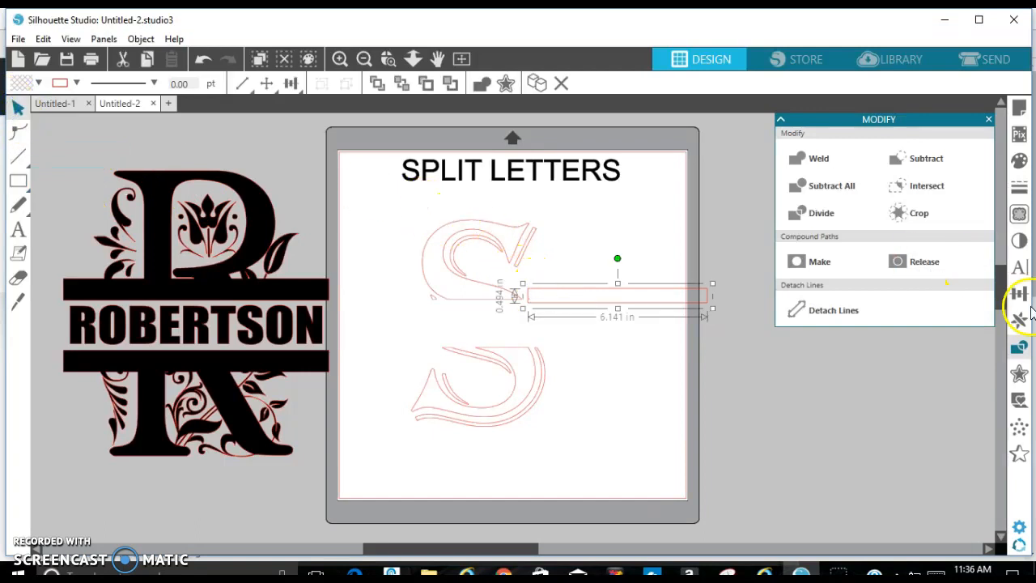
left_click(1019, 313)
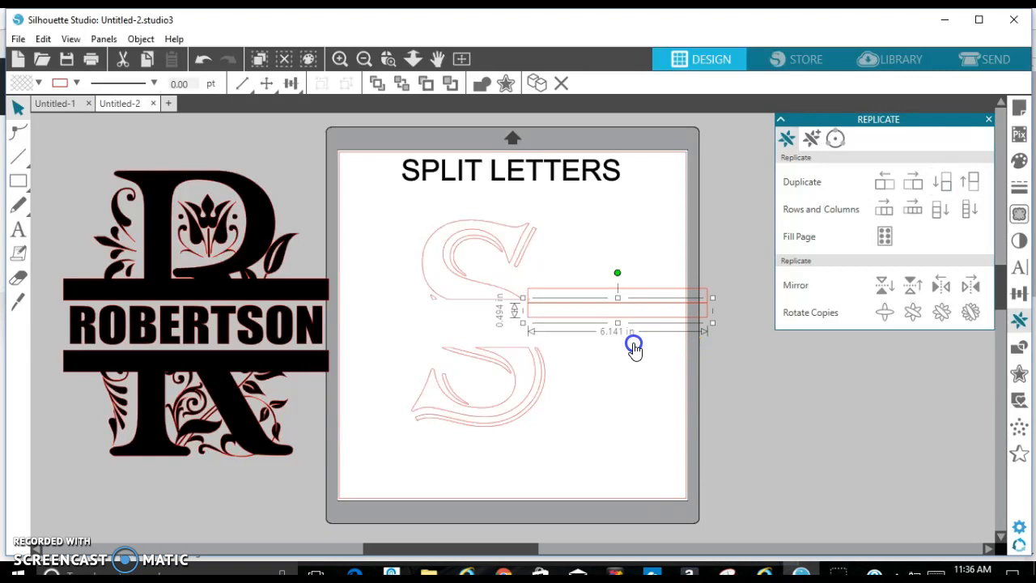
left_click_drag(634, 348, 539, 352)
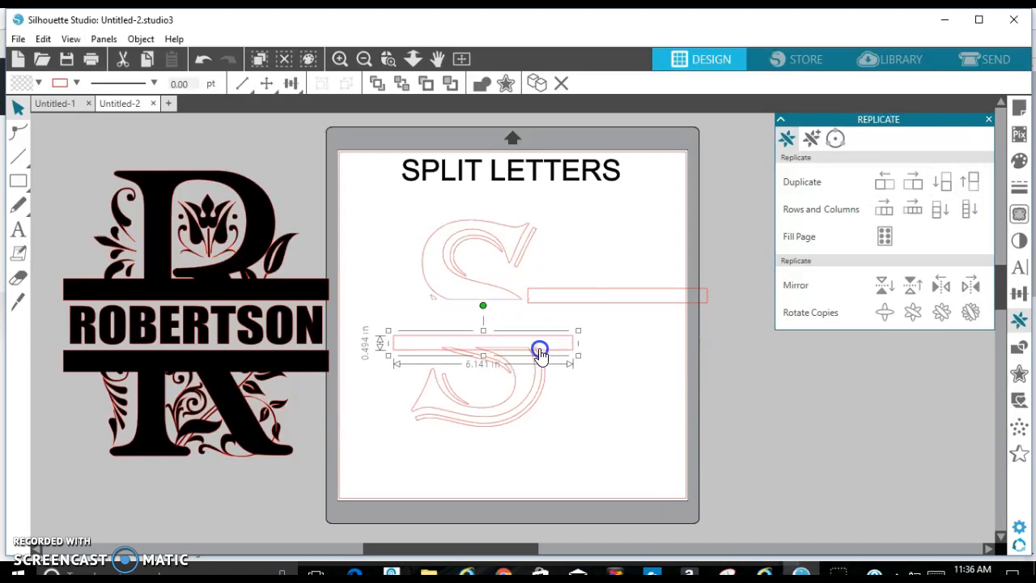
mouse_move(633, 350)
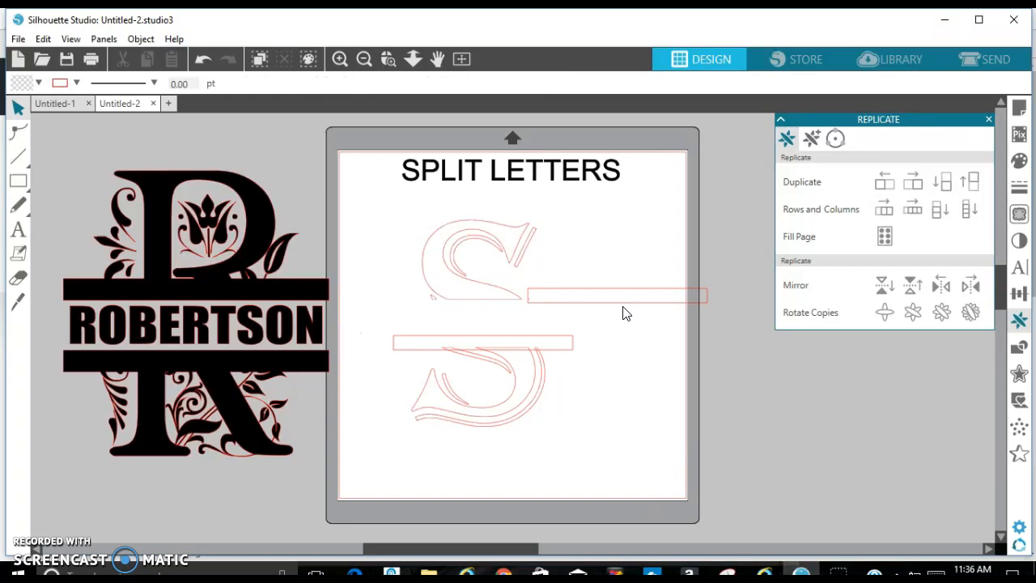
left_click(616, 295)
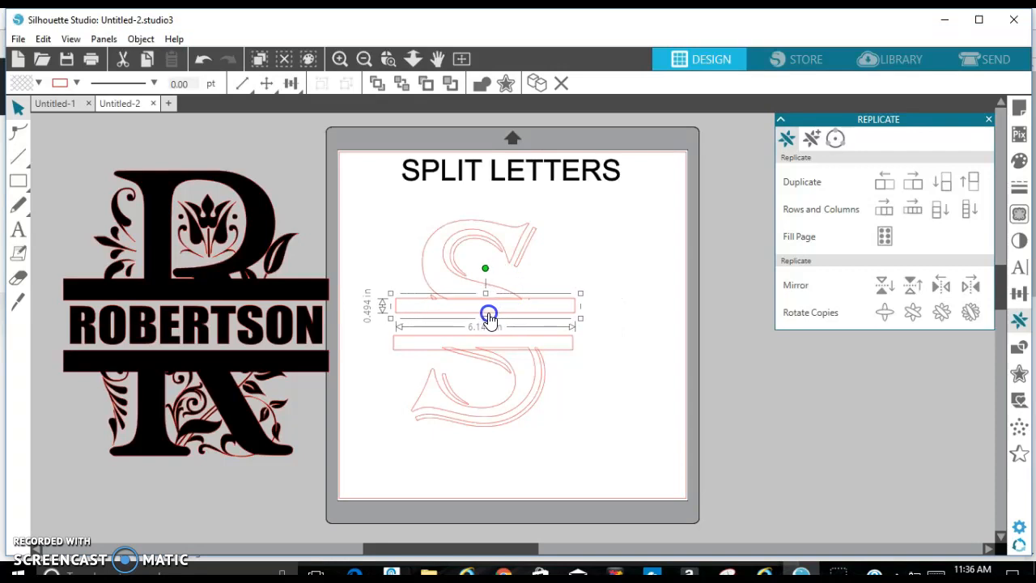
left_click(630, 292)
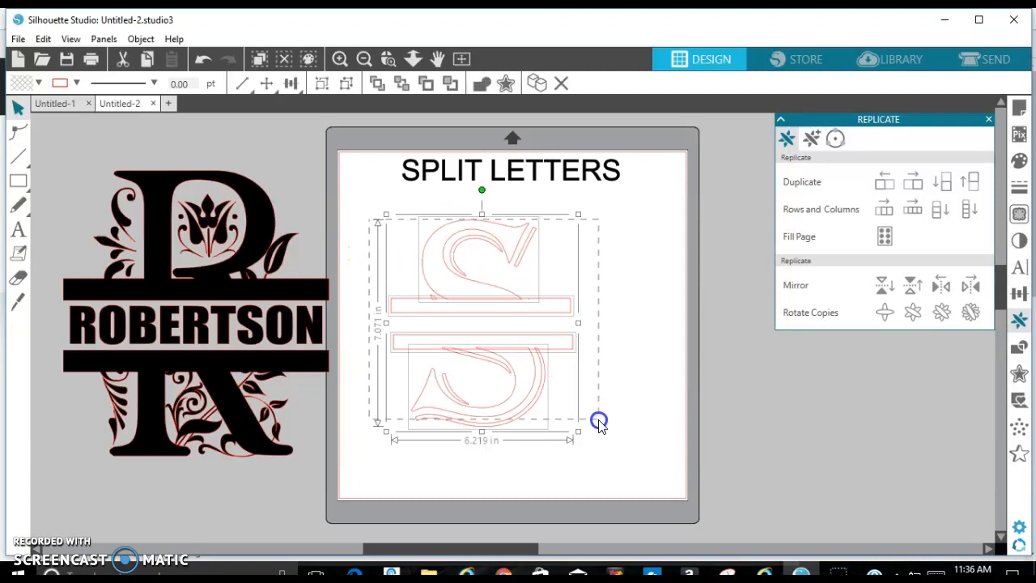
Step: Weld the upper half of the S to its band, then select the lower half with its band
left_click(988, 119)
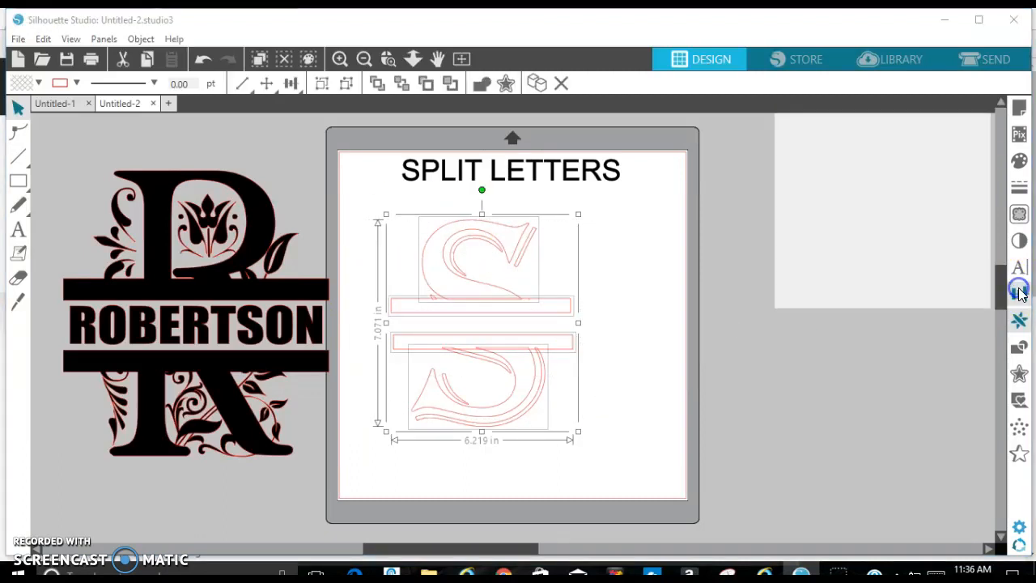
left_click(1019, 292)
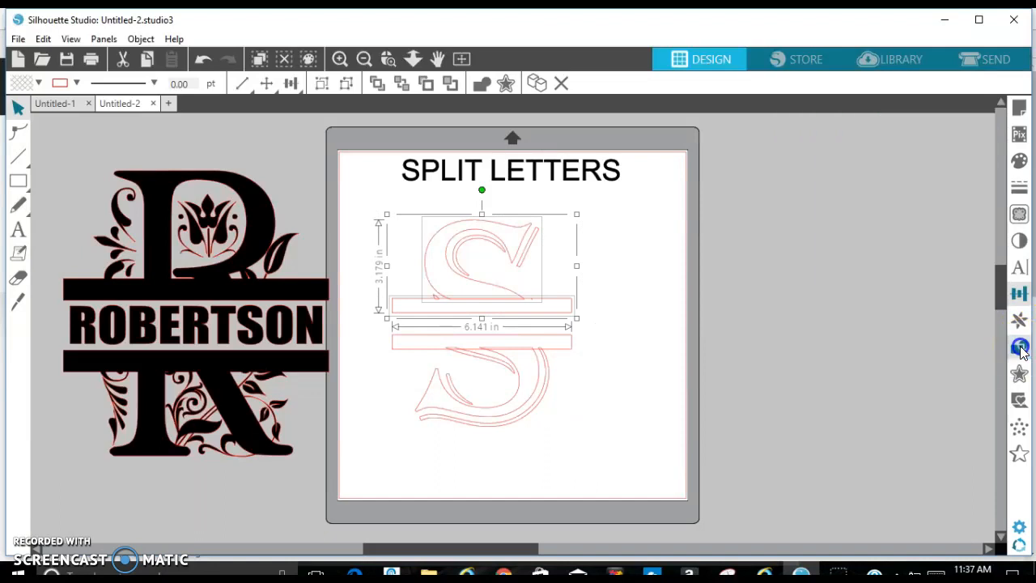
left_click(1019, 346)
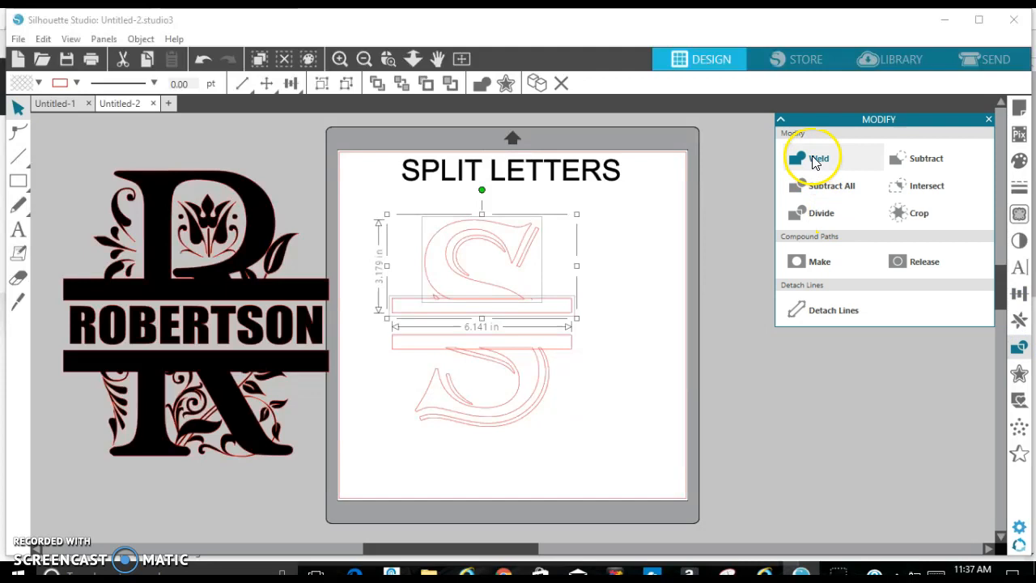
left_click(819, 158)
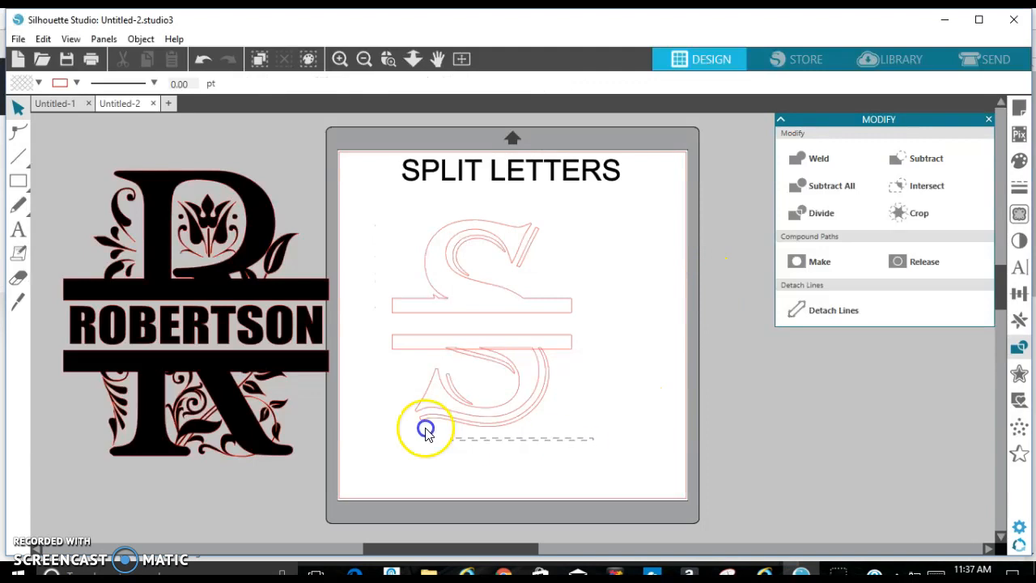
left_click(427, 429)
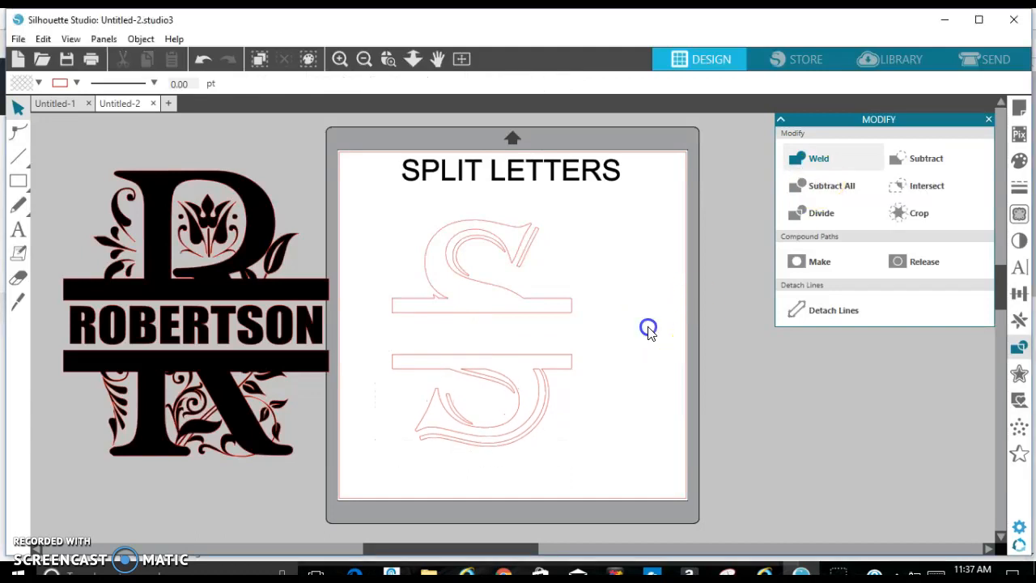
mouse_move(20, 229)
type("ST")
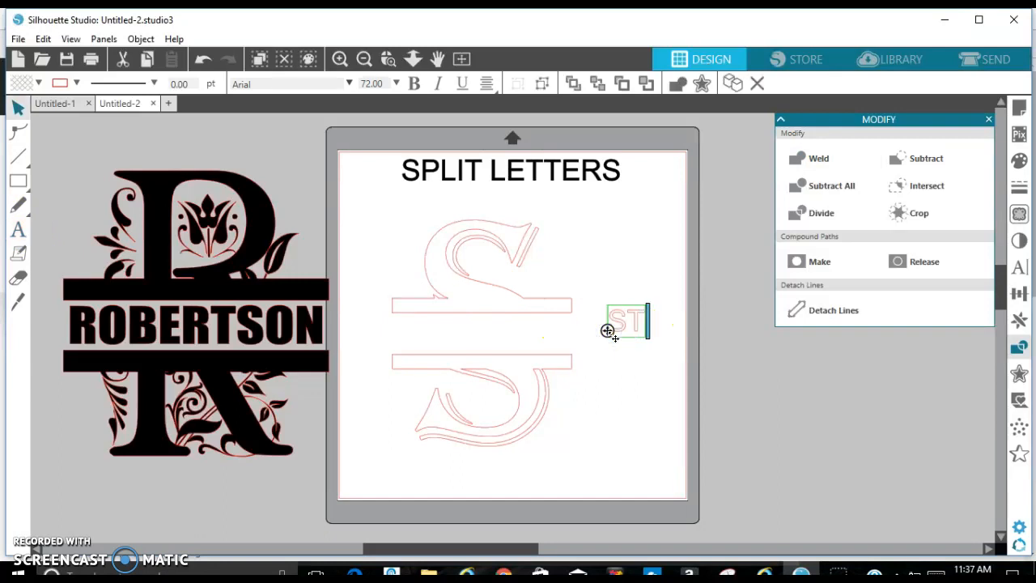
Step: Finish typing STEWART and set its font to Impact
type("EWART")
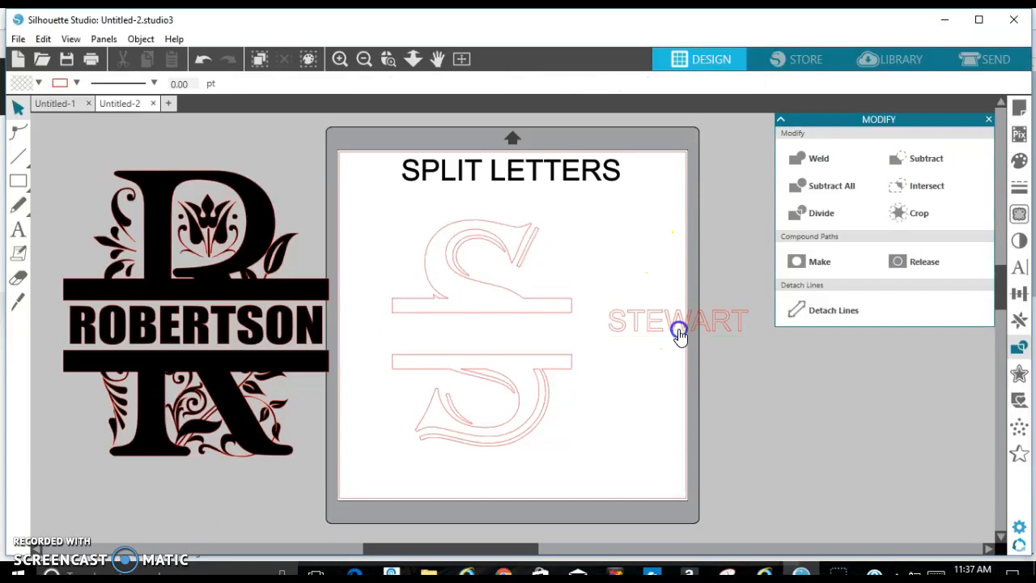
left_click(680, 320)
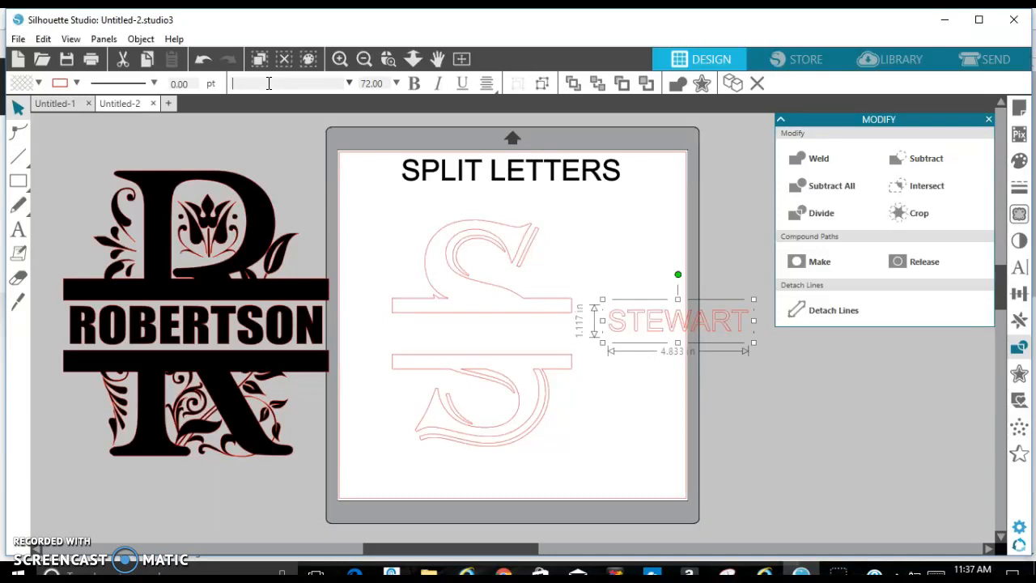
type("IMpact")
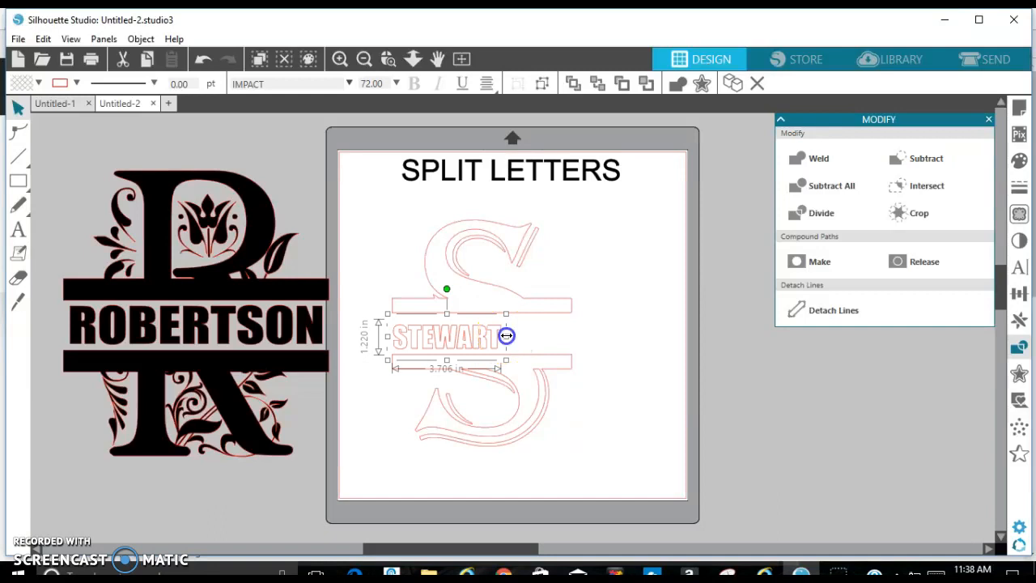
Step: Stretch STEWART wider and taller to fill the gap between the two bands
left_click_drag(506, 335, 585, 325)
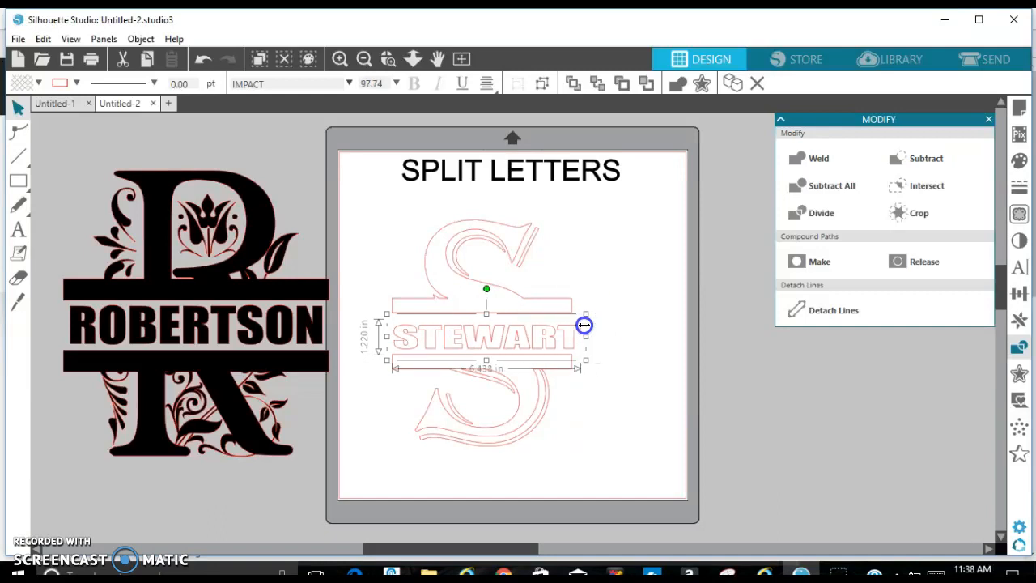
left_click_drag(584, 325, 573, 325)
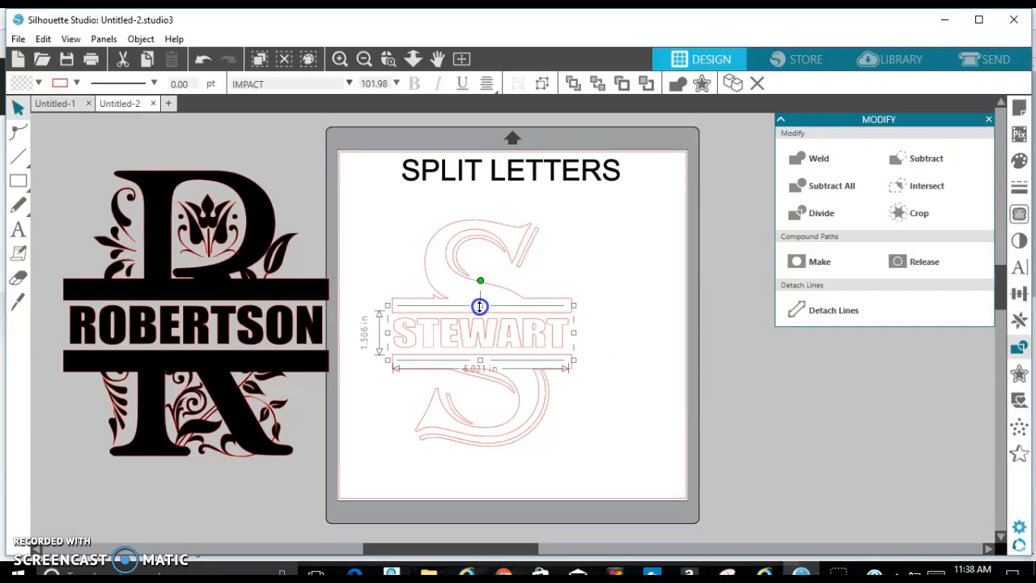
left_click_drag(480, 306, 480, 364)
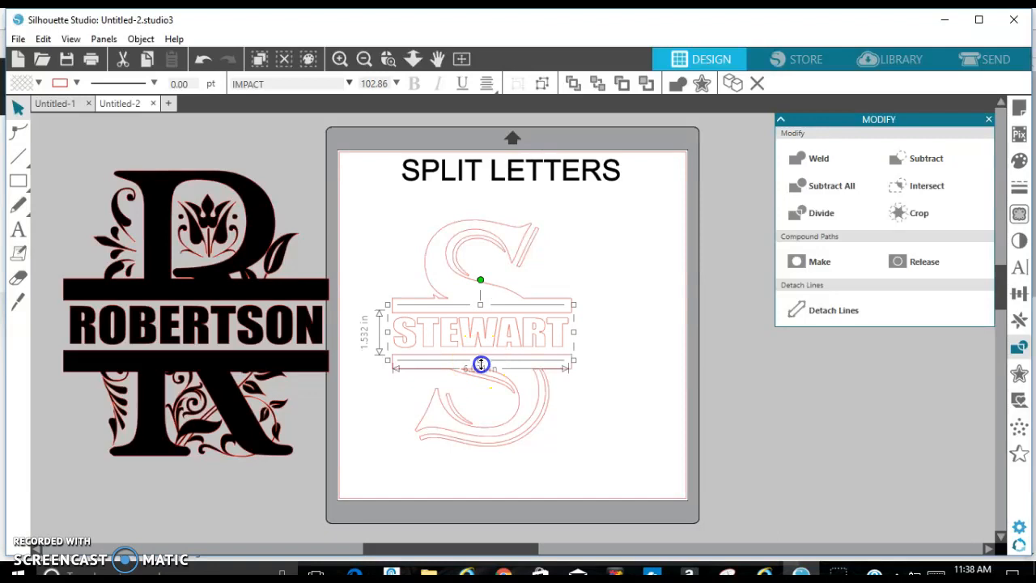
left_click_drag(480, 366, 481, 368)
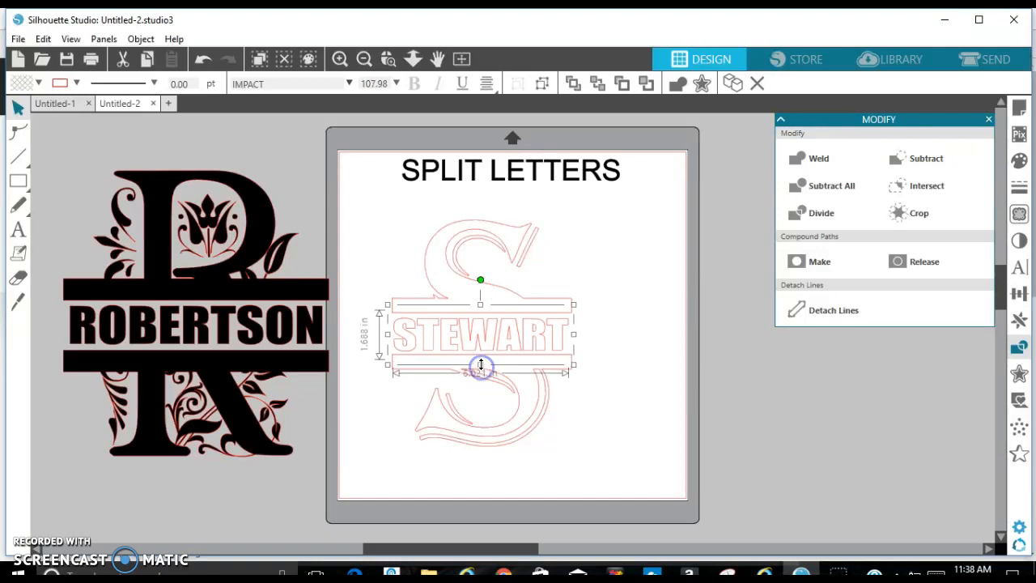
left_click_drag(480, 365, 481, 360)
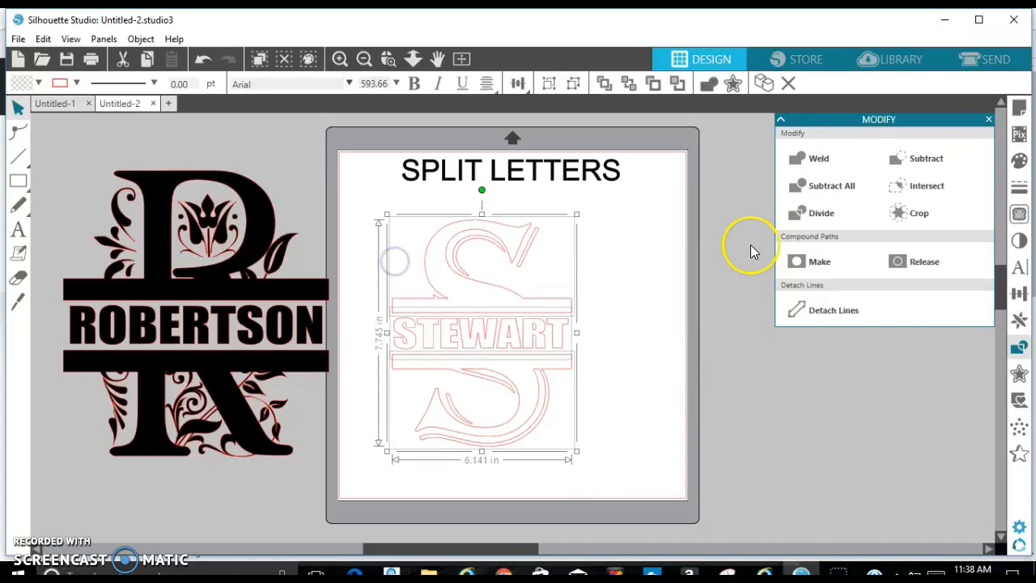
mouse_move(1019, 296)
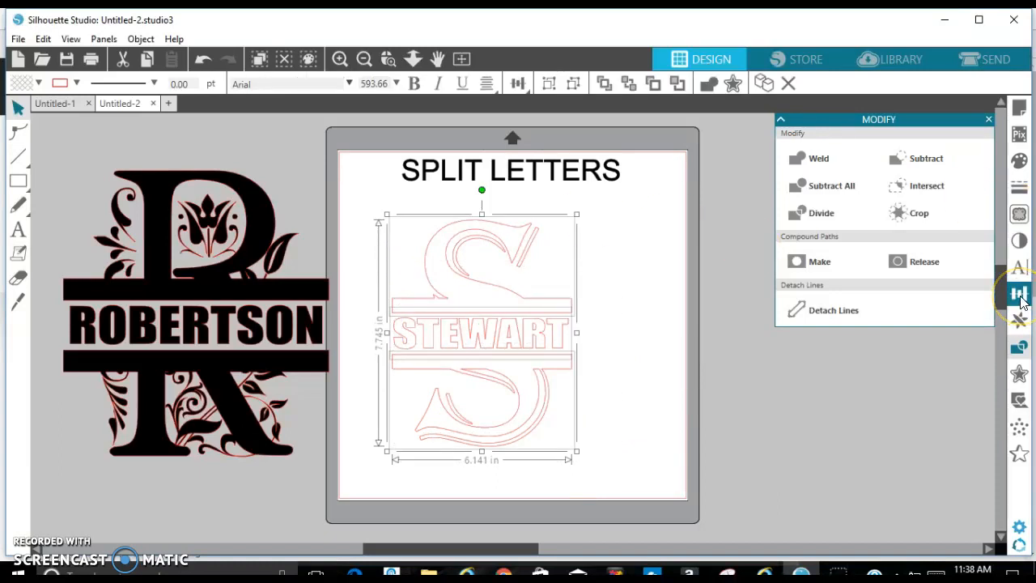
mouse_move(1019, 293)
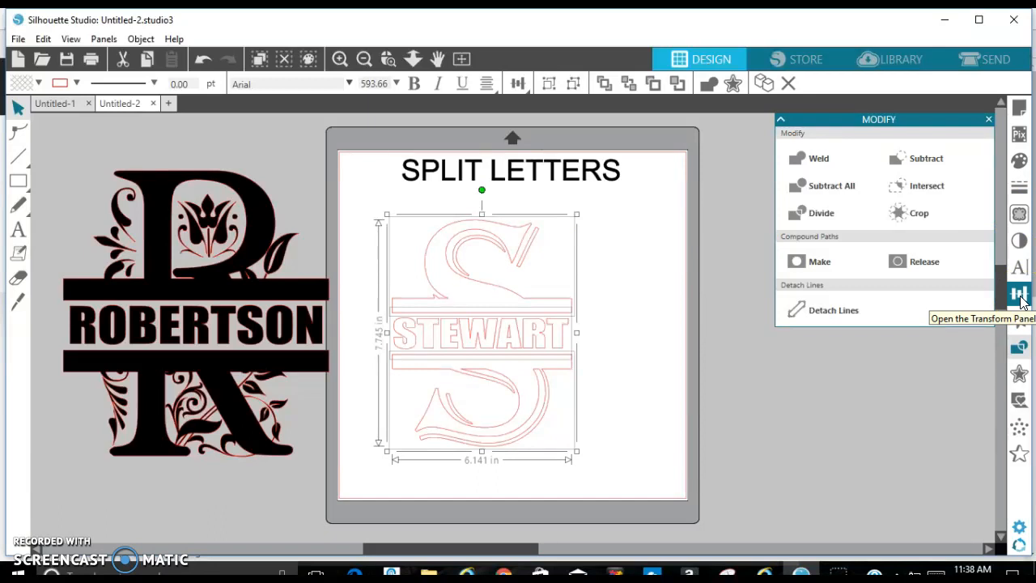
Step: Align the S, both bands and STEWART to their horizontal centres, then deselect
left_click(1019, 293)
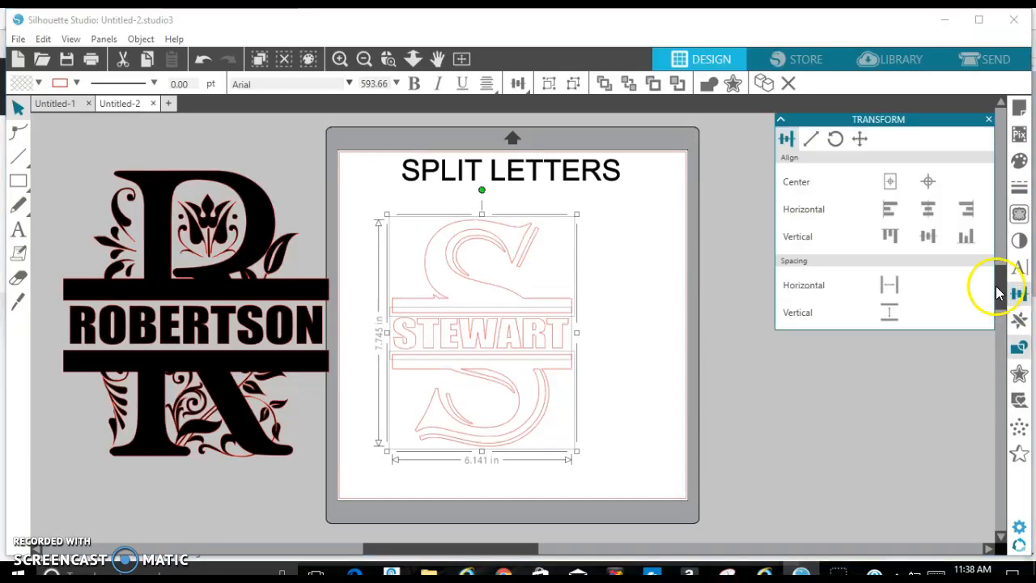
left_click(928, 209)
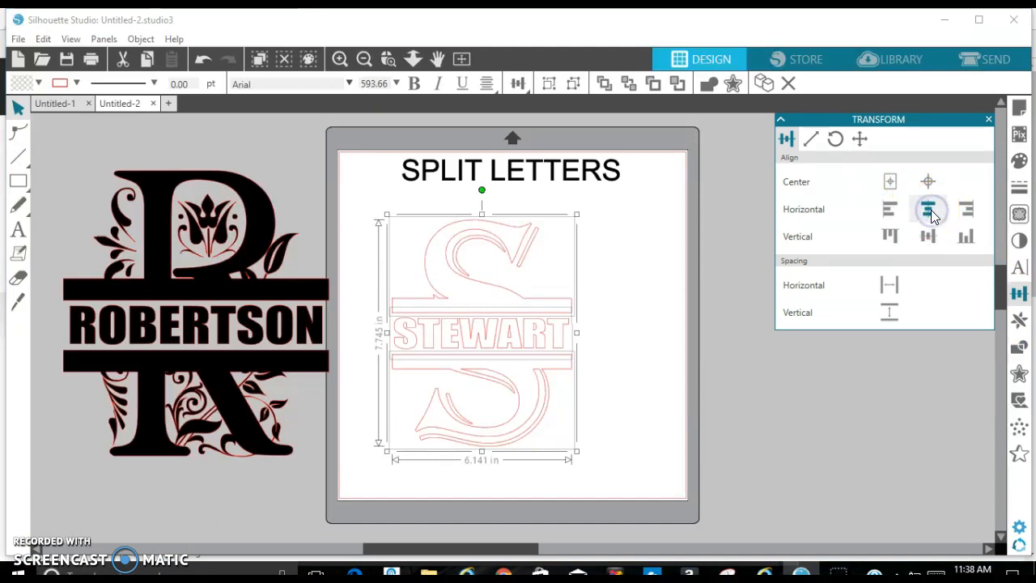
left_click(927, 209)
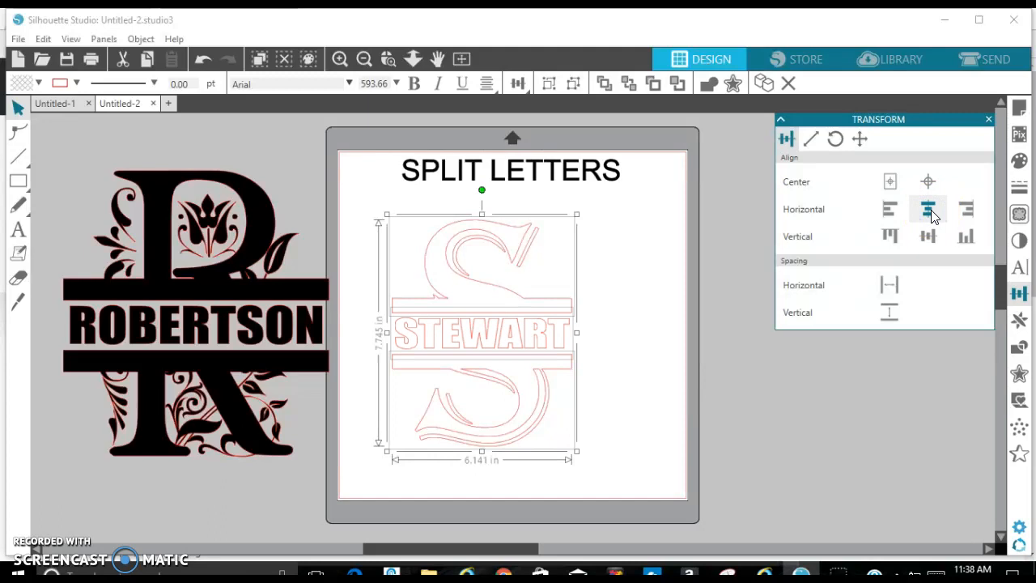
left_click(928, 210)
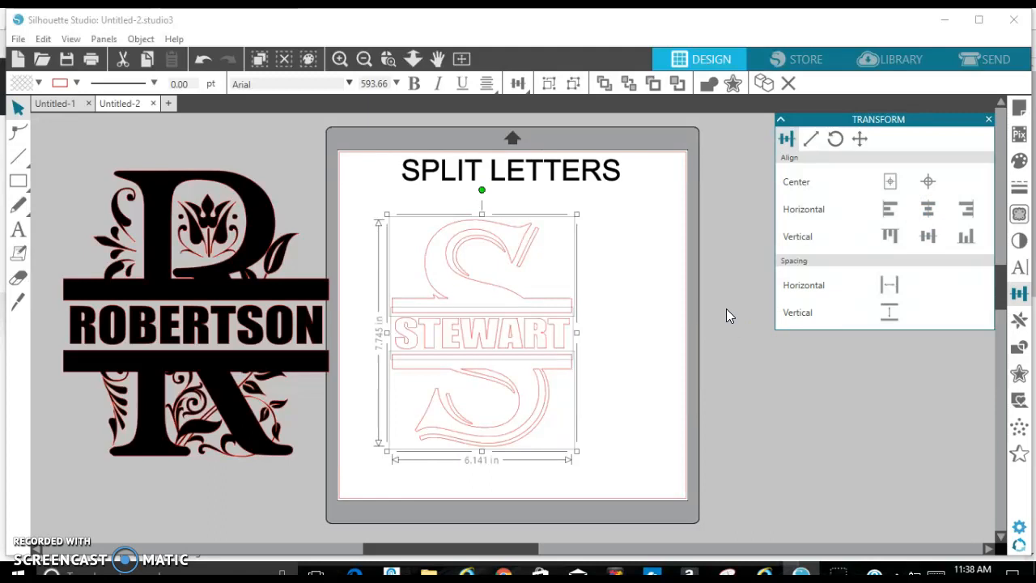
left_click(632, 316)
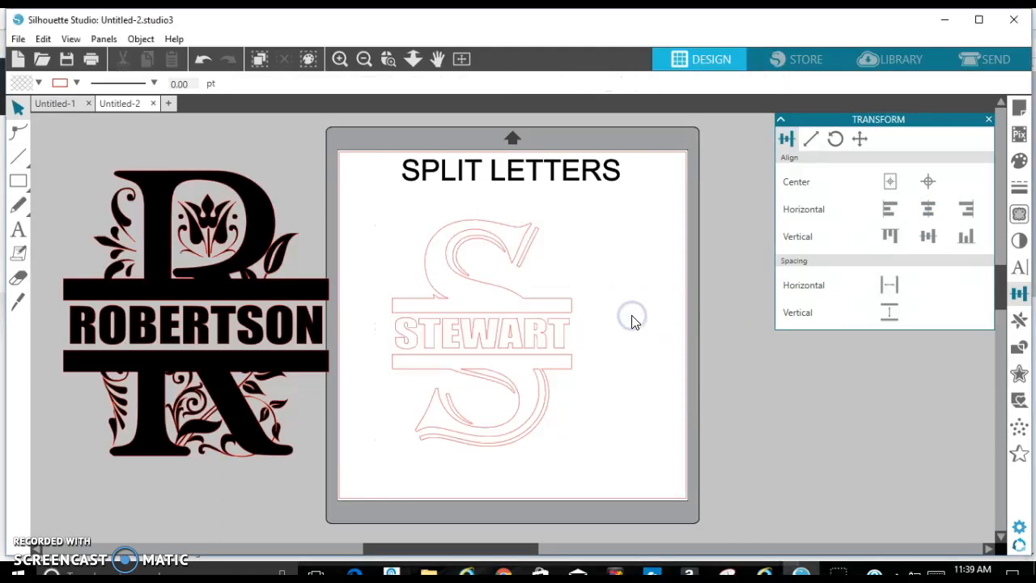
mouse_move(631, 457)
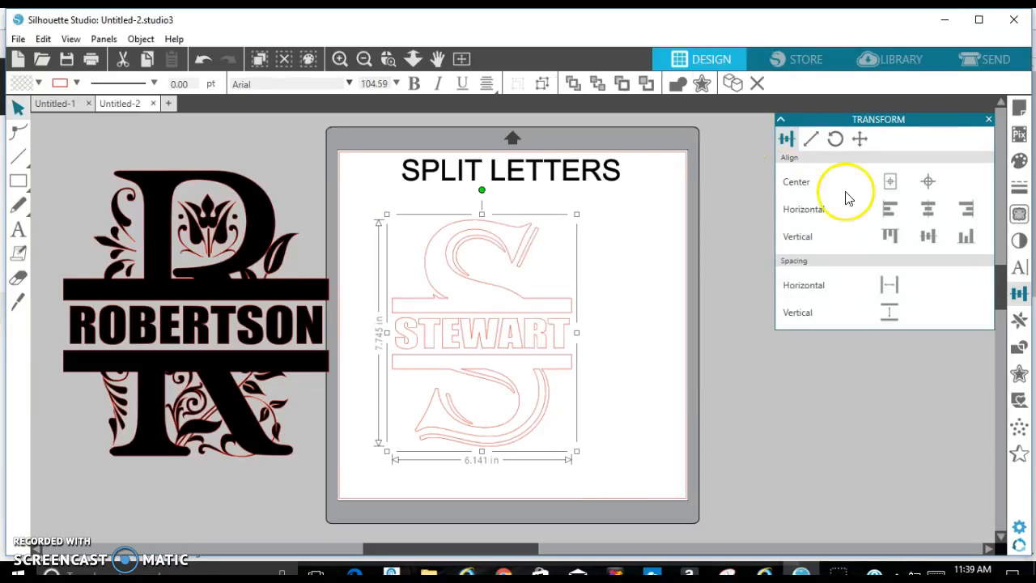
Step: Fill the split S, its bands and STEWART with solid black
left_click(1019, 158)
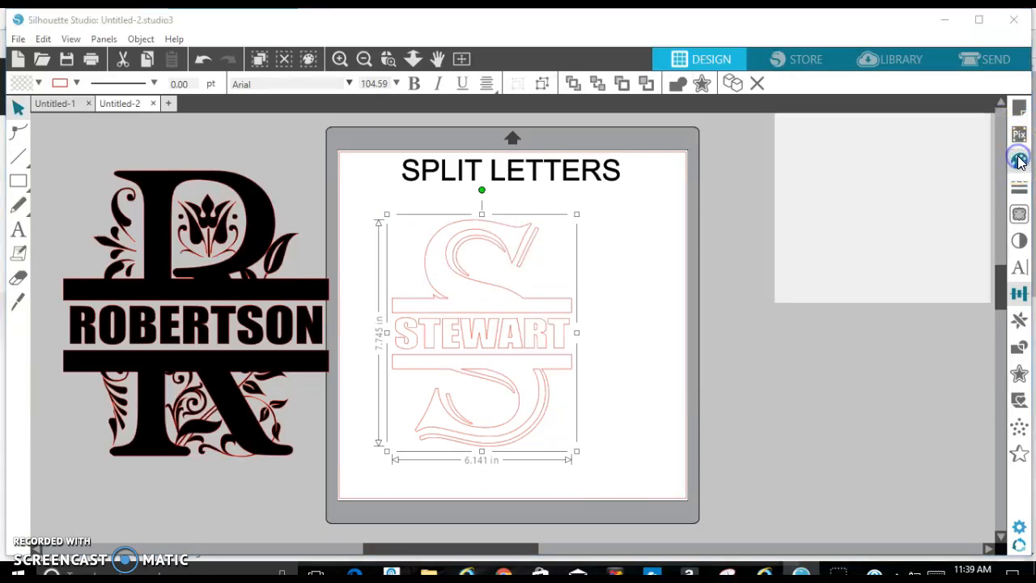
left_click(1018, 161)
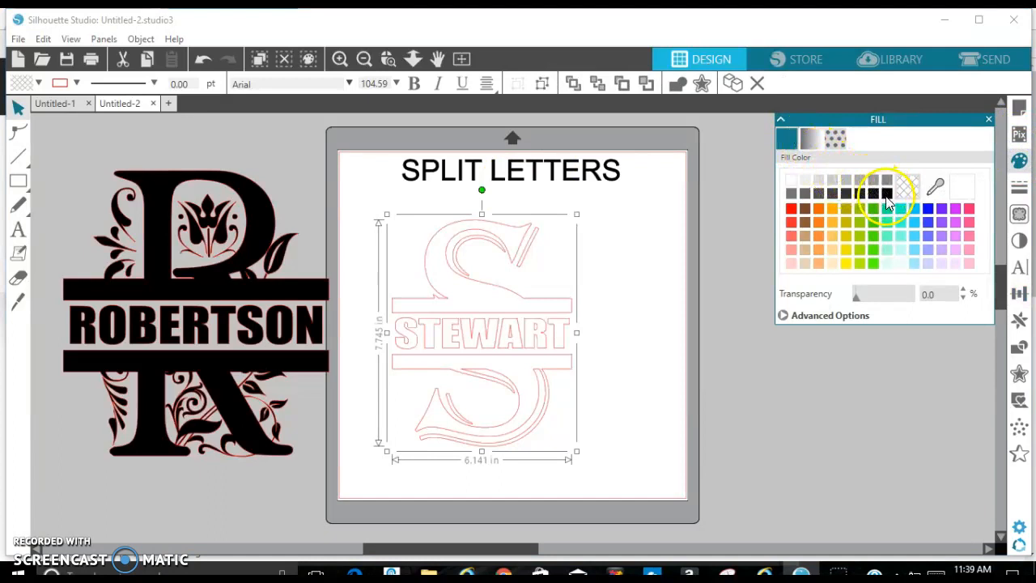
left_click(886, 193)
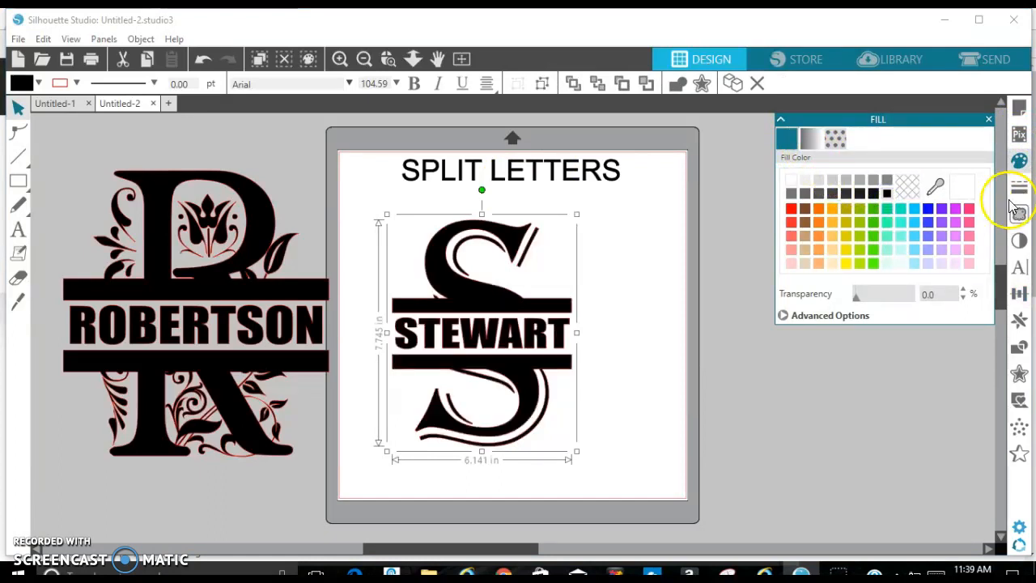
Step: Pick a line colour under Line Style and shift the monogram upward
left_click(988, 119)
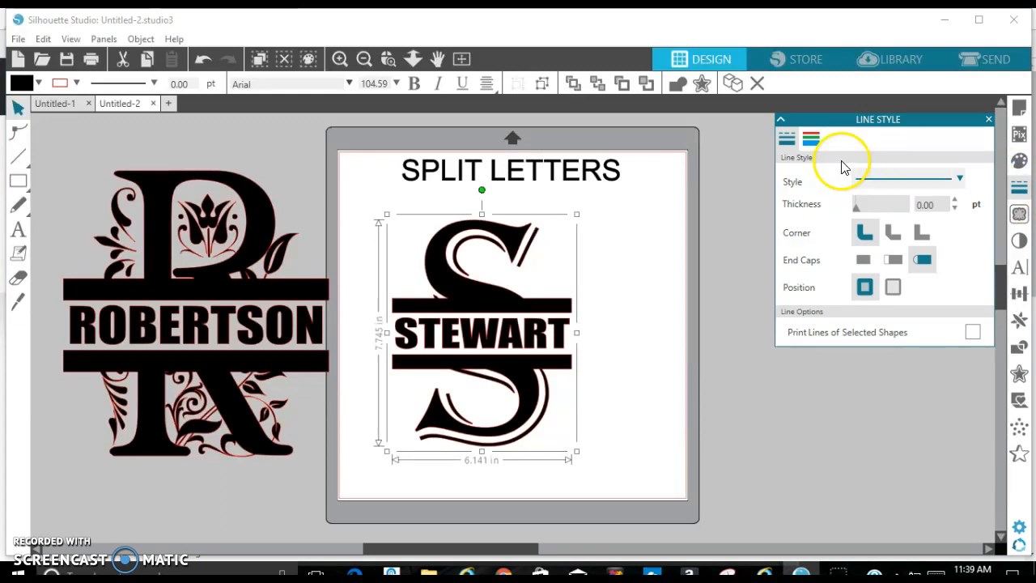
left_click(811, 138)
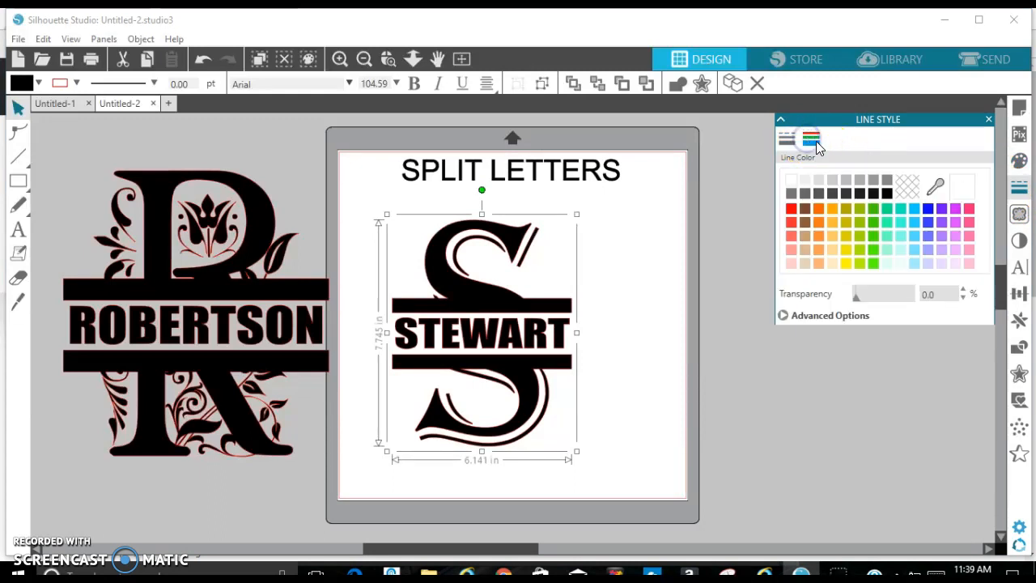
left_click(888, 194)
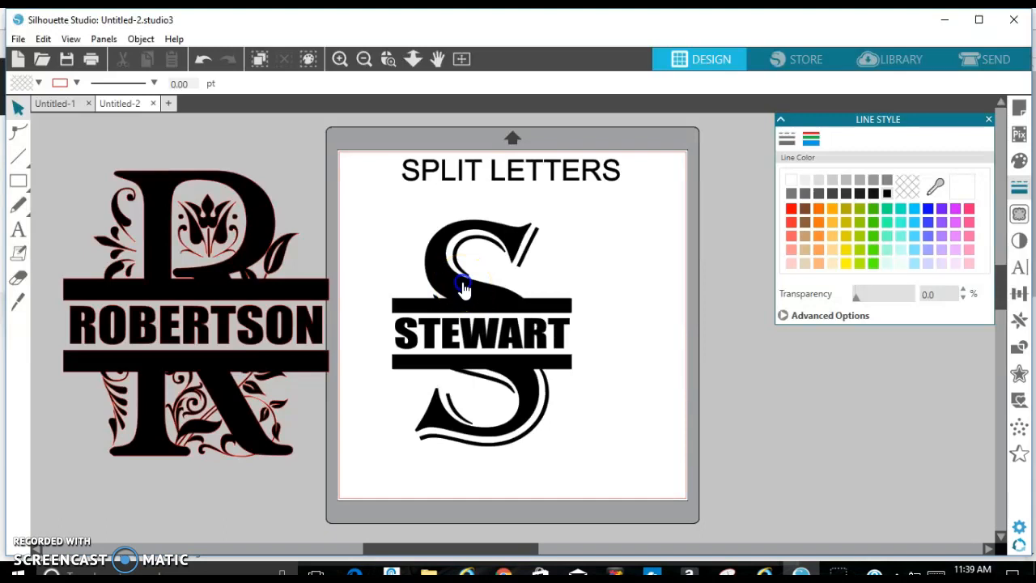
left_click_drag(464, 289, 510, 364)
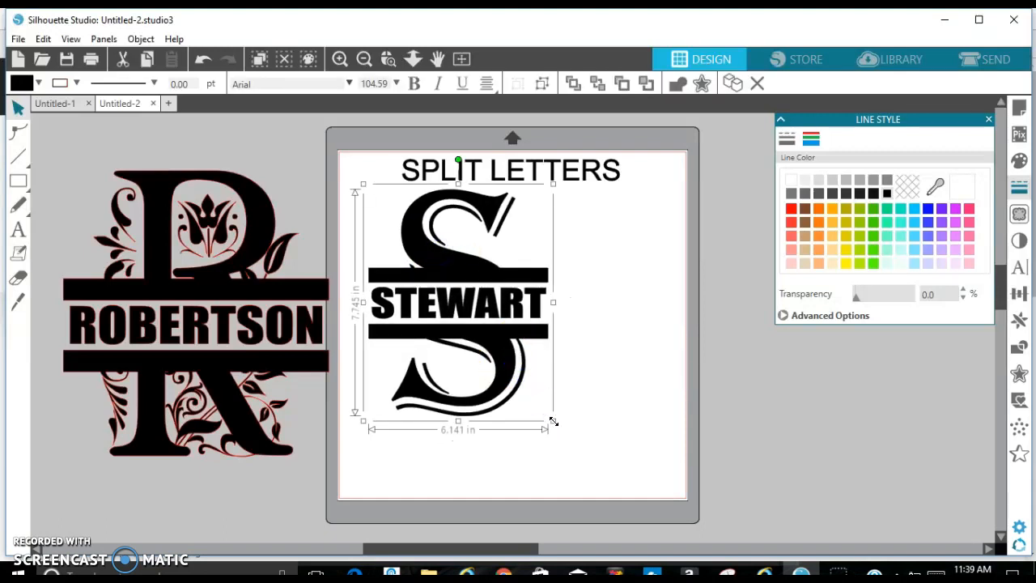
Step: Enlarge the black S monogram by its corner handle to fill most of the mat
left_click_drag(553, 421, 625, 513)
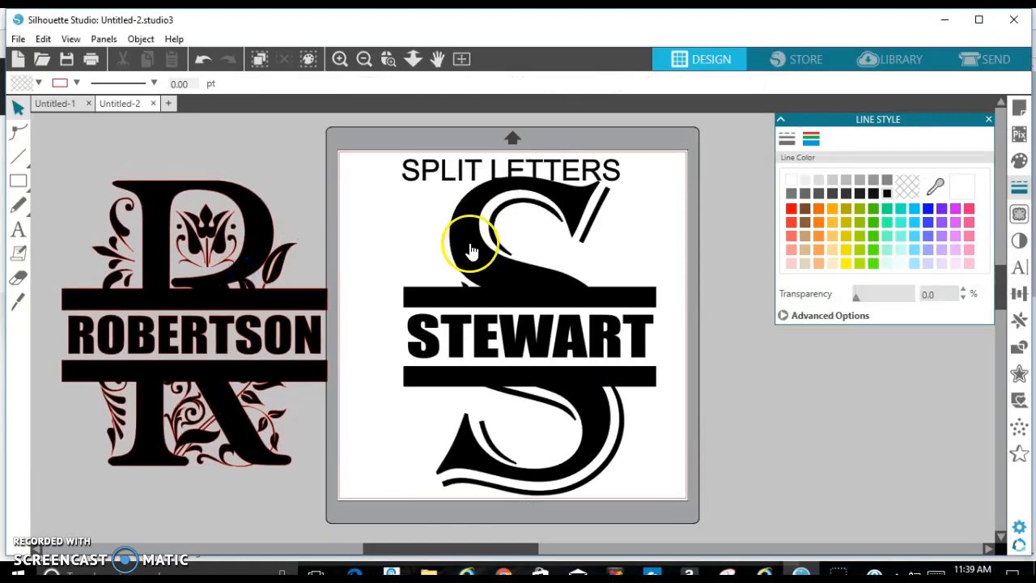
left_click(471, 248)
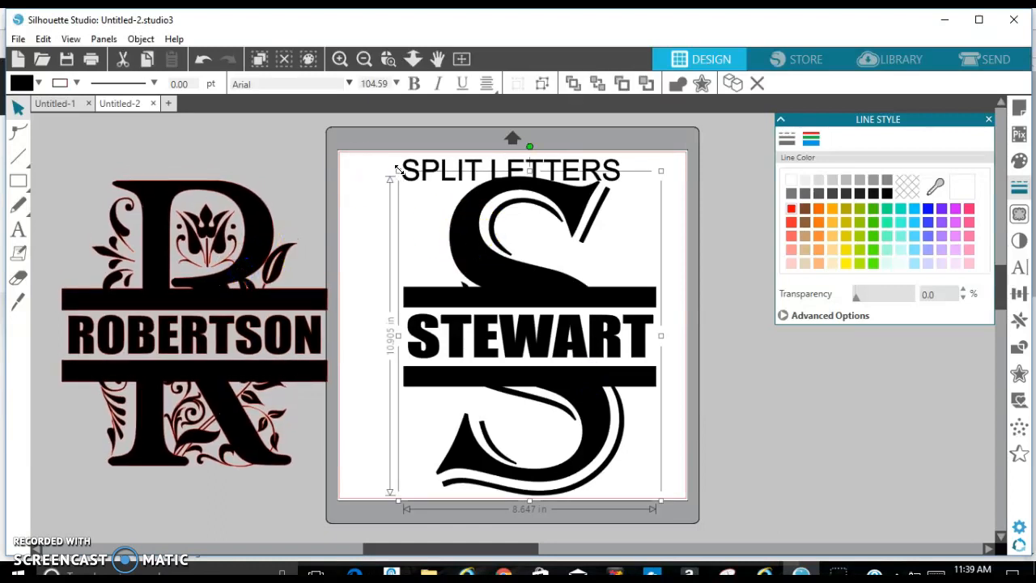